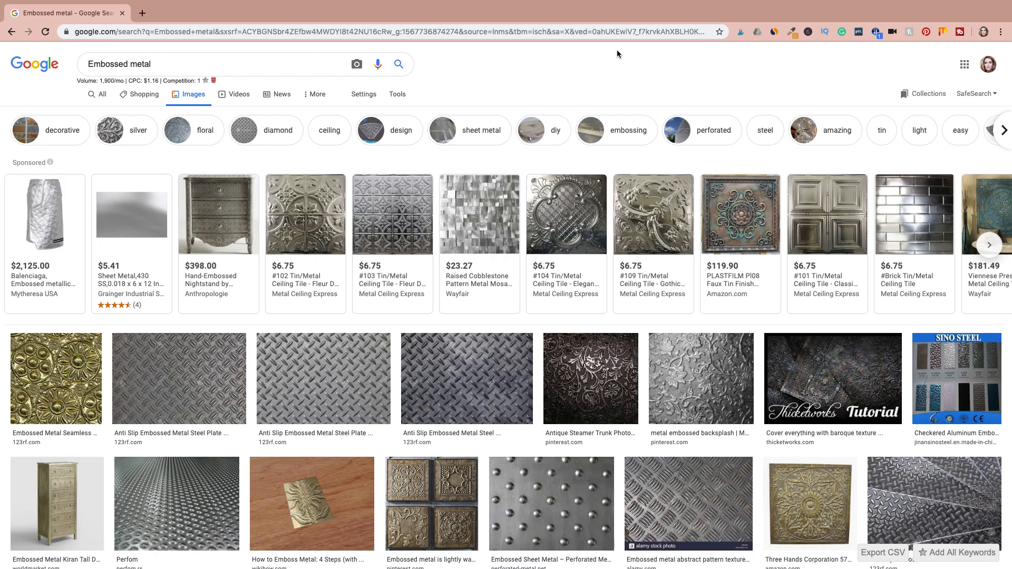
mouse_move(316, 224)
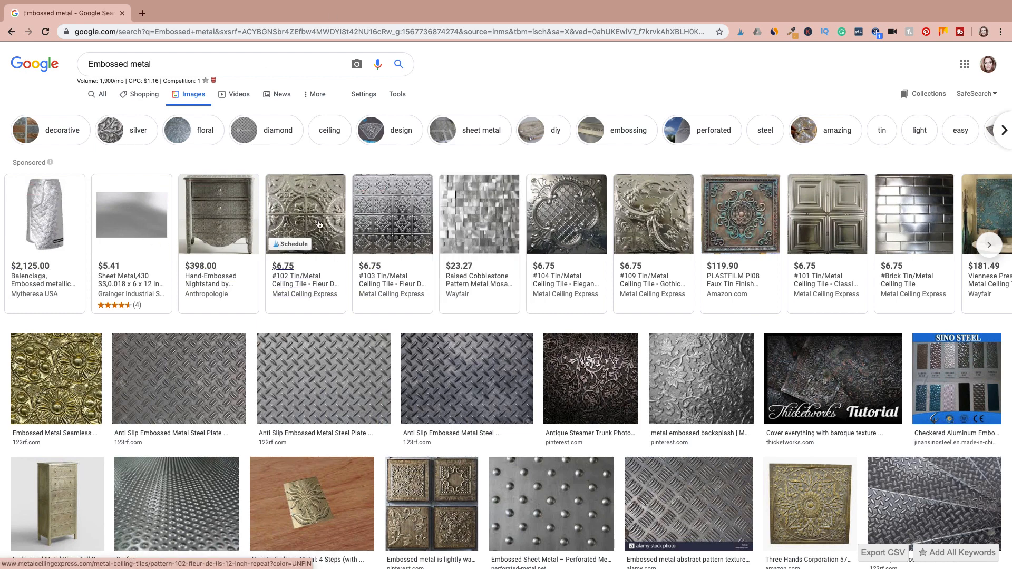
mouse_move(305, 213)
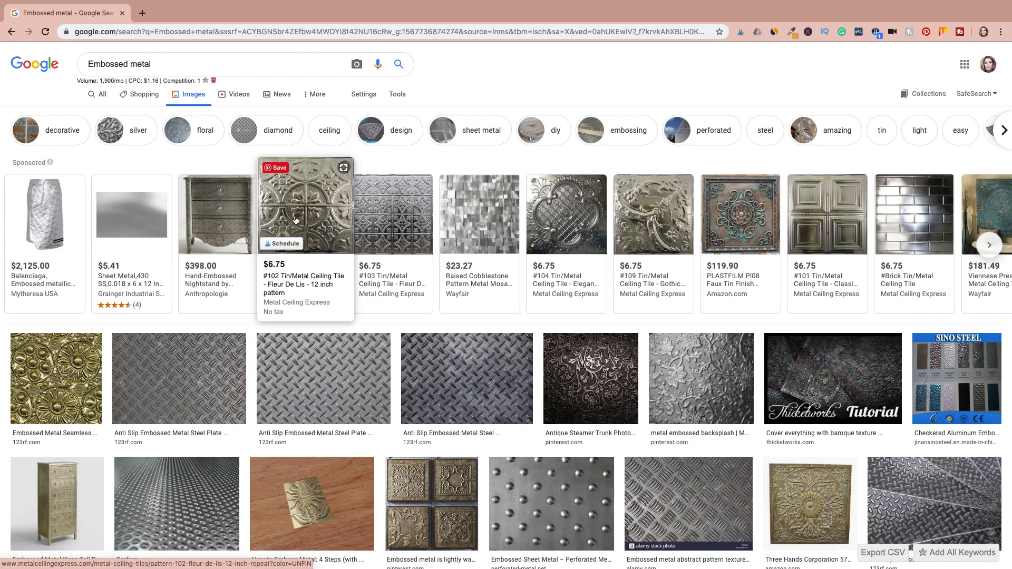
mouse_move(392, 213)
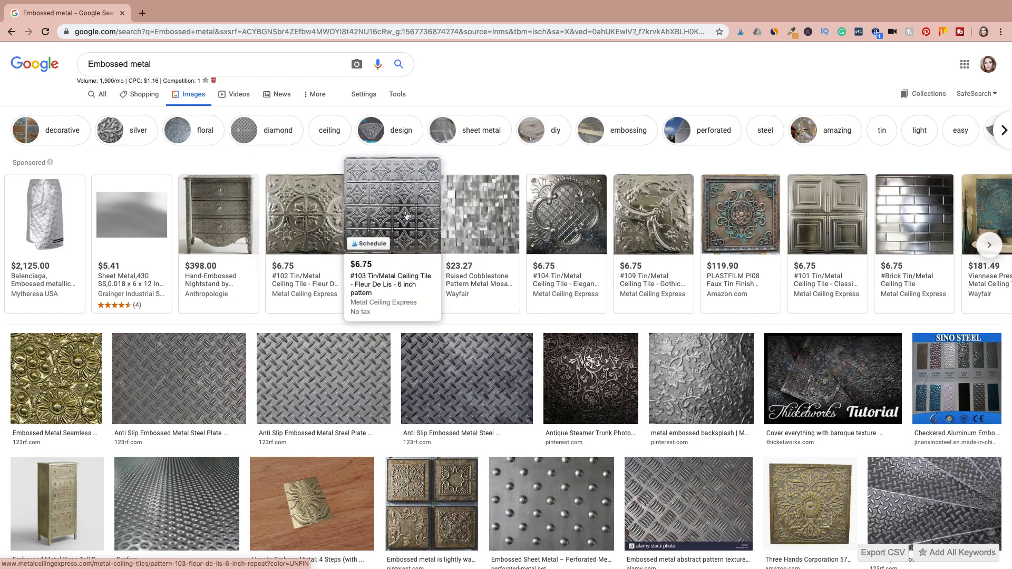
mouse_move(711, 374)
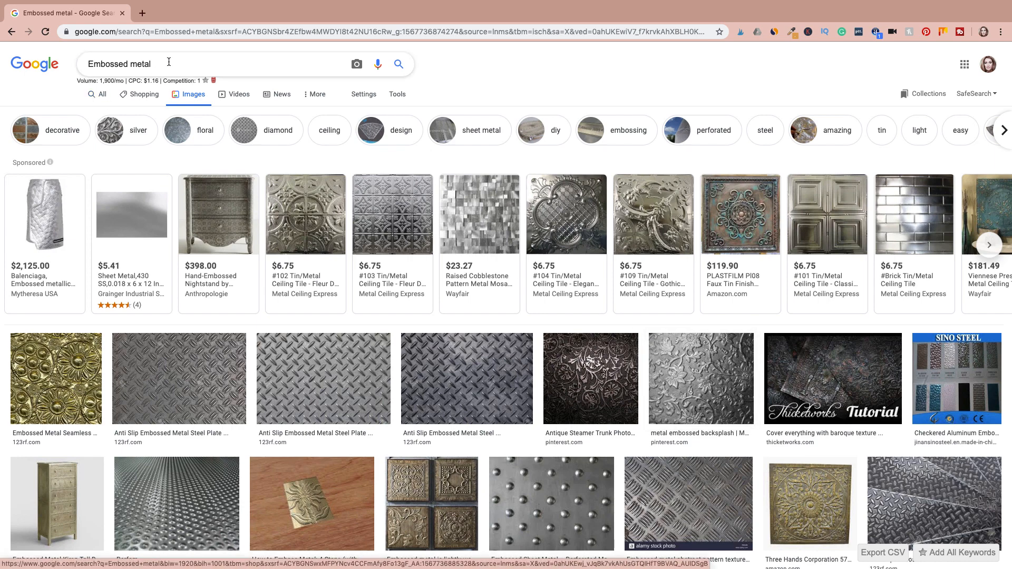
mouse_move(238, 224)
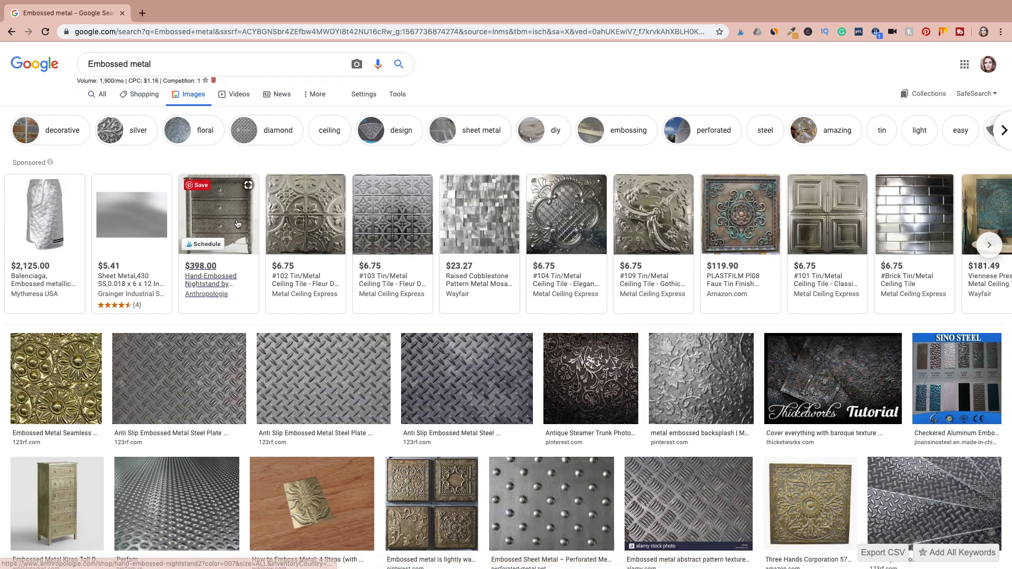
mouse_move(305, 214)
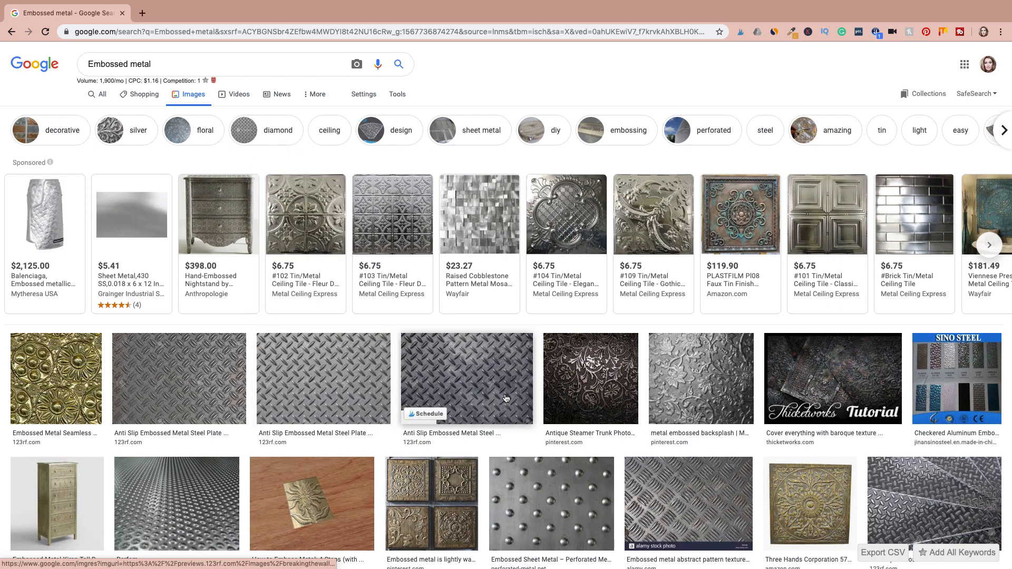
mouse_move(700, 382)
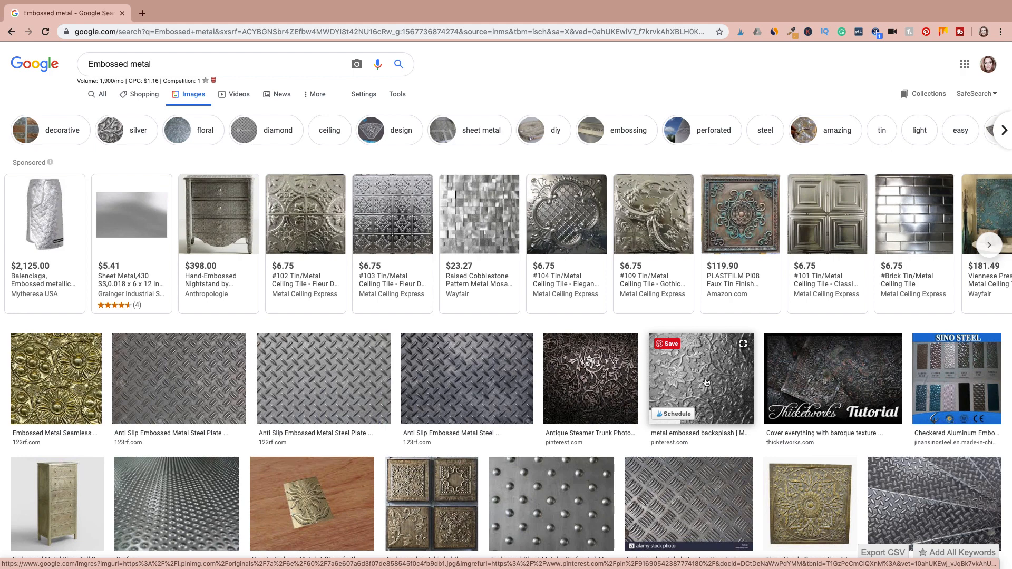
- Open Watercolor-floral.jpg from the Desktop as a new document
scroll(down, 3)
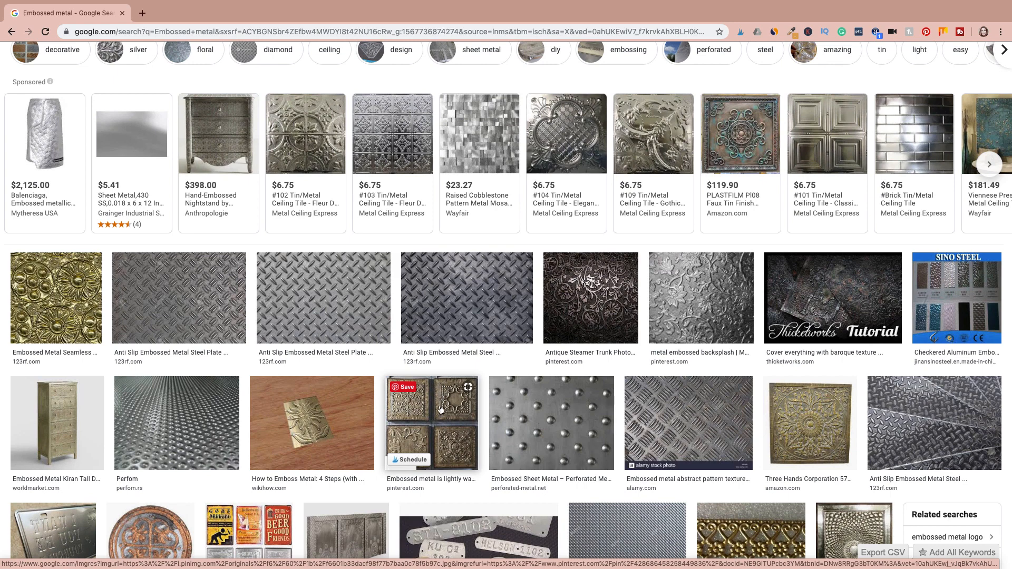
mouse_move(471, 418)
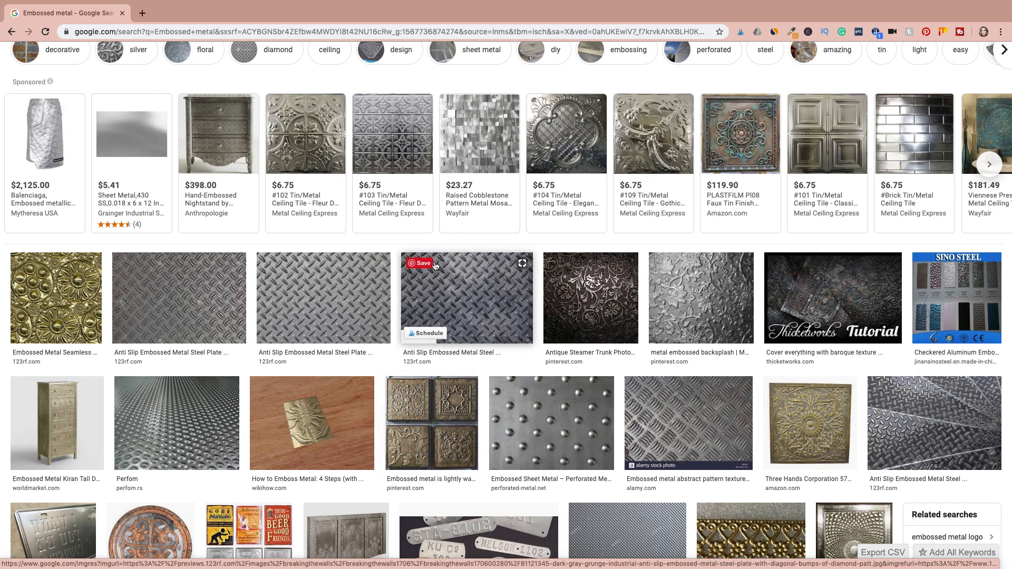
mouse_move(598, 247)
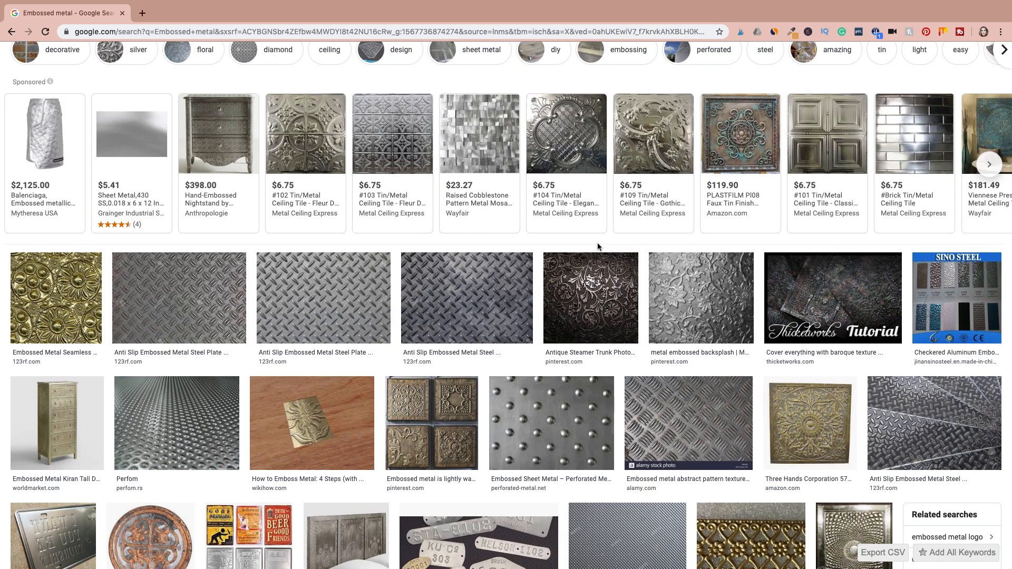
mouse_move(601, 245)
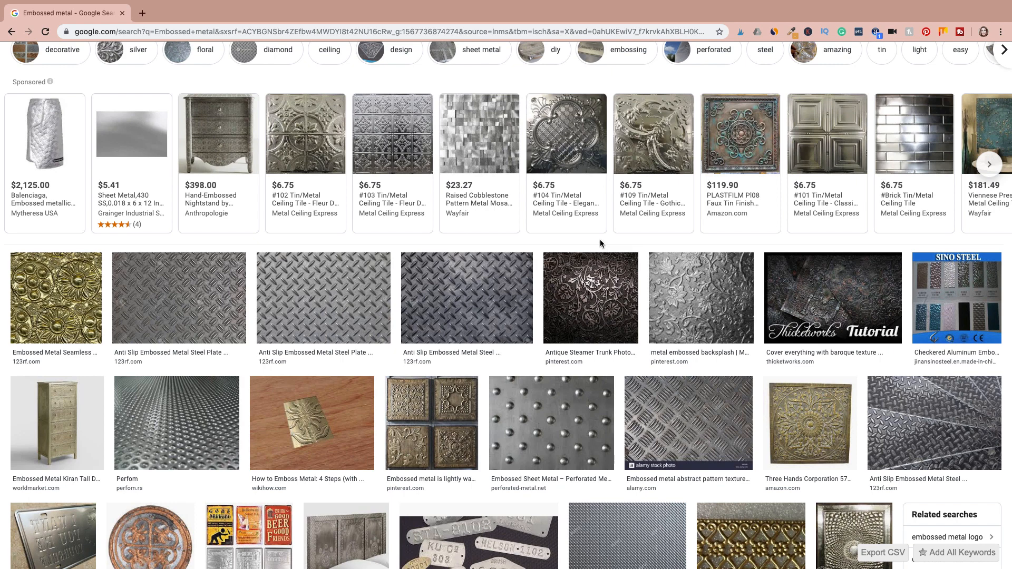
mouse_move(653, 390)
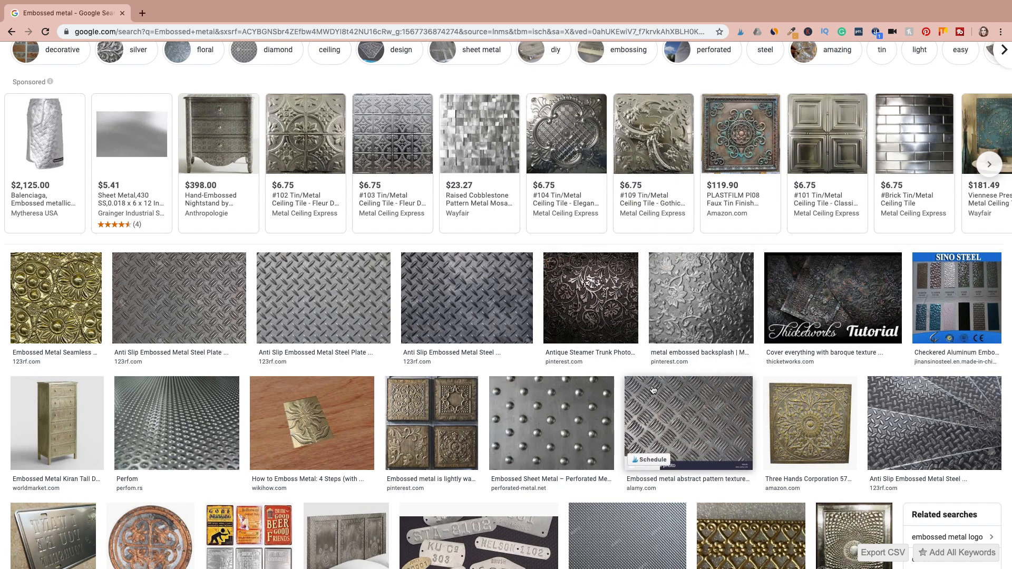
mouse_move(452, 409)
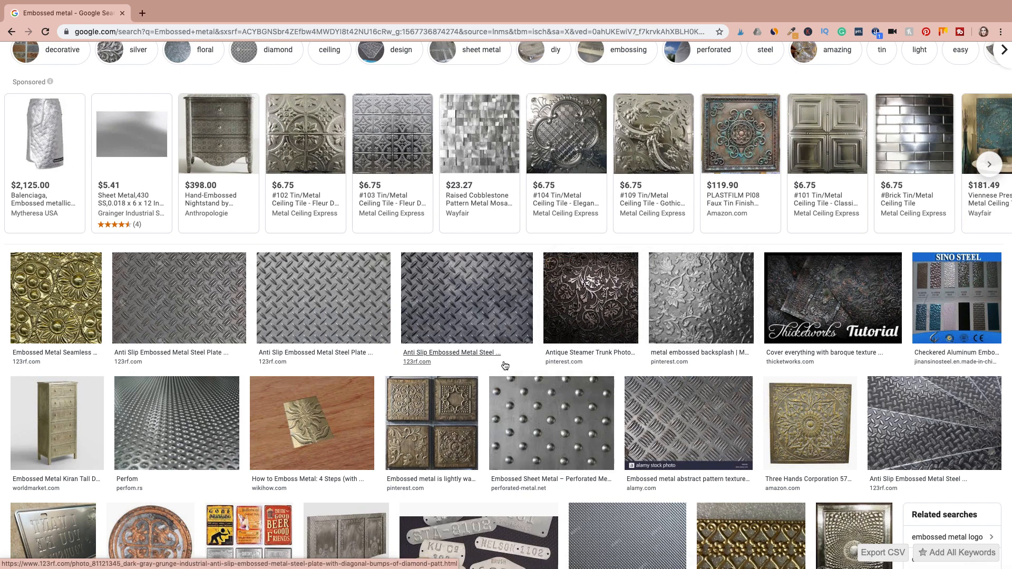
mouse_move(503, 366)
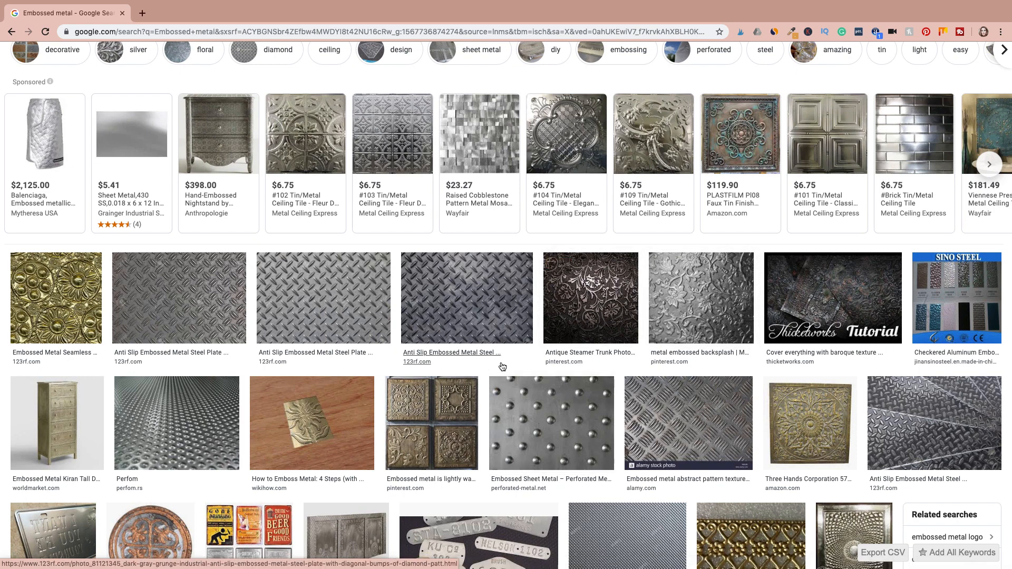
mouse_move(144, 226)
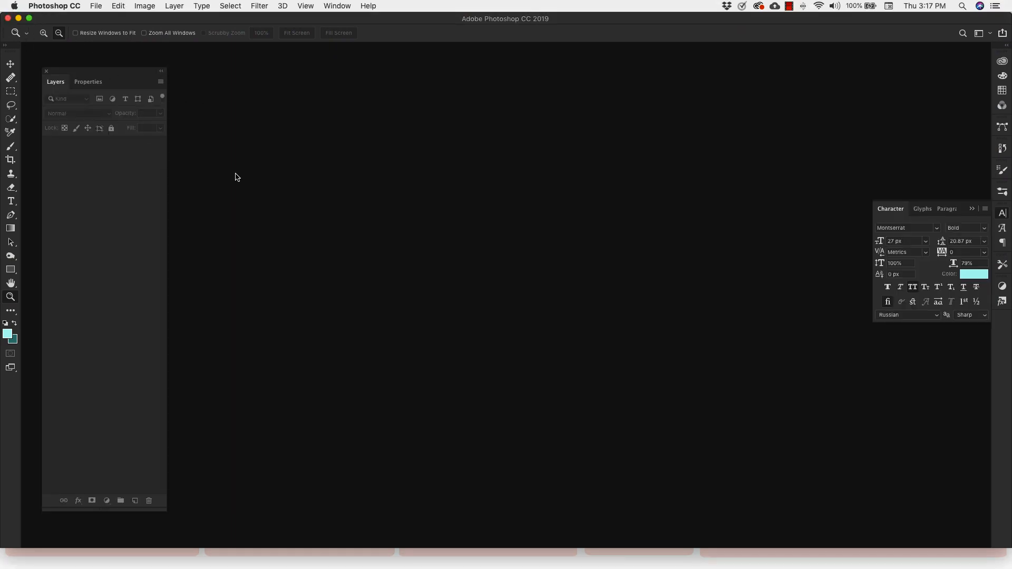
mouse_move(103, 15)
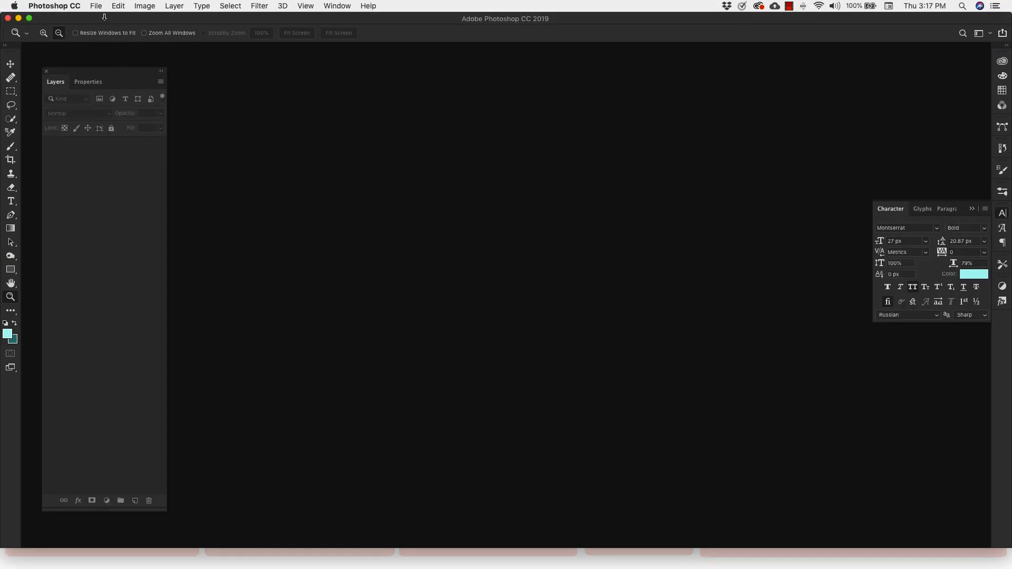
mouse_move(208, 177)
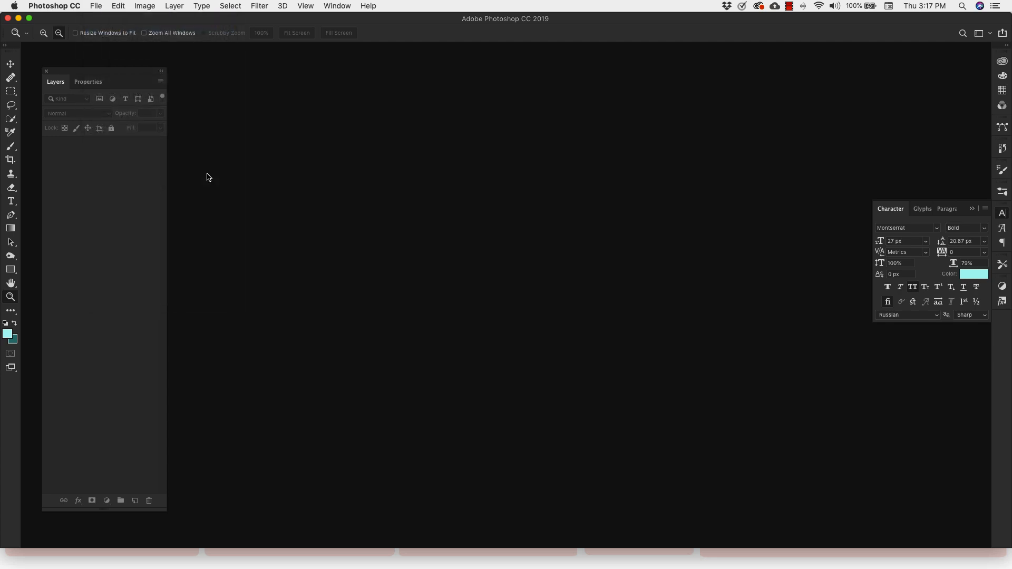
click(95, 6)
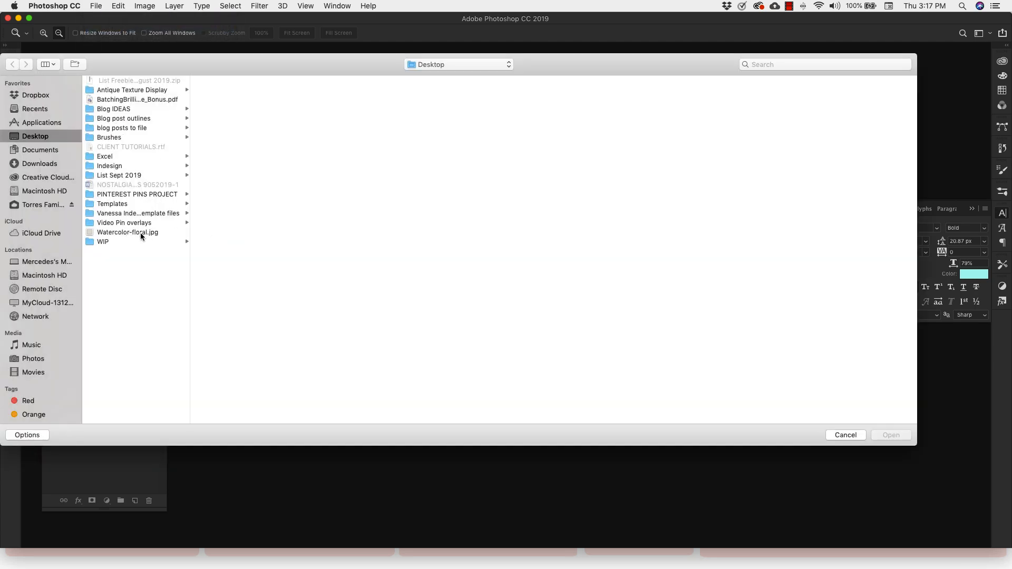
click(127, 232)
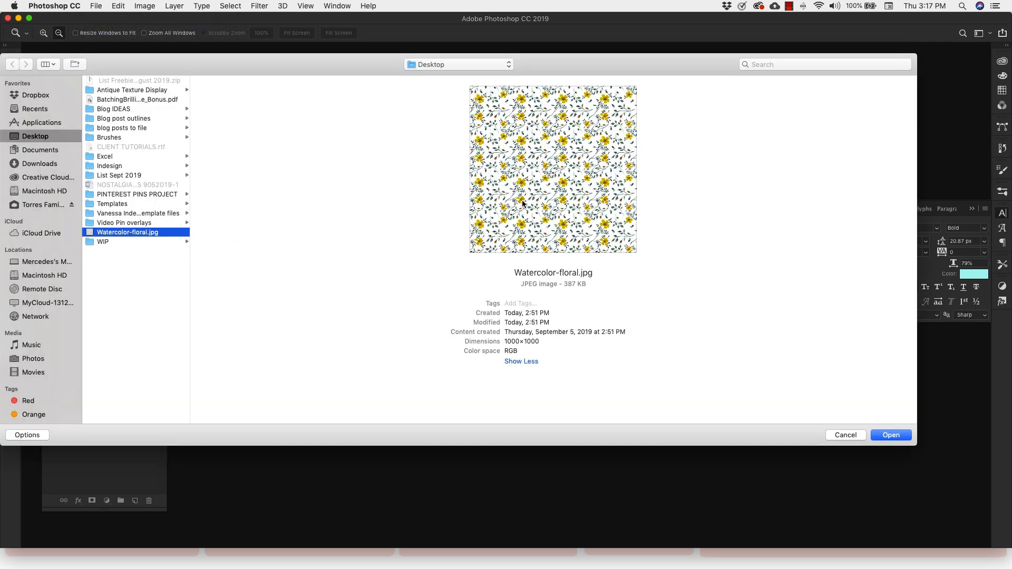
mouse_move(625, 186)
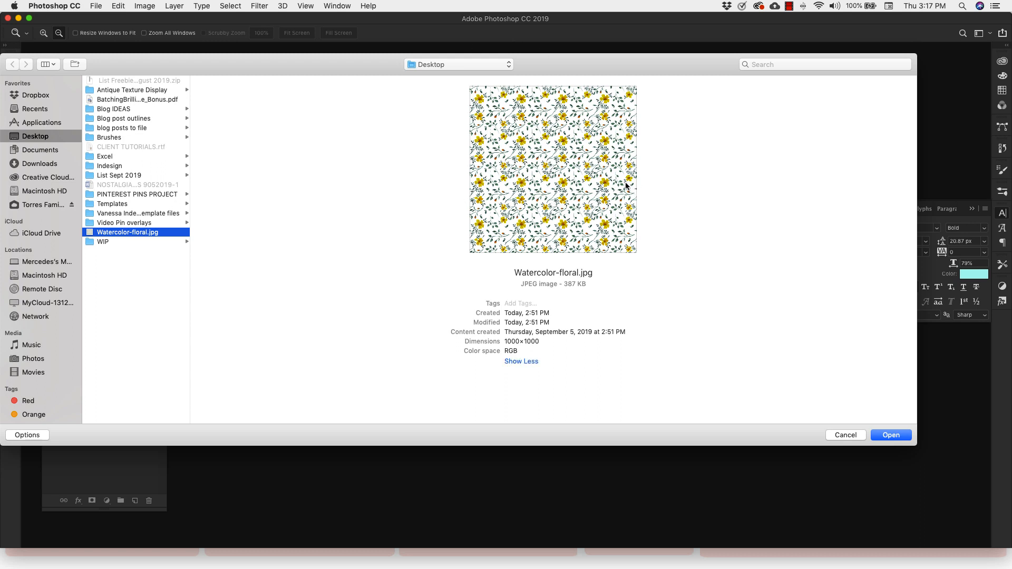
mouse_move(430, 328)
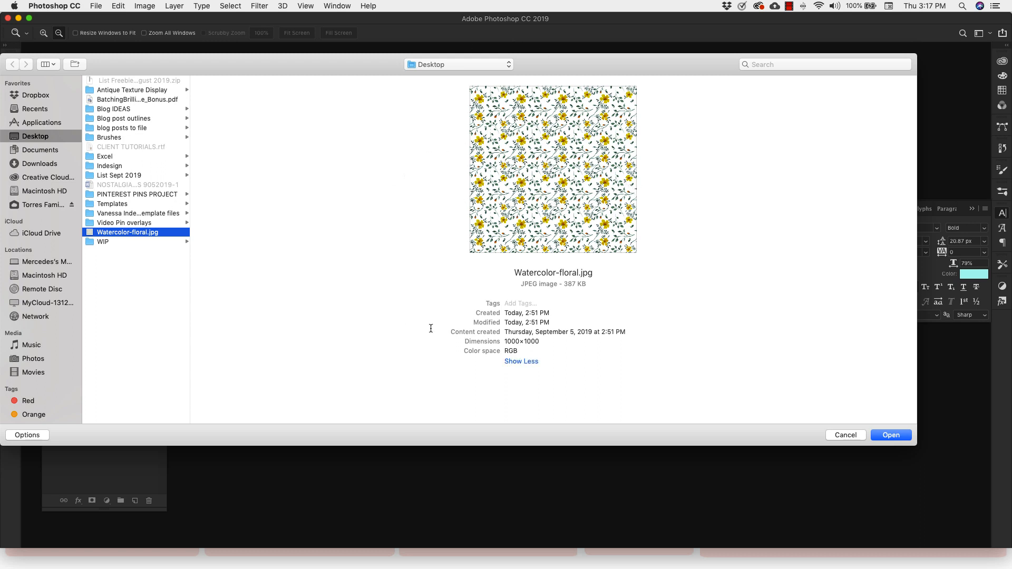
mouse_move(607, 159)
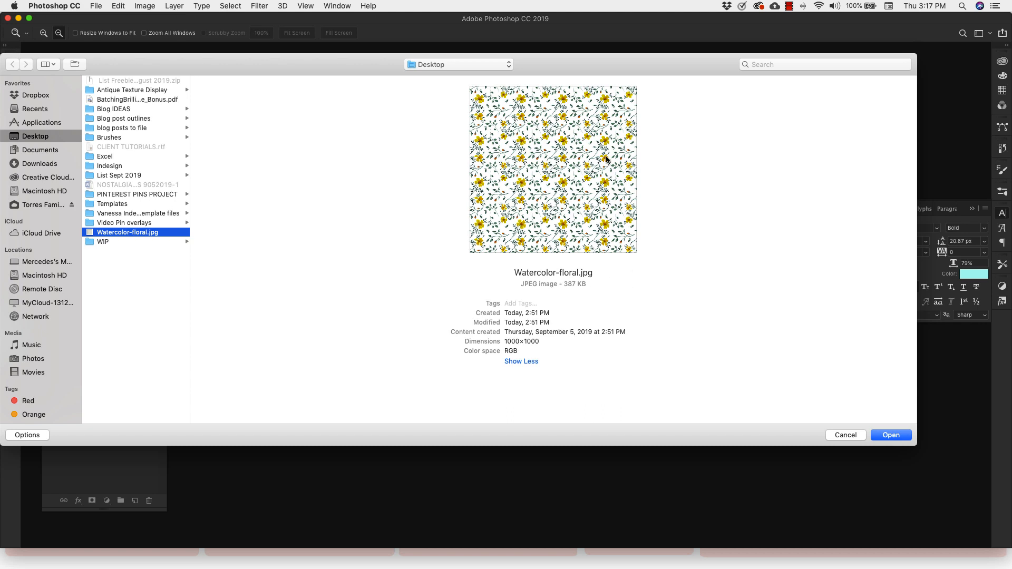
mouse_move(500, 349)
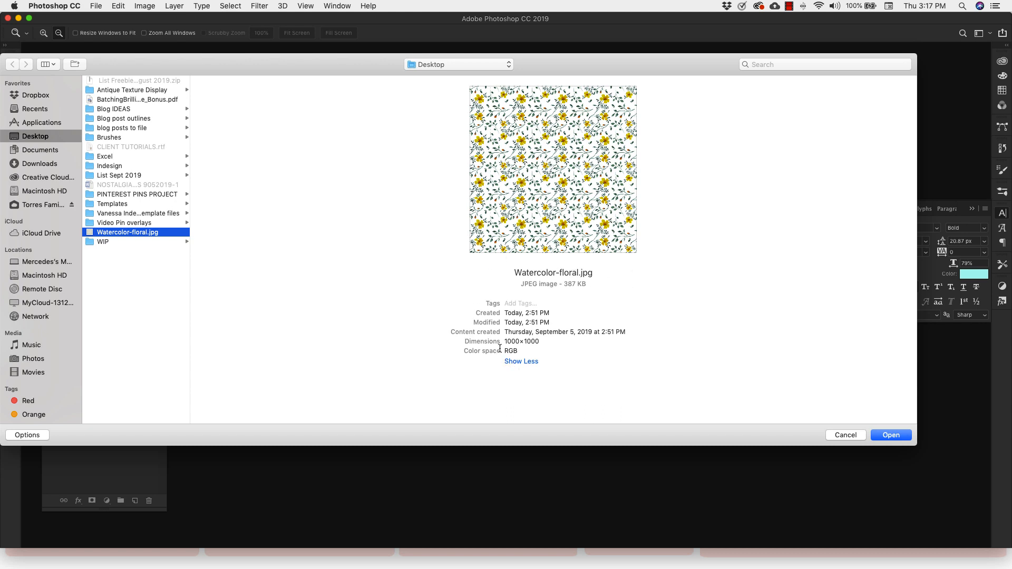
mouse_move(533, 353)
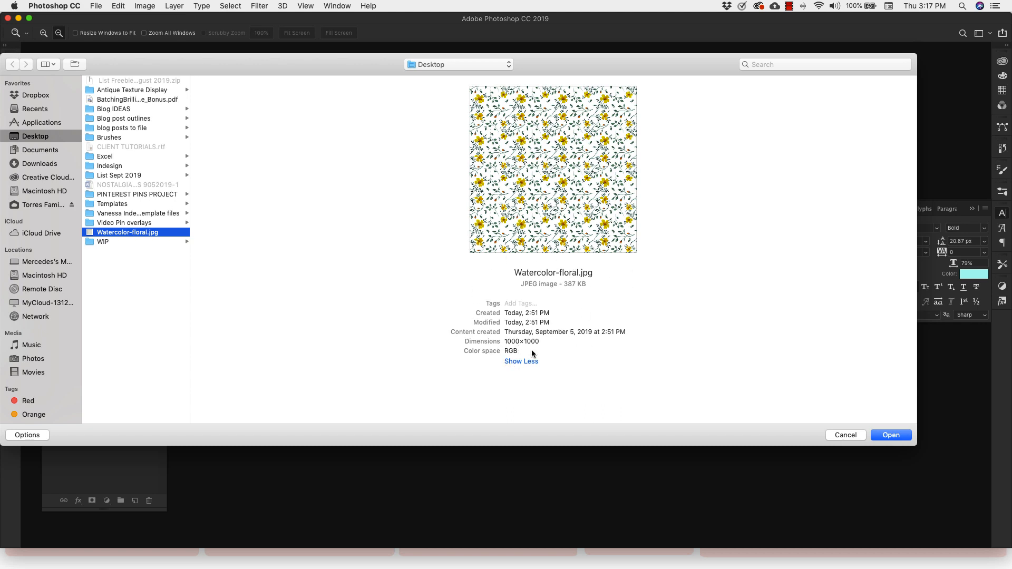
mouse_move(803, 348)
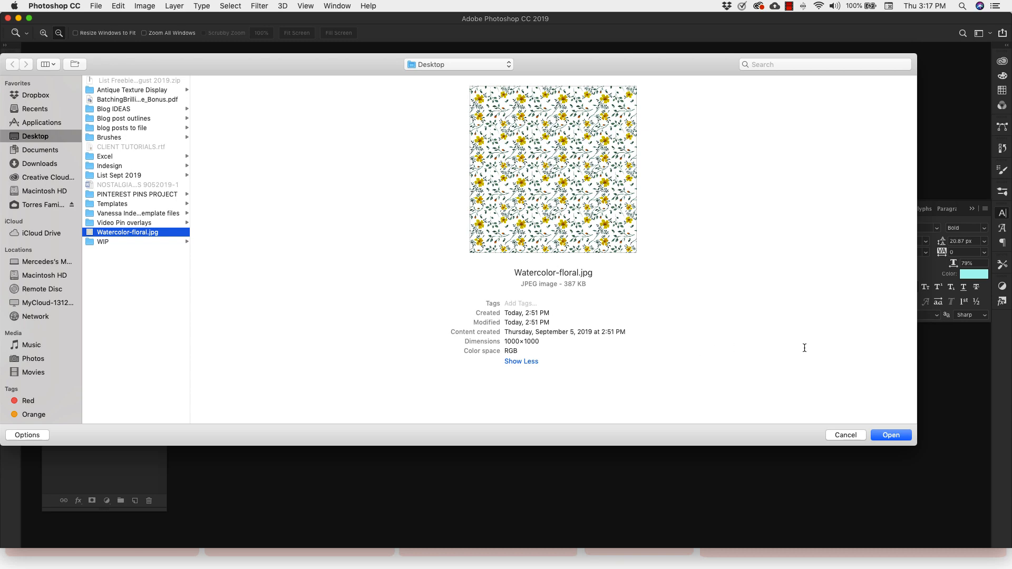
click(890, 434)
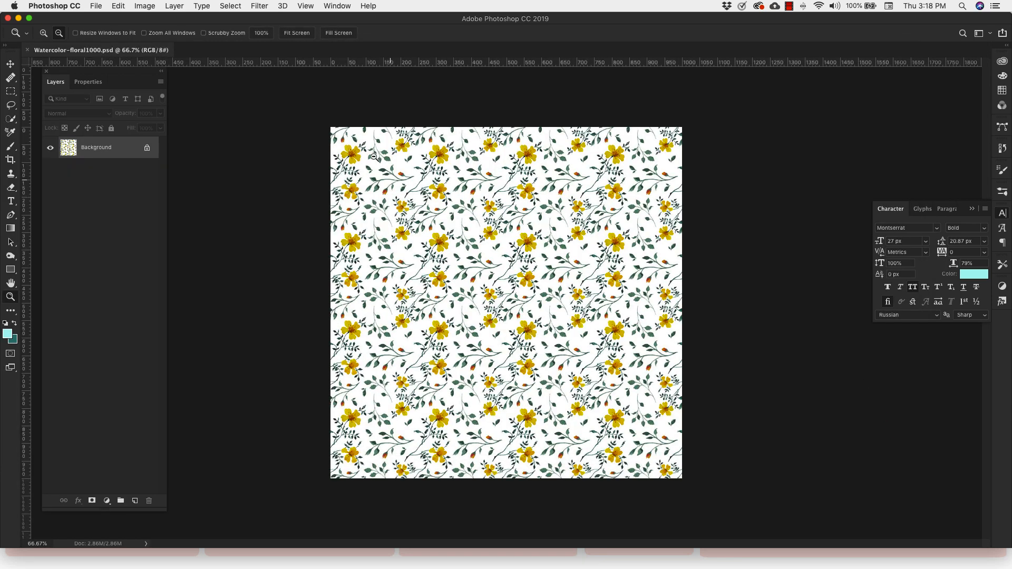
mouse_move(216, 183)
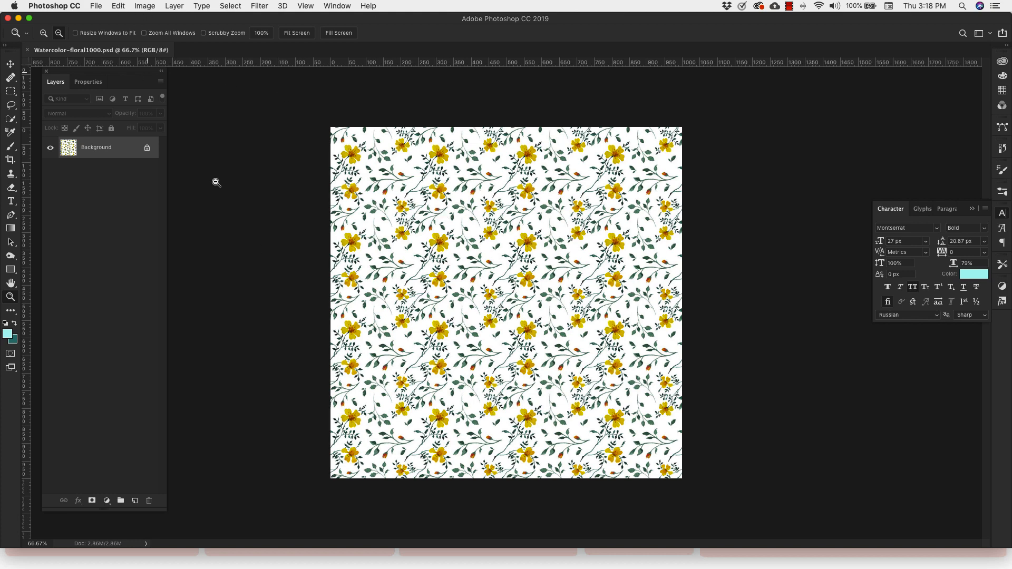
mouse_move(326, 159)
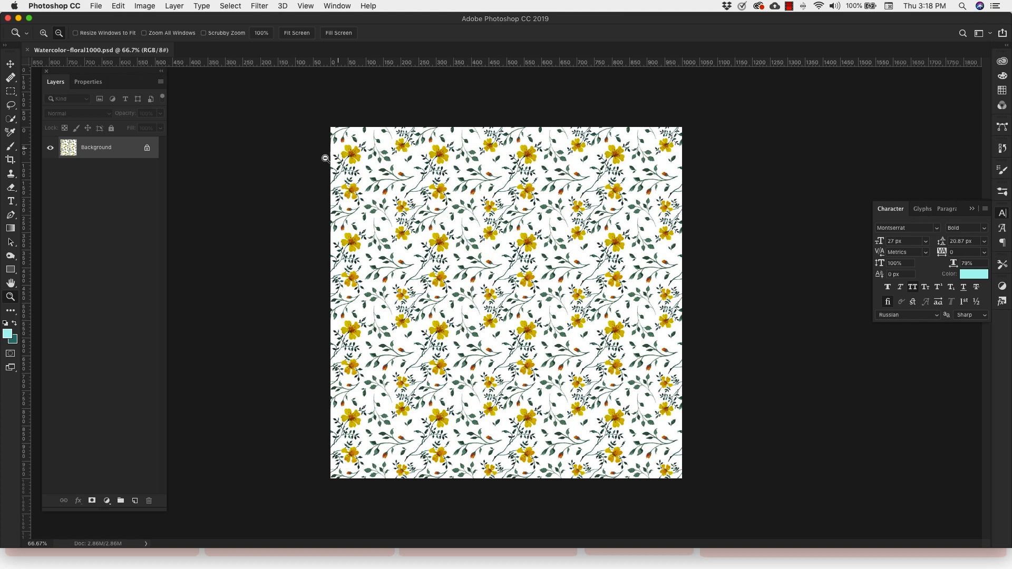
mouse_move(117, 6)
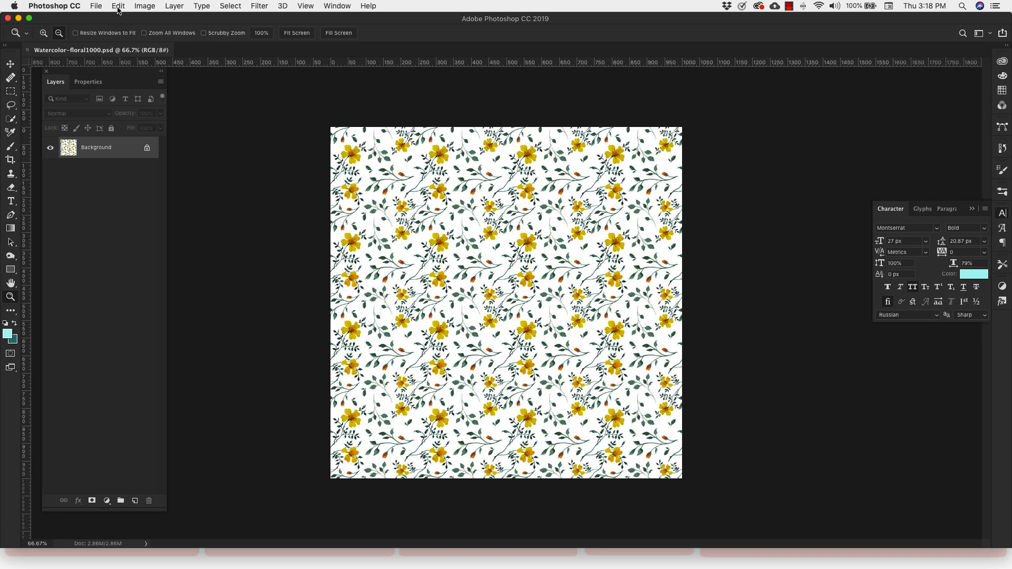
- Define the floral image as a pattern named Watercolor-floral1000.psd
click(117, 6)
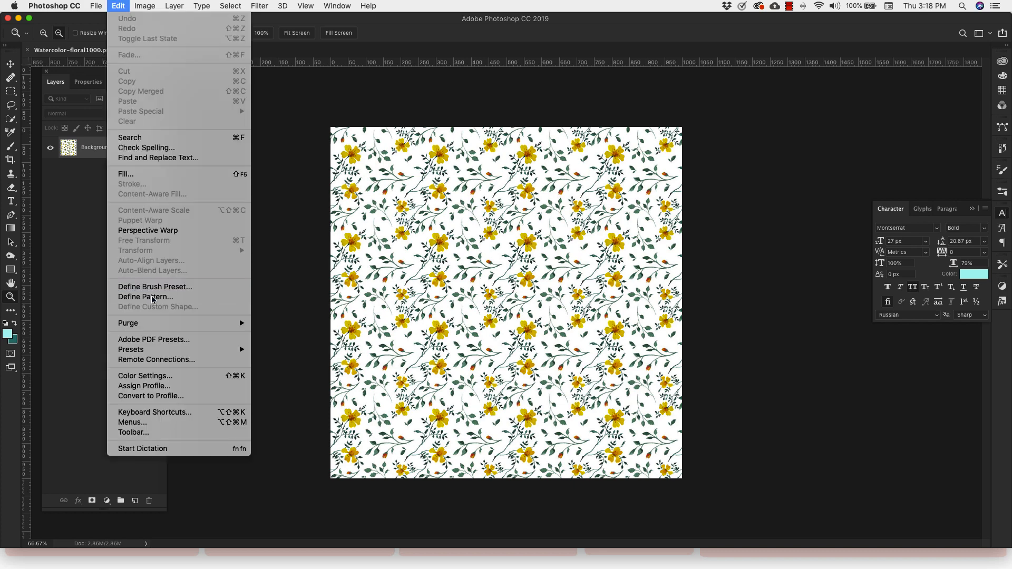
click(145, 297)
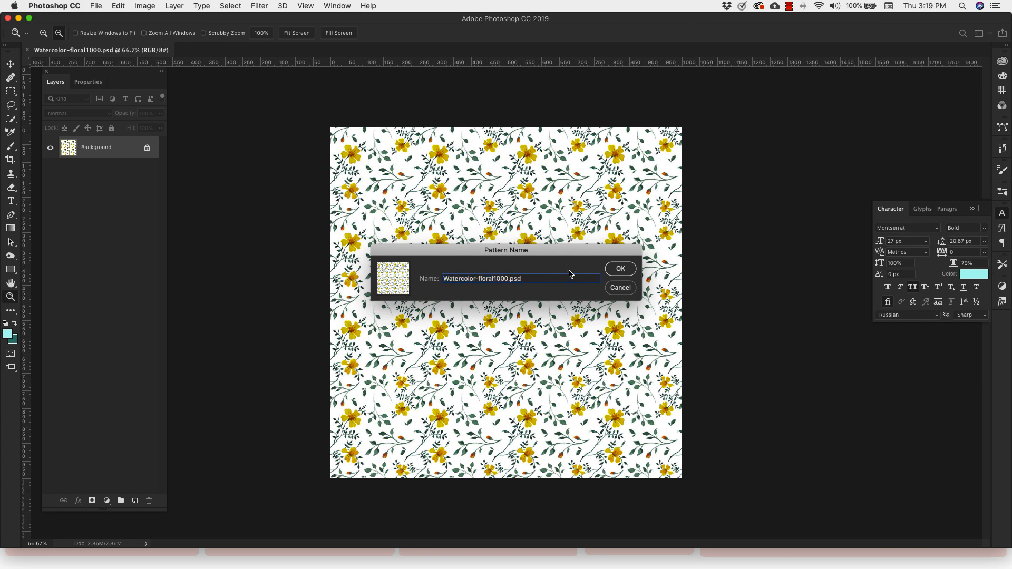
click(618, 268)
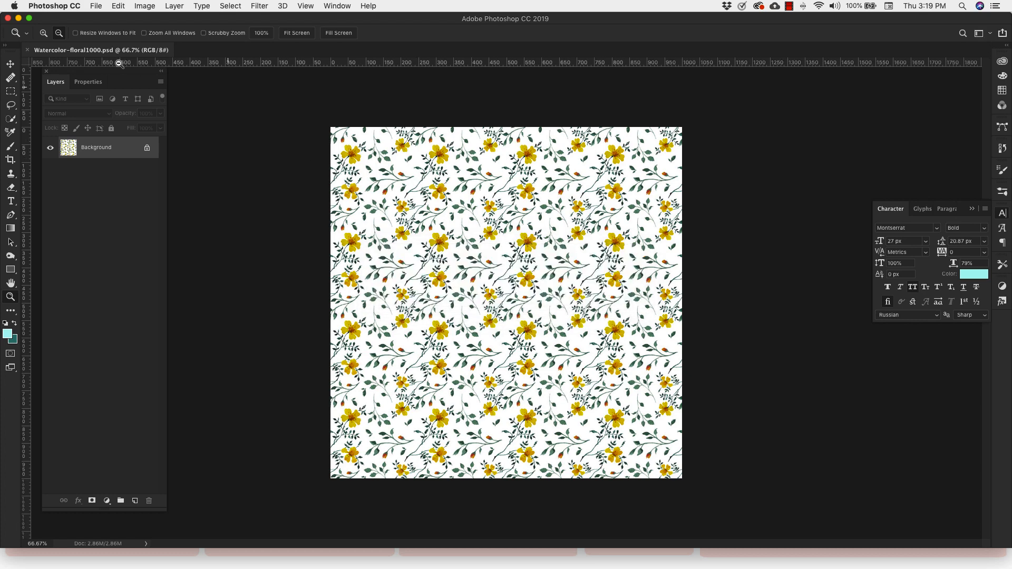
- Create a white 3500 × 3500 px document at 72 ppi
click(95, 6)
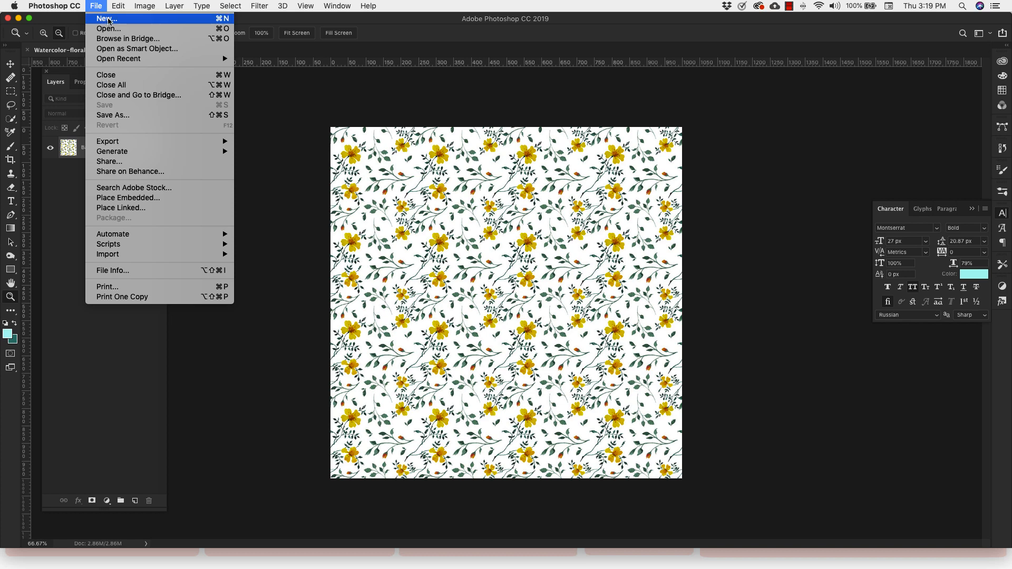
click(105, 18)
text(3500)
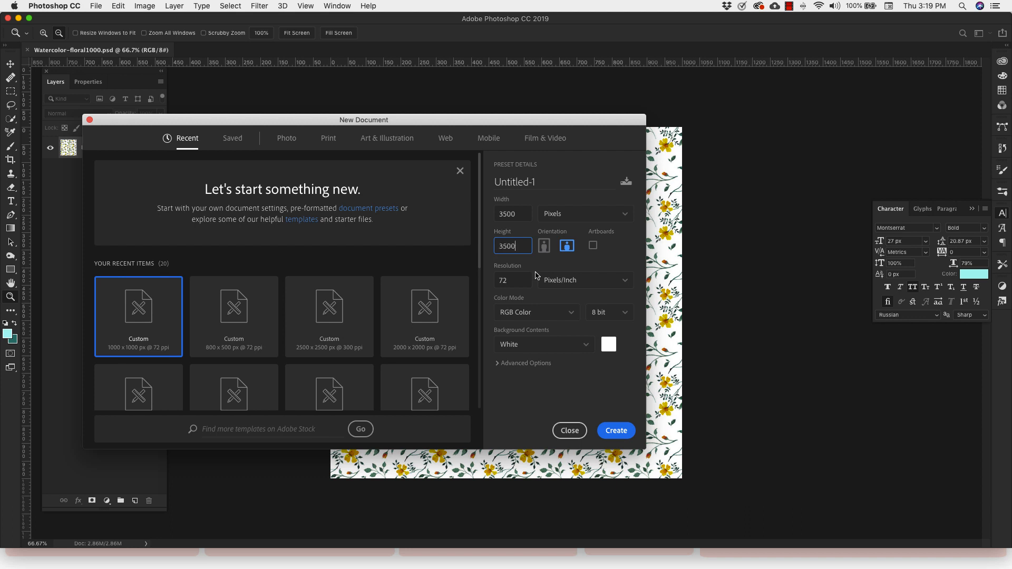
mouse_move(539, 295)
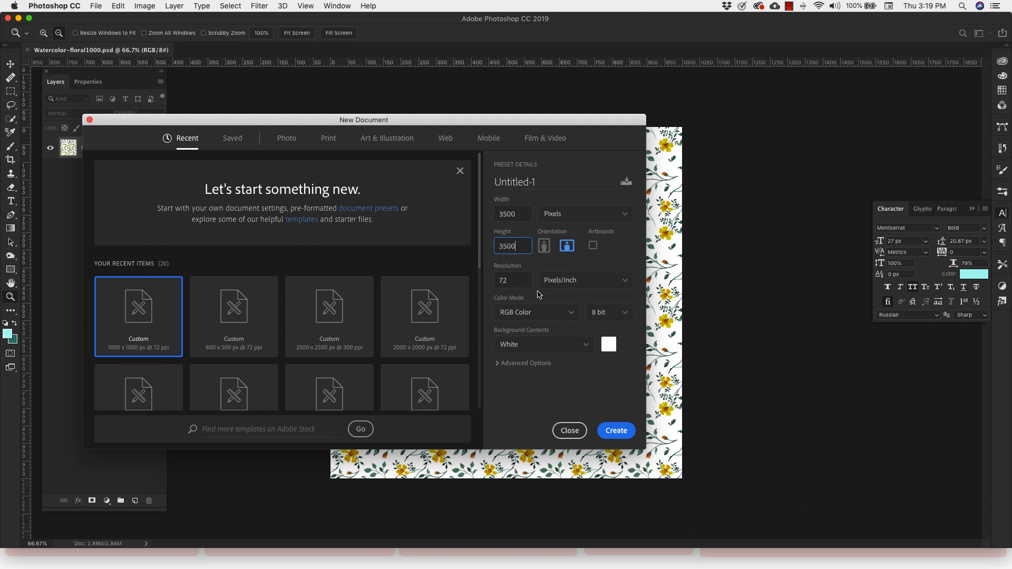
mouse_move(512, 280)
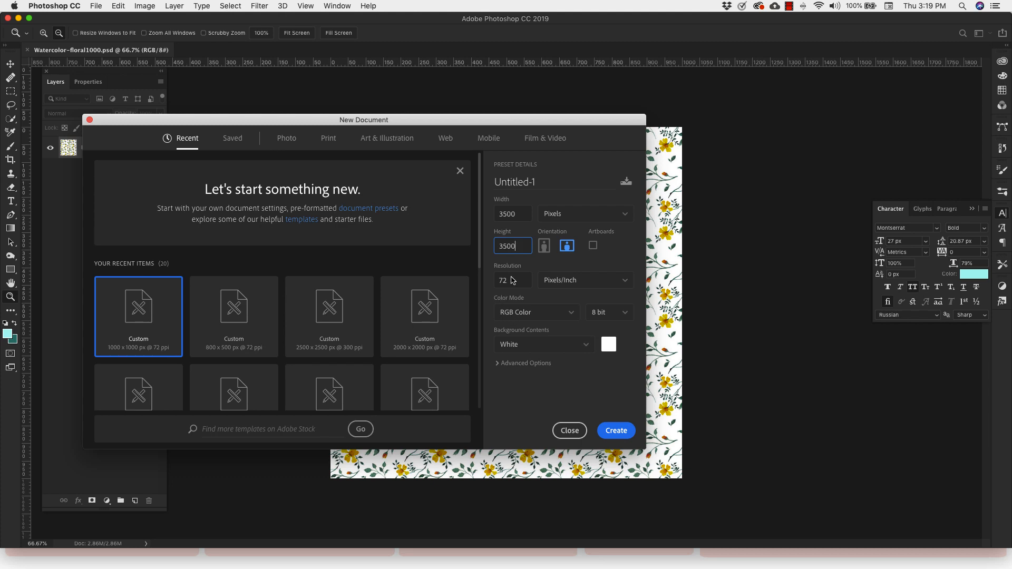
mouse_move(550, 371)
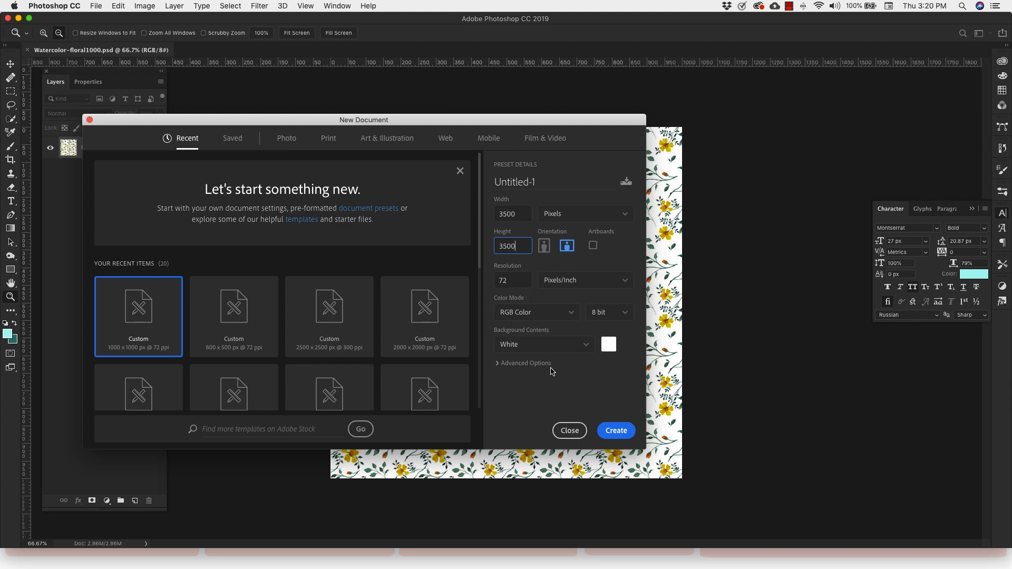
click(615, 431)
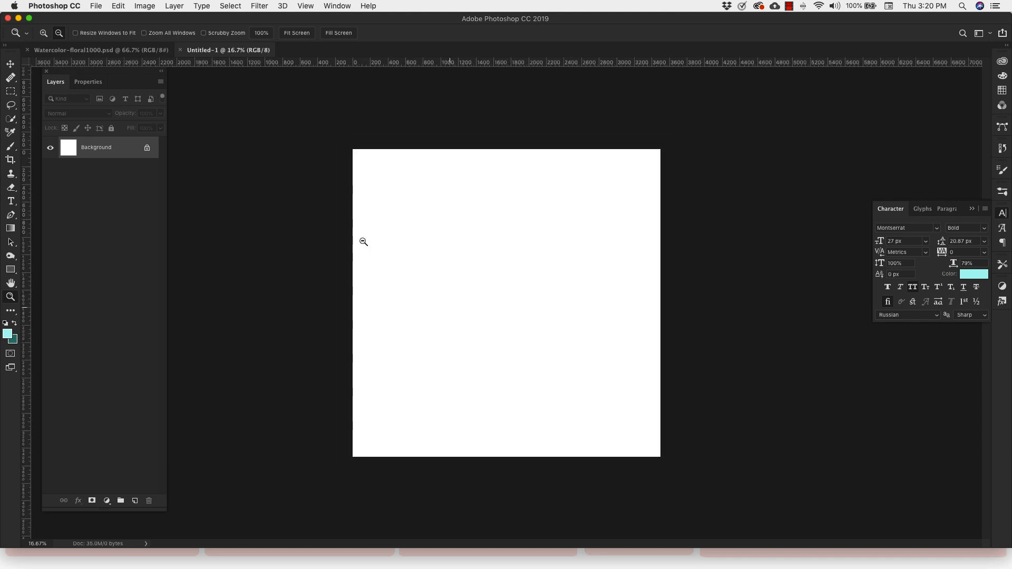
mouse_move(464, 274)
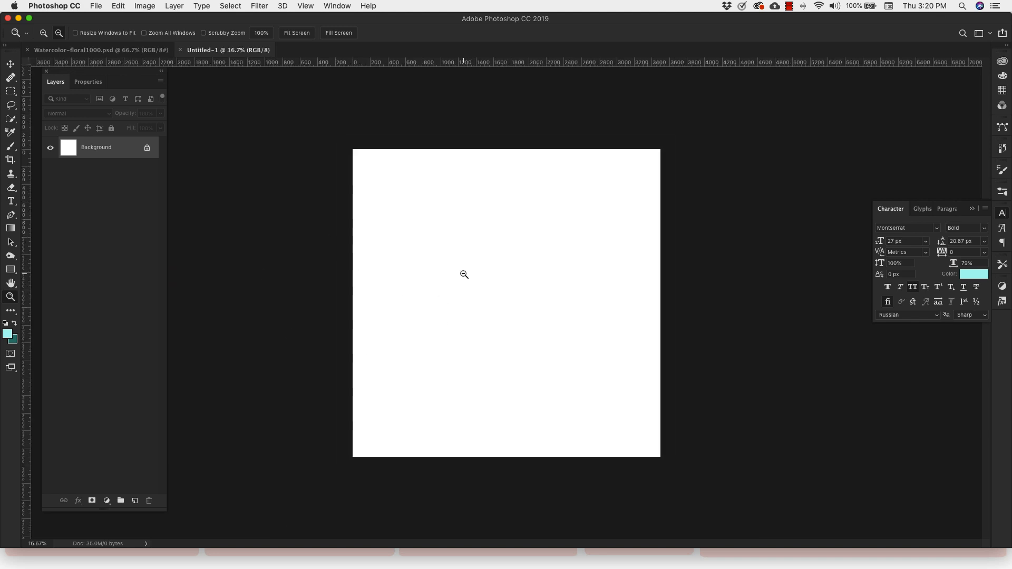
mouse_move(499, 236)
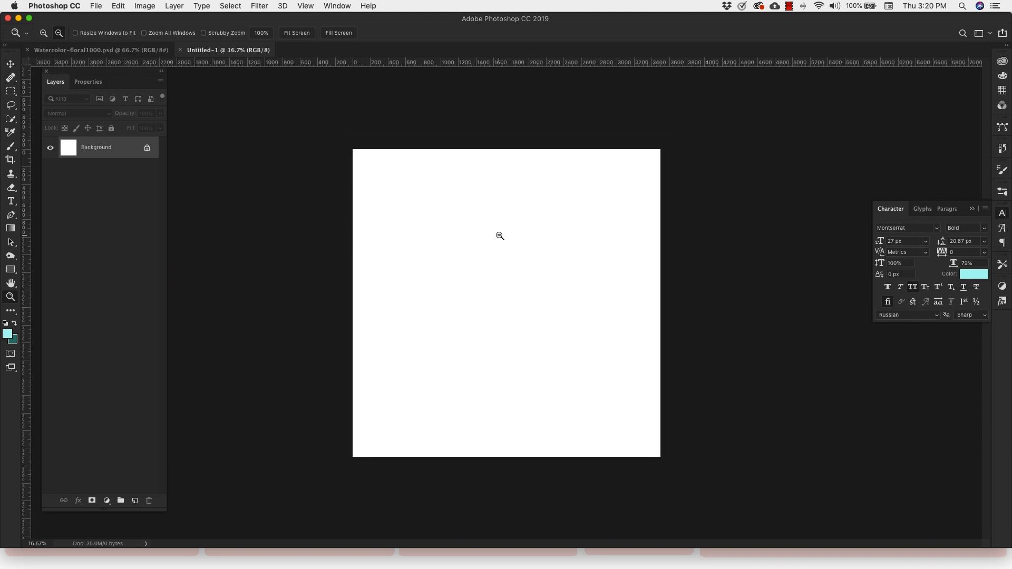
- Unlock the background and give it an enlarged floral Pattern Overlay
double_click(95, 147)
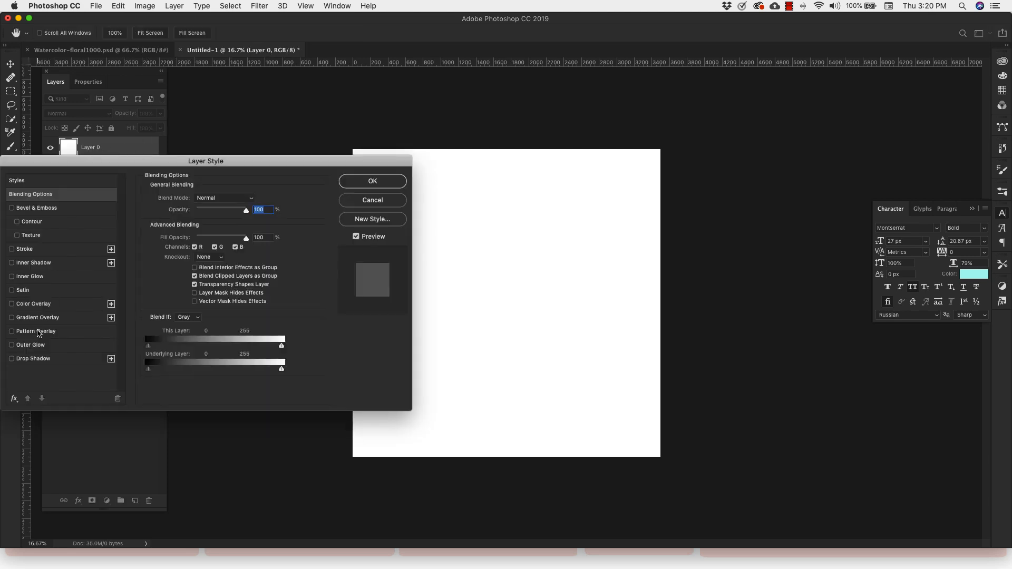
click(12, 331)
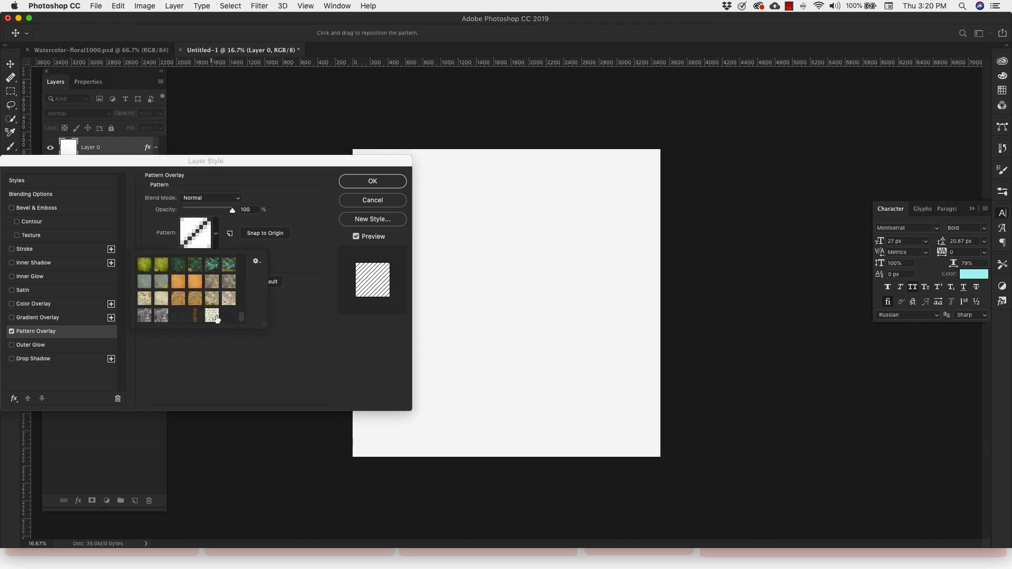
click(212, 315)
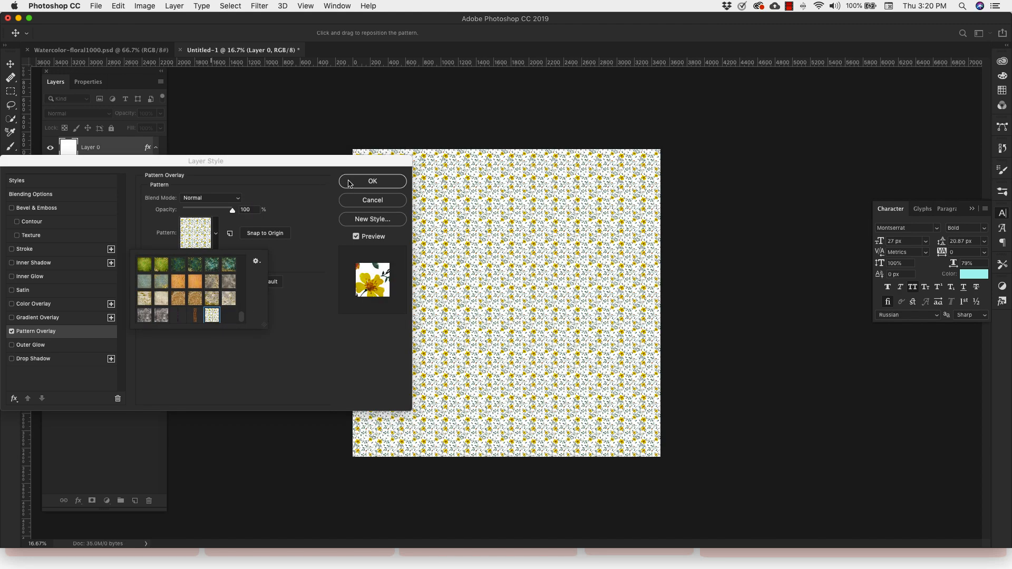
click(373, 181)
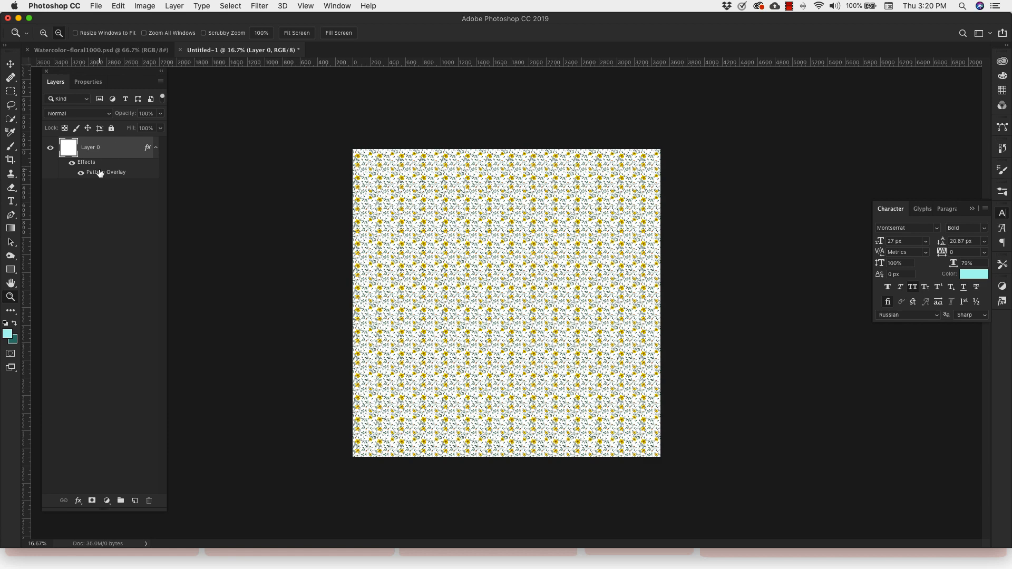
double_click(106, 173)
text(555)
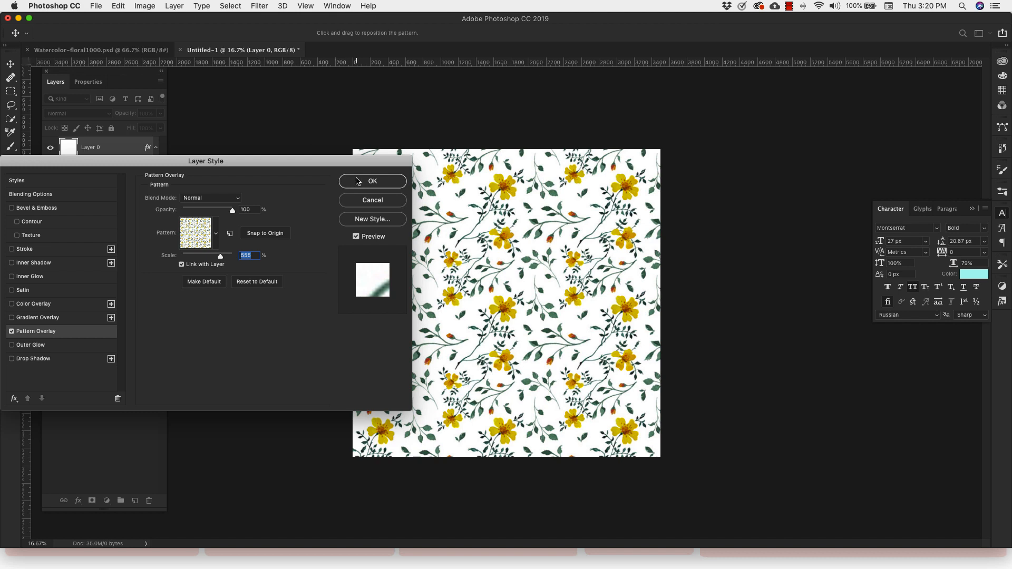
click(372, 180)
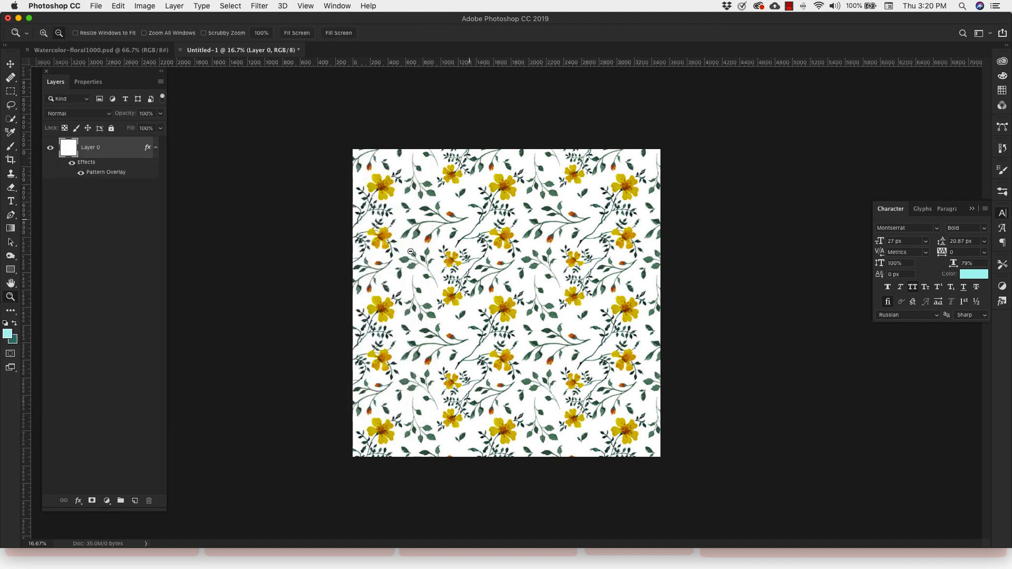
mouse_move(293, 177)
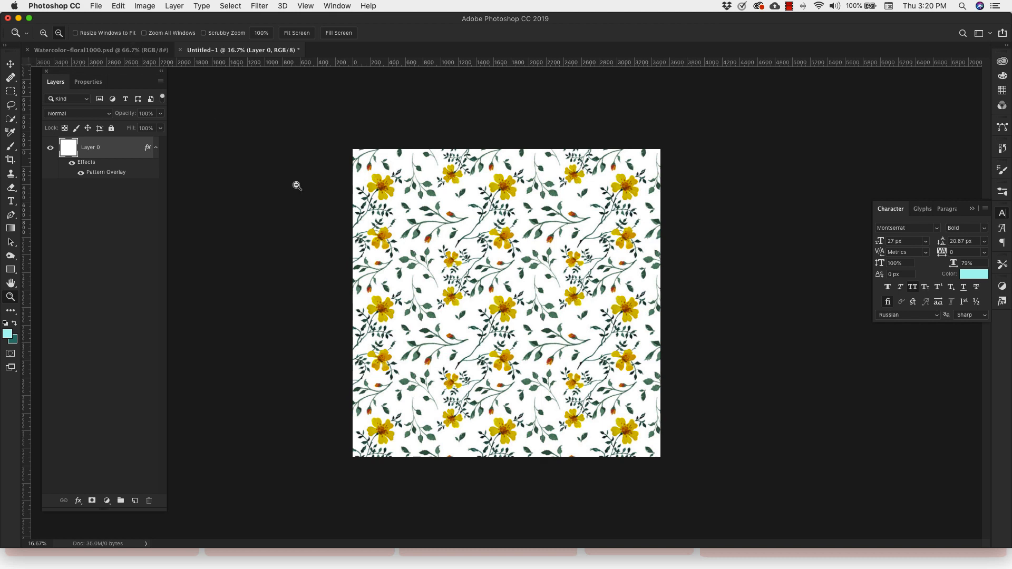
mouse_move(201, 109)
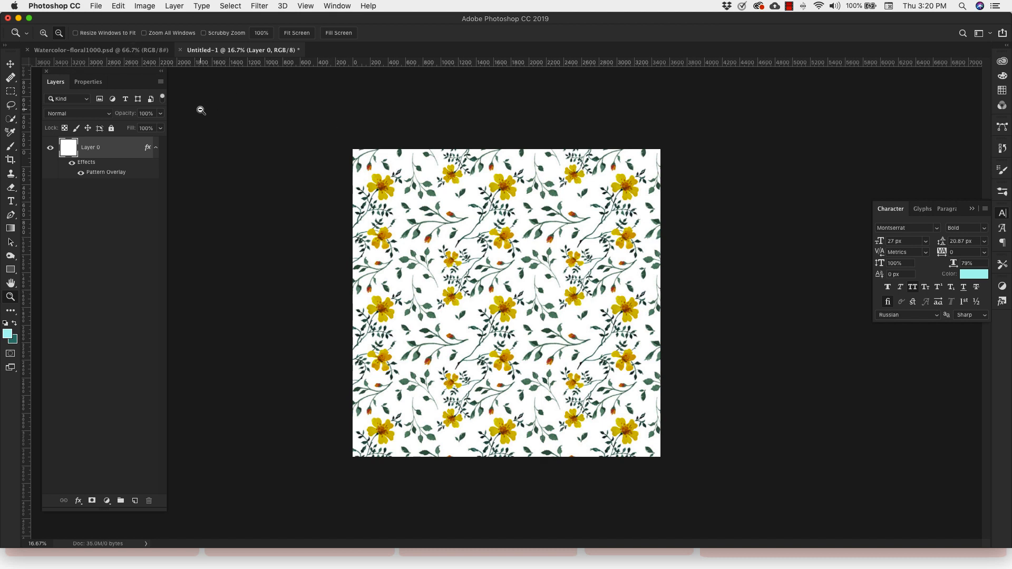
- Save the document to the Desktop as 'Watercolor floral 3500.psd'
click(96, 6)
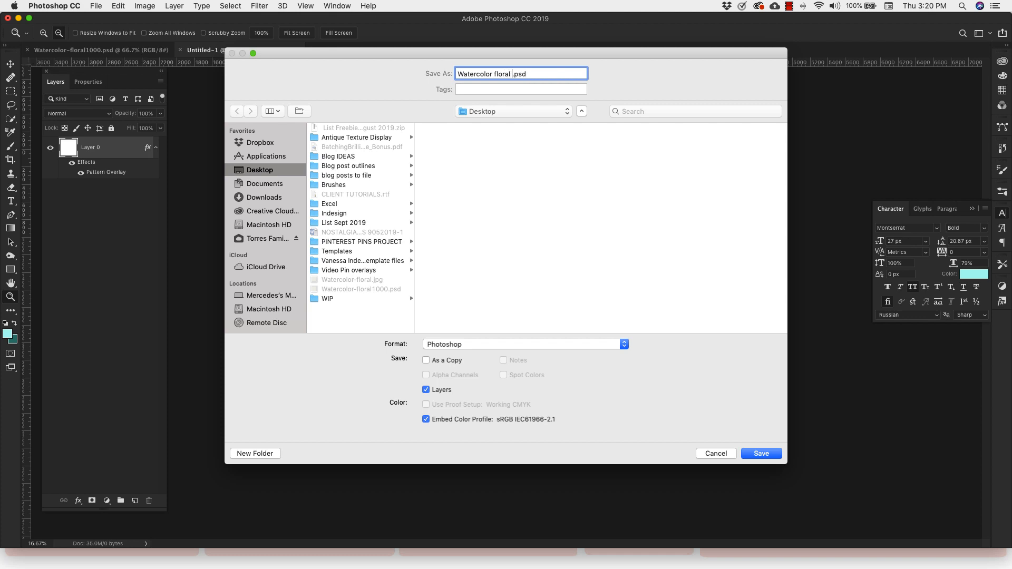
text(35)
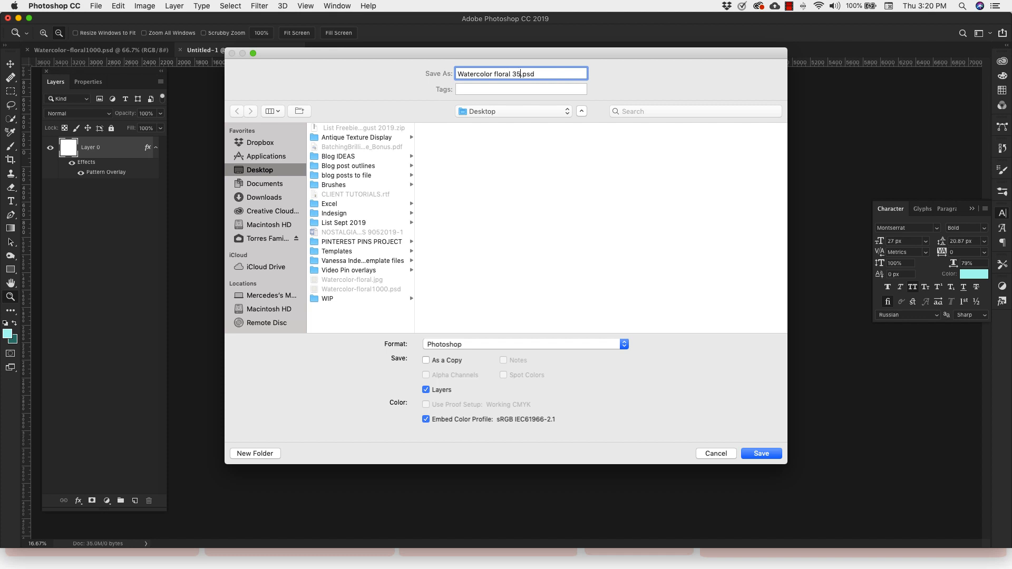
text(00)
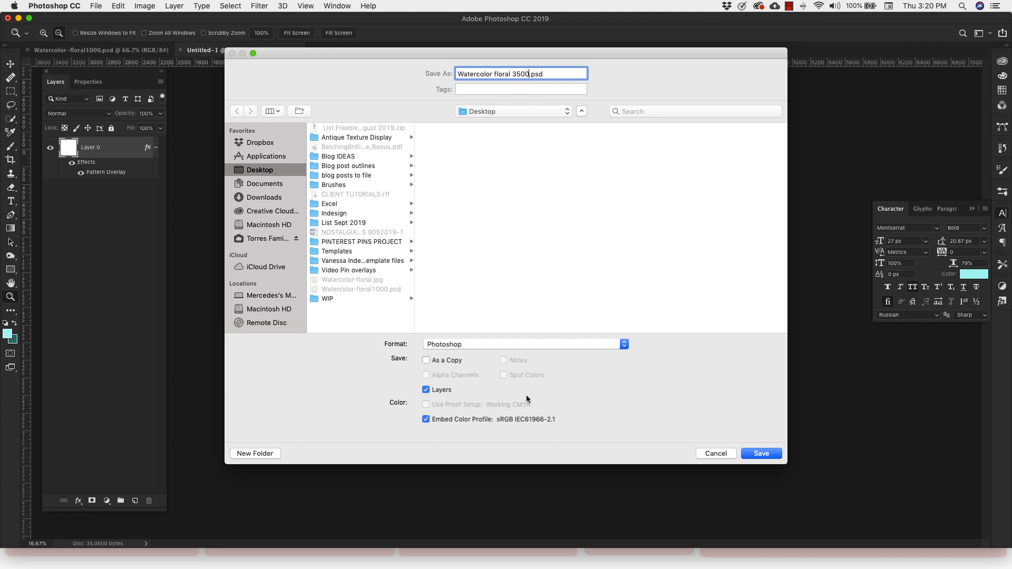
mouse_move(753, 440)
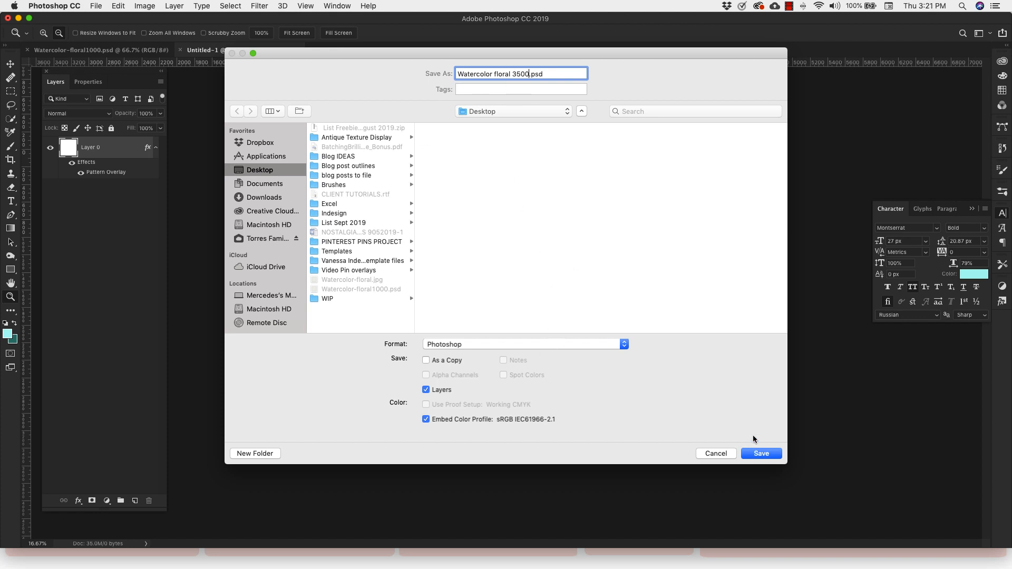
click(761, 453)
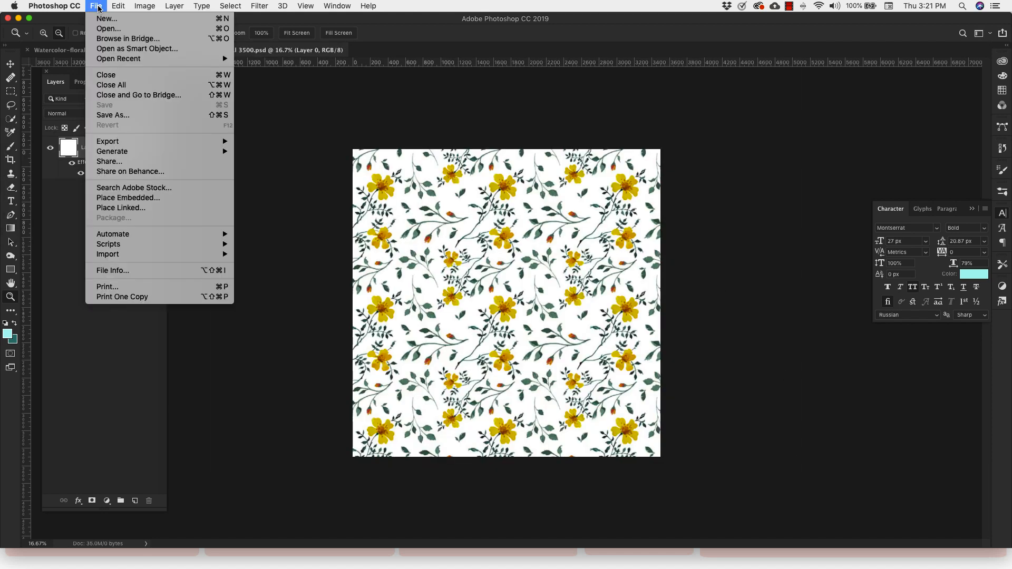
- Create another white 1000 × 1000 px document from the custom preset
click(95, 6)
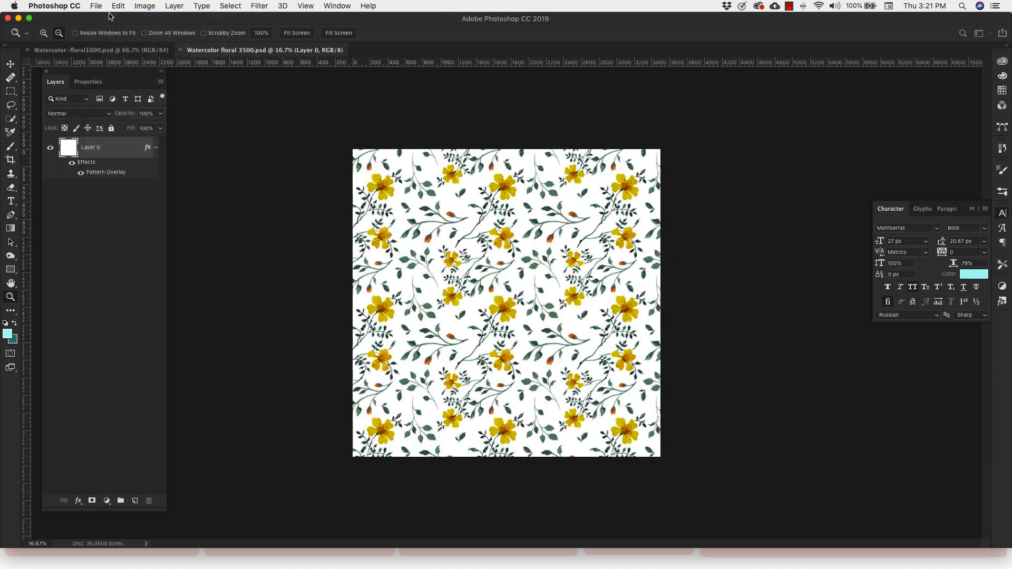
click(96, 6)
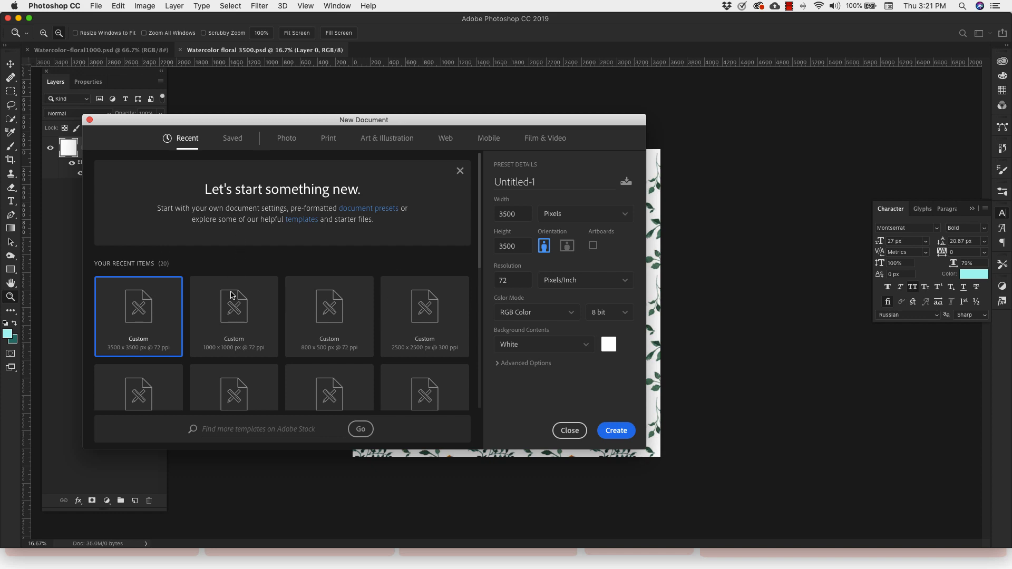
click(234, 316)
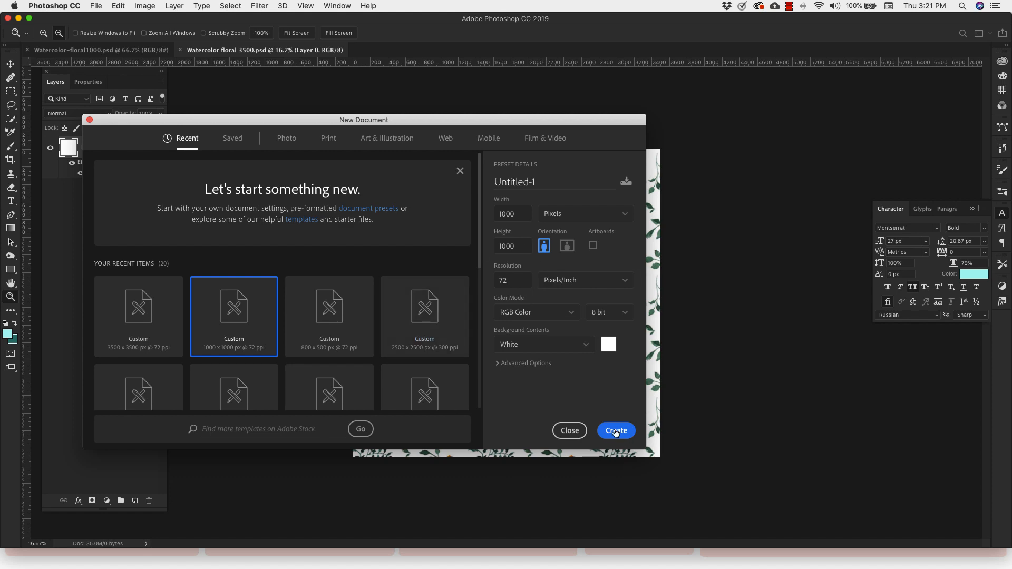
click(615, 430)
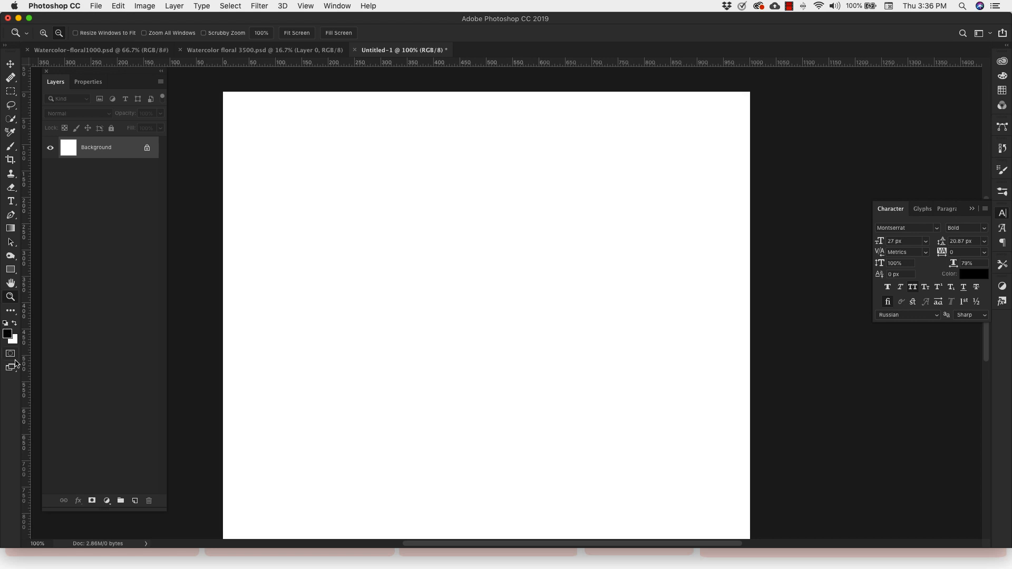
mouse_move(9, 334)
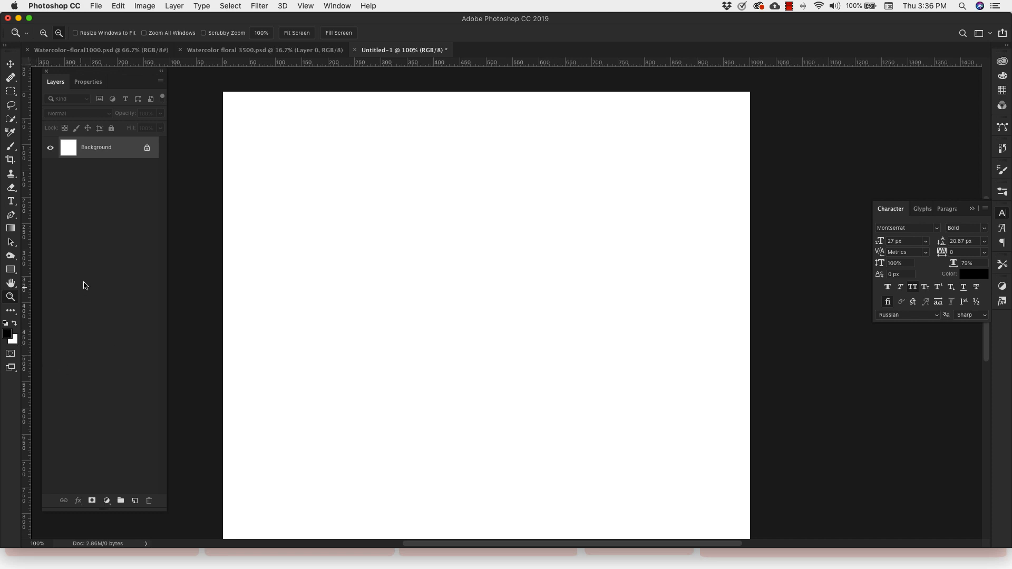
- Render grey clouds across the 1000 px canvas with Filter > Render > Clouds
click(259, 6)
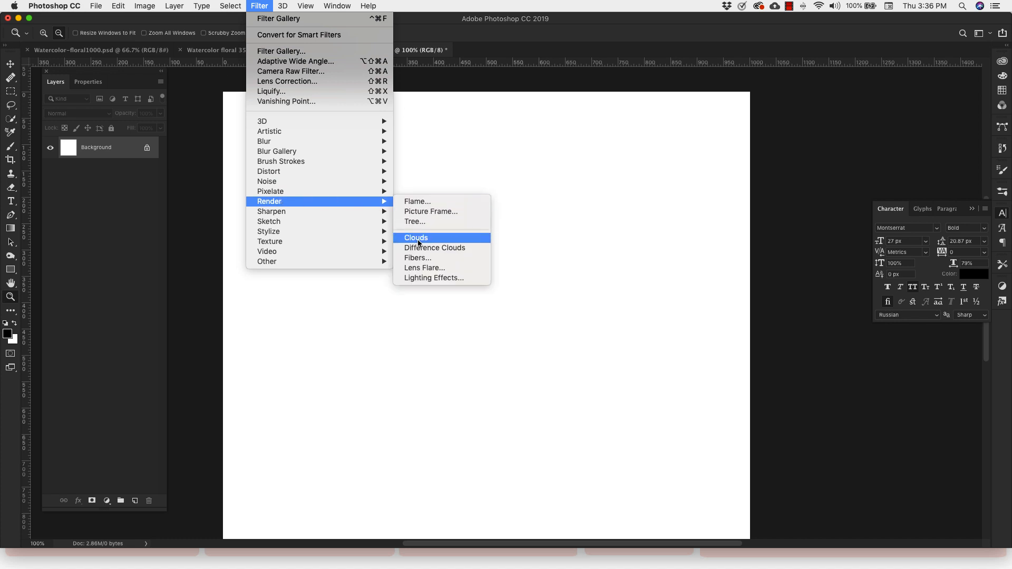
click(416, 238)
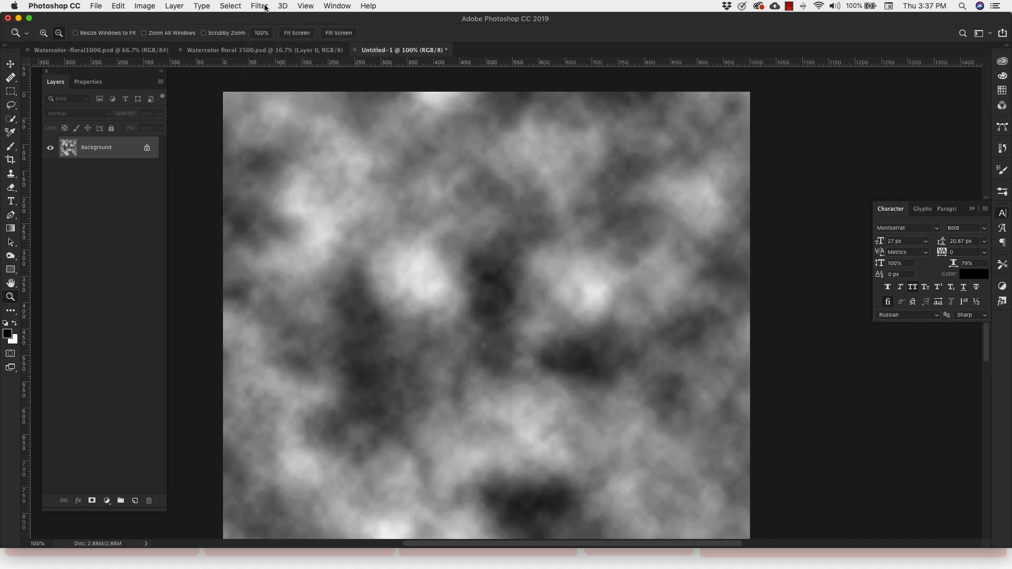
click(258, 5)
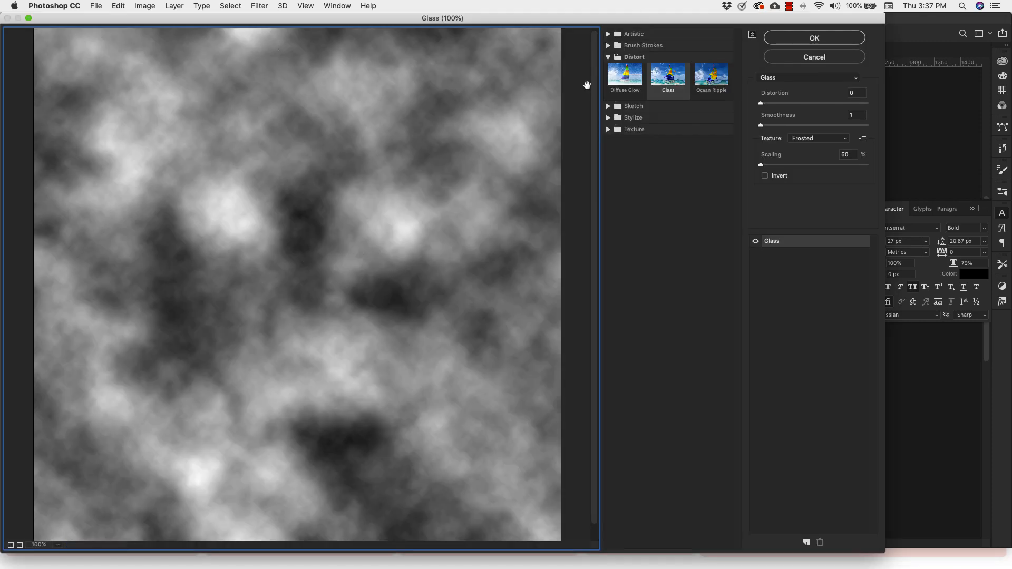
- Select the Glass filter from the Distort group in the Filter Gallery
click(608, 57)
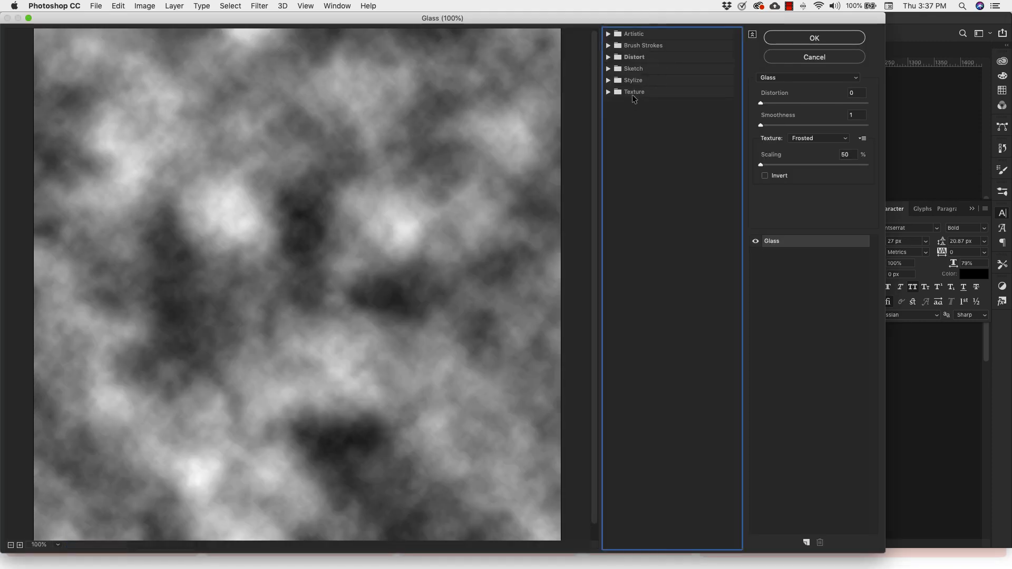
mouse_move(606, 59)
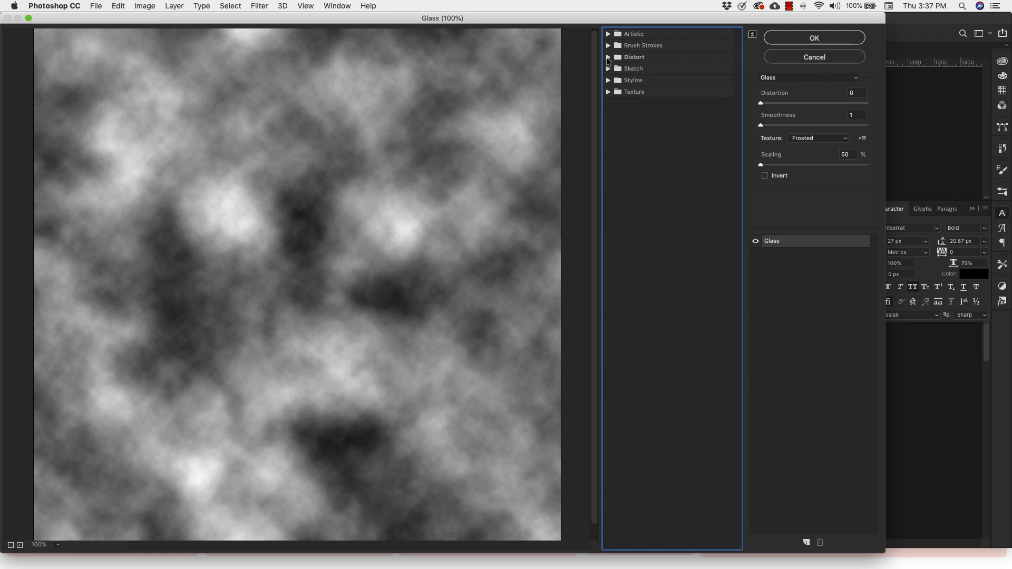
click(607, 57)
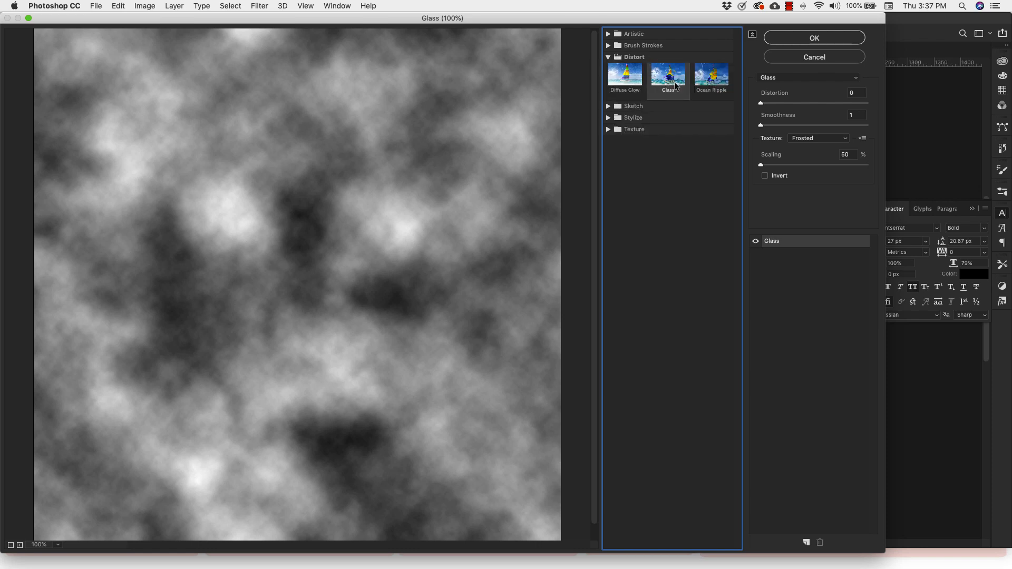
mouse_move(801, 82)
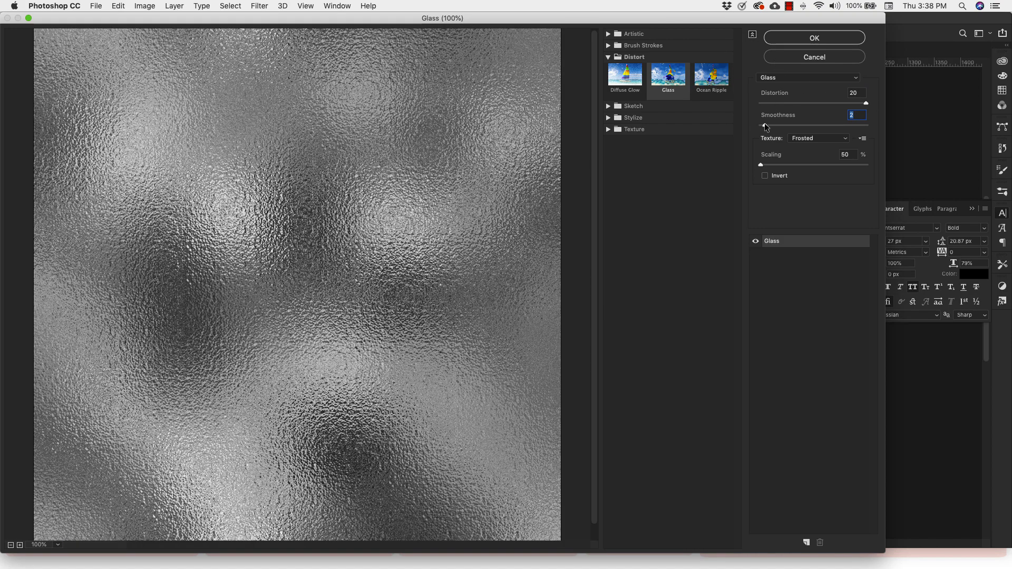
mouse_move(805, 207)
text(200)
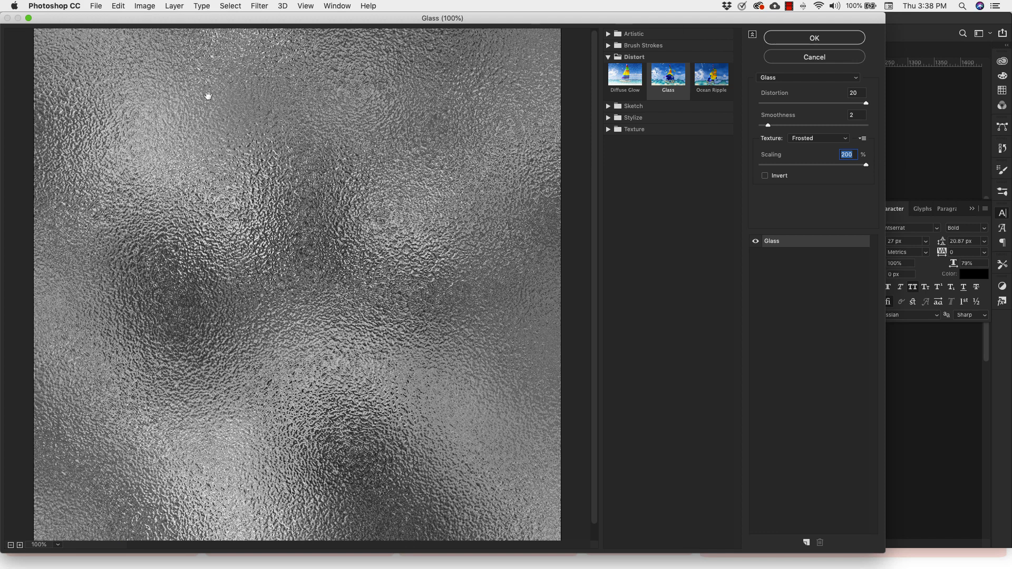
mouse_move(483, 226)
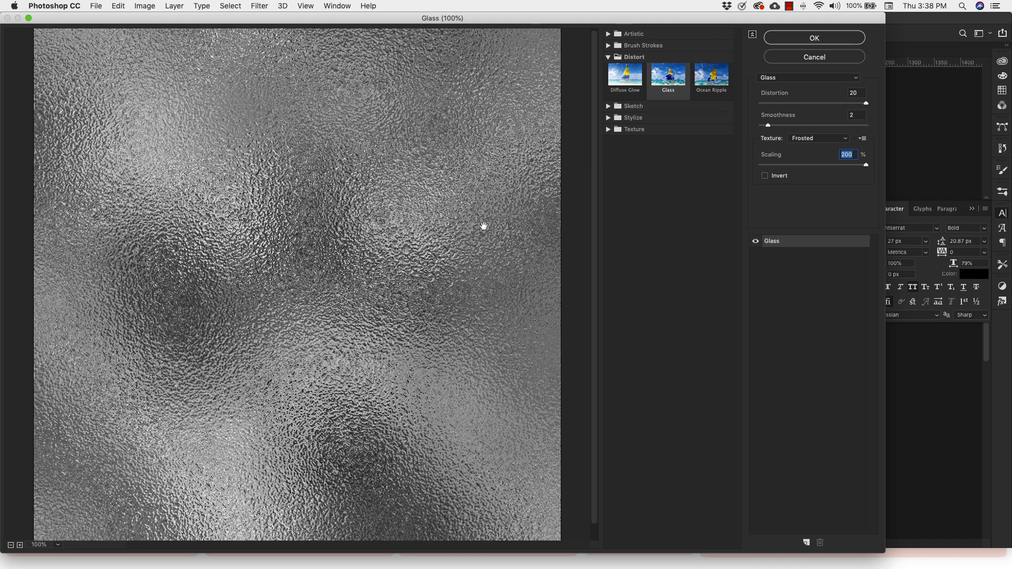
mouse_move(802, 561)
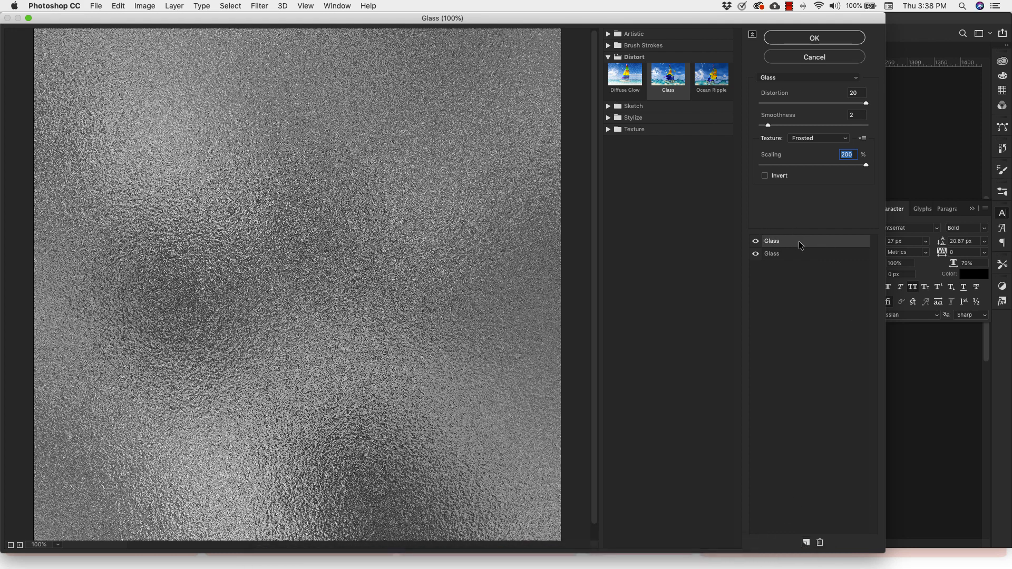
- Load Watercolor floral 3500.psd from the Desktop as the Glass texture
click(818, 137)
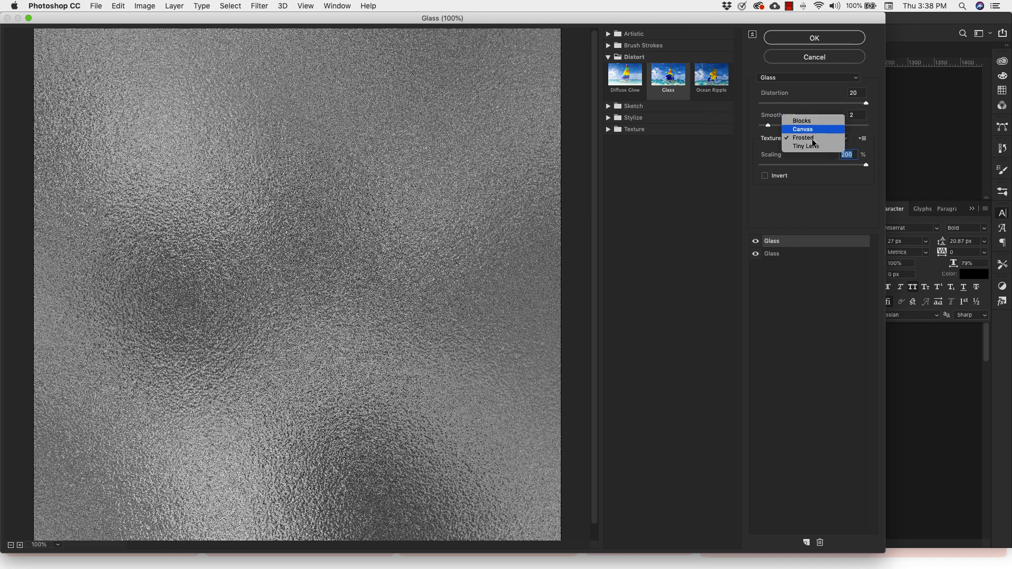
click(803, 137)
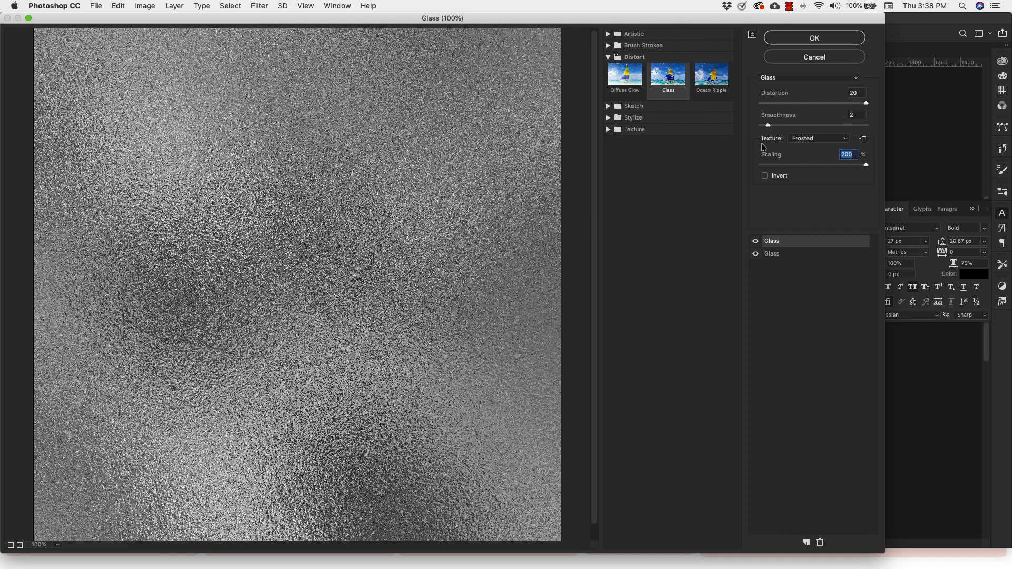
click(862, 138)
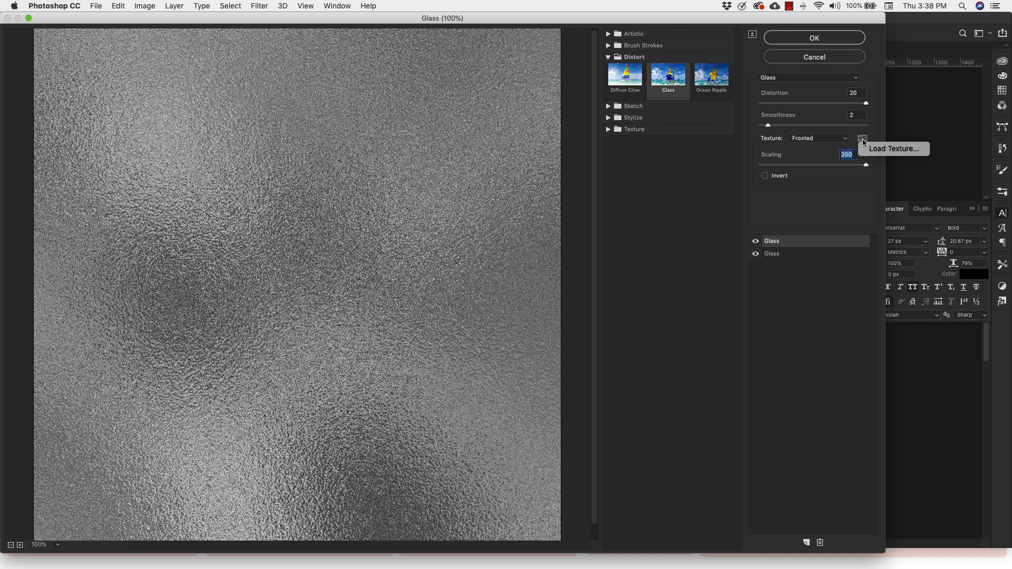
click(862, 141)
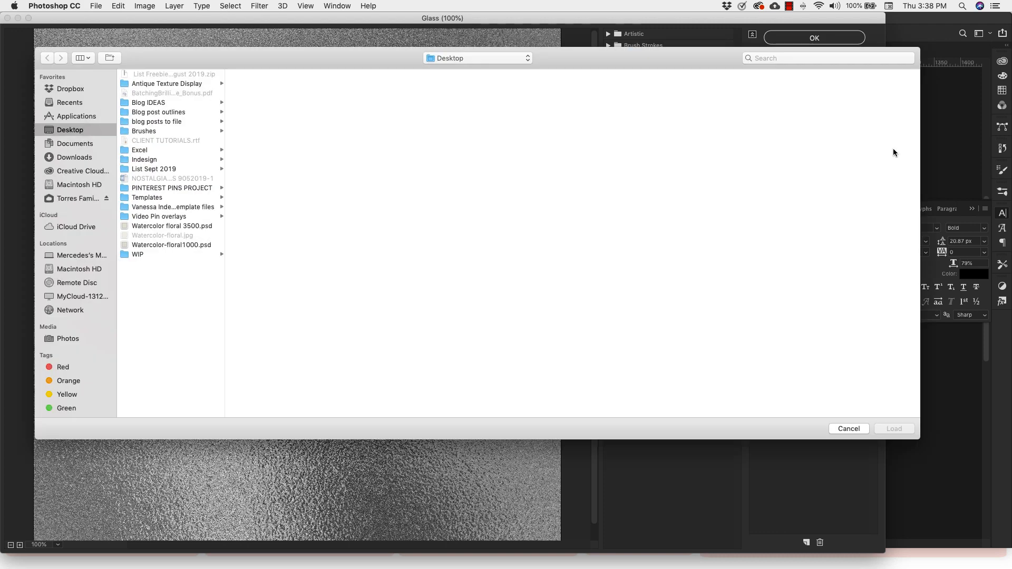
mouse_move(228, 197)
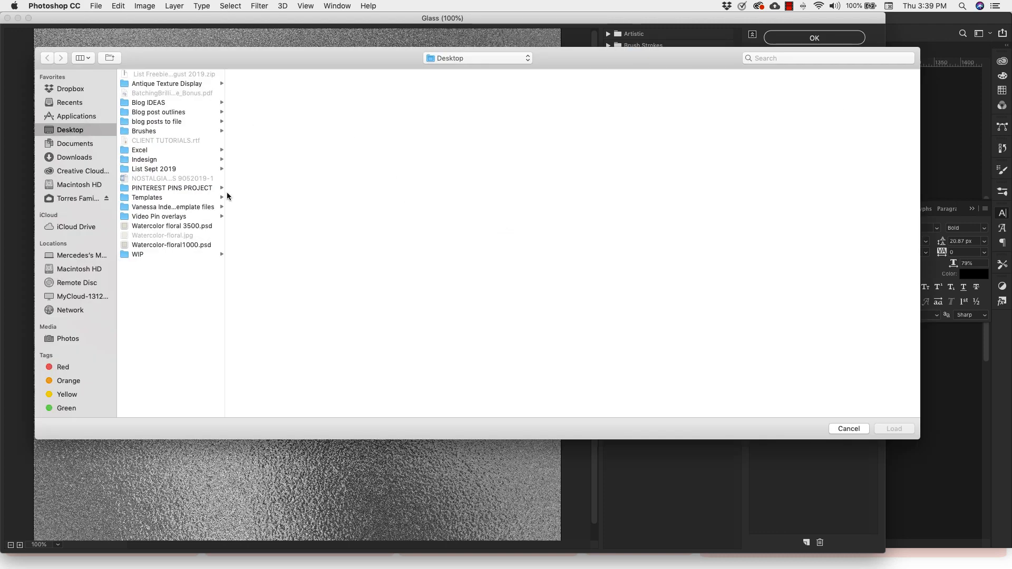
mouse_move(303, 180)
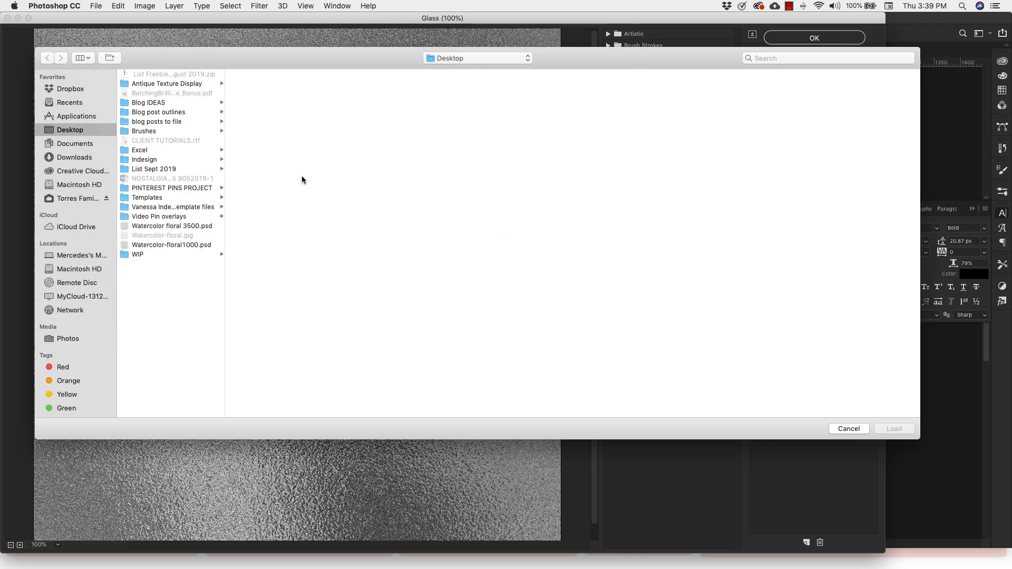
mouse_move(279, 131)
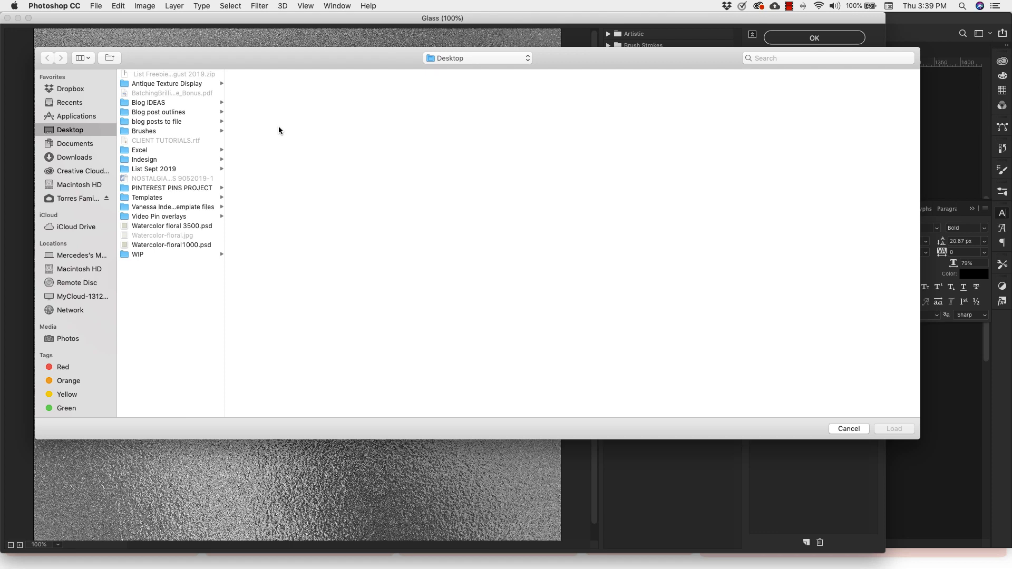
mouse_move(148, 218)
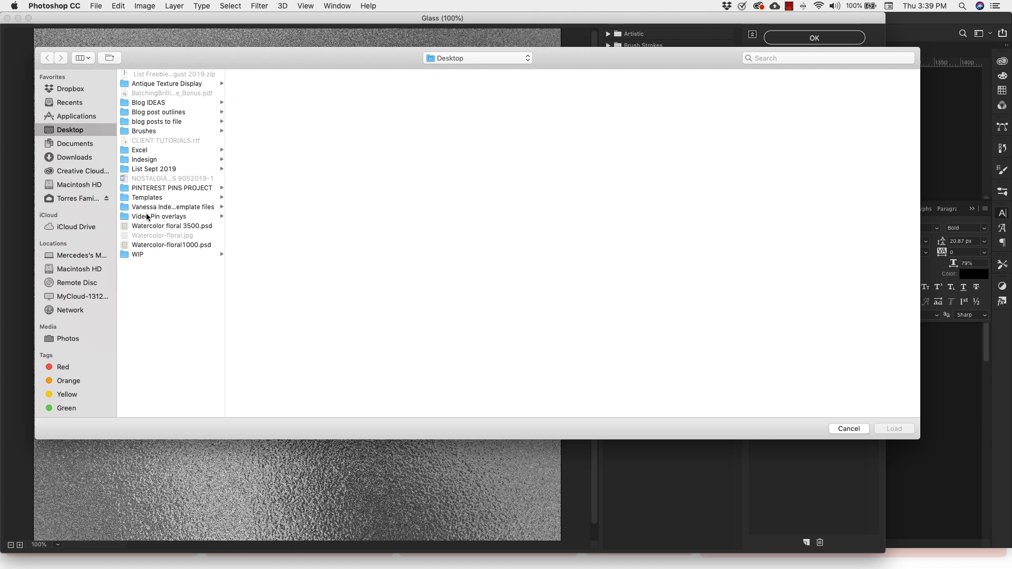
click(173, 227)
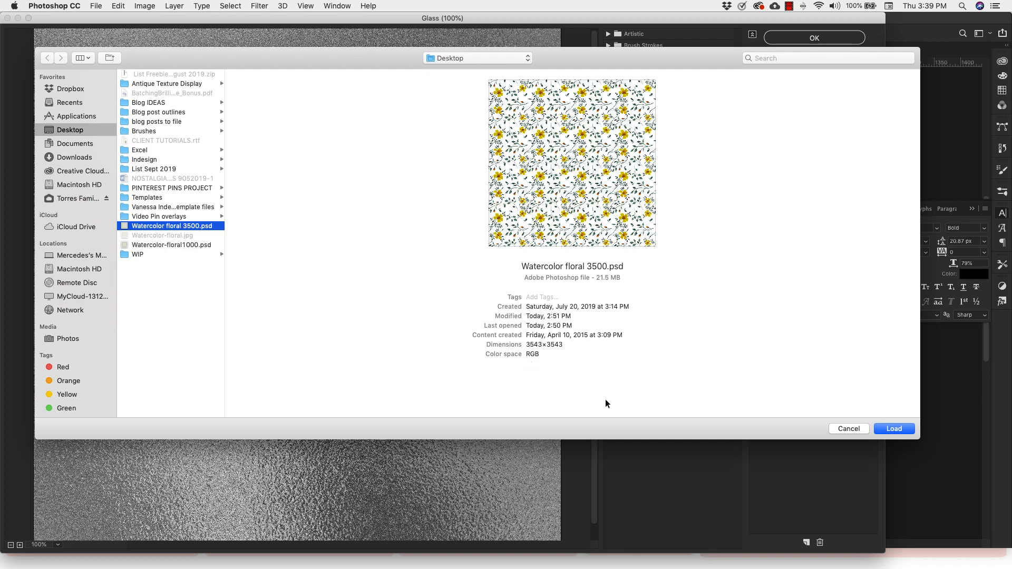
click(894, 429)
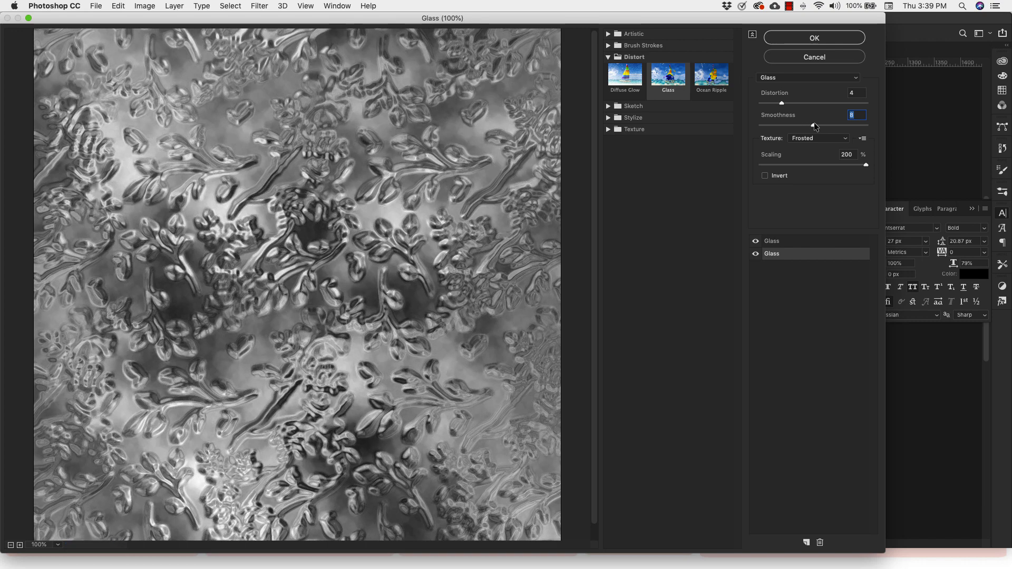
mouse_move(796, 94)
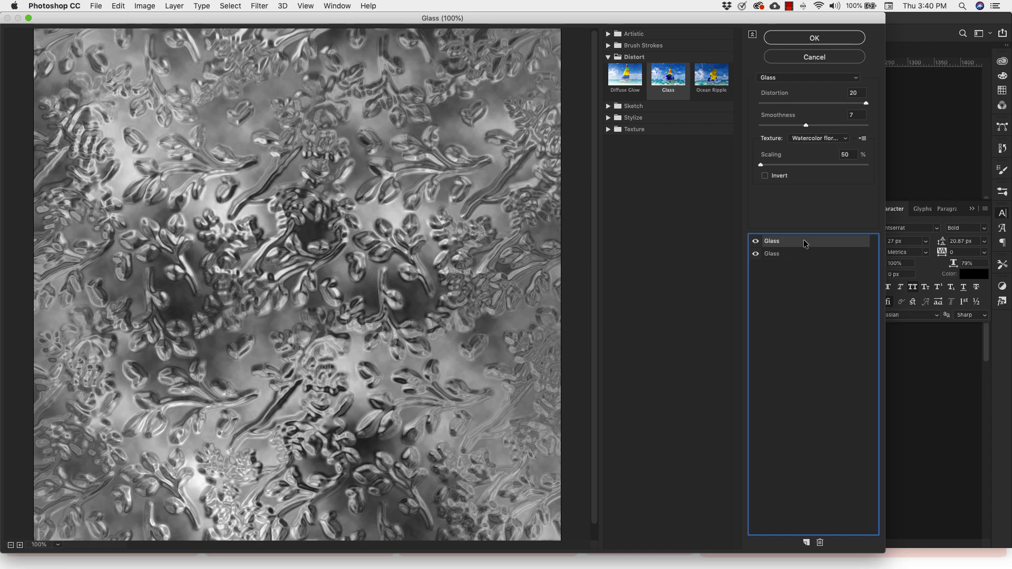
mouse_move(803, 125)
text(3)
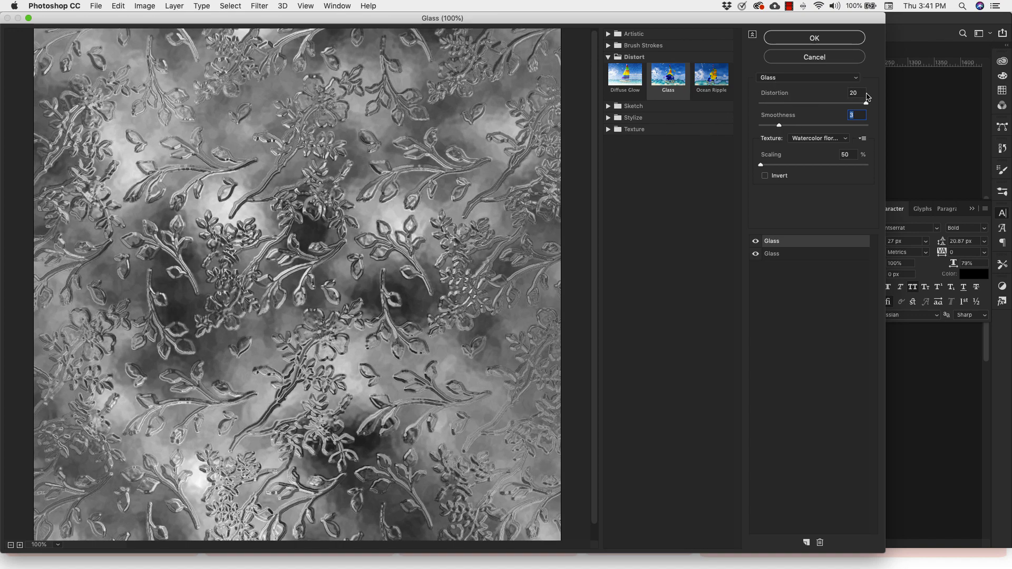
mouse_move(840, 146)
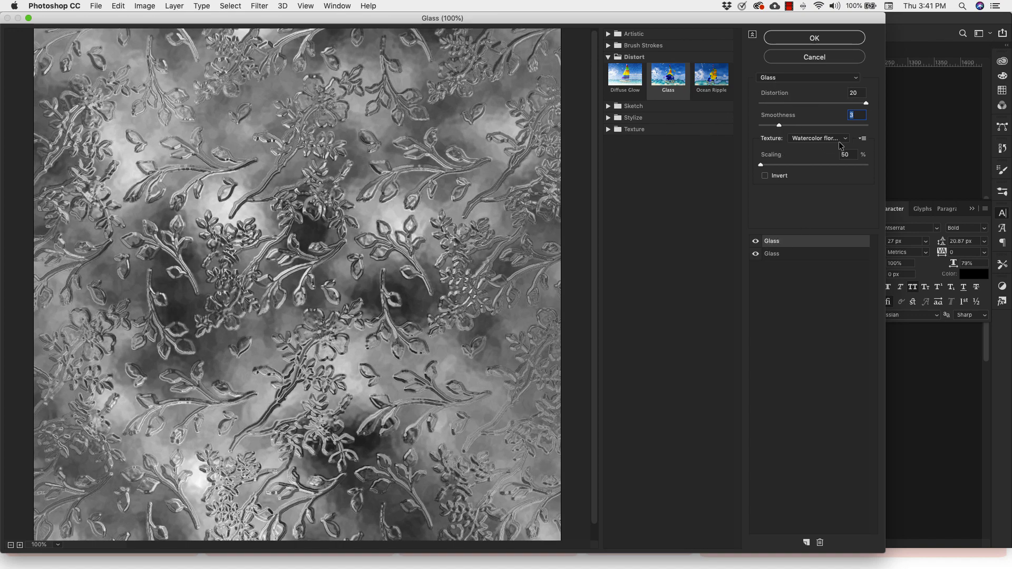
mouse_move(774, 137)
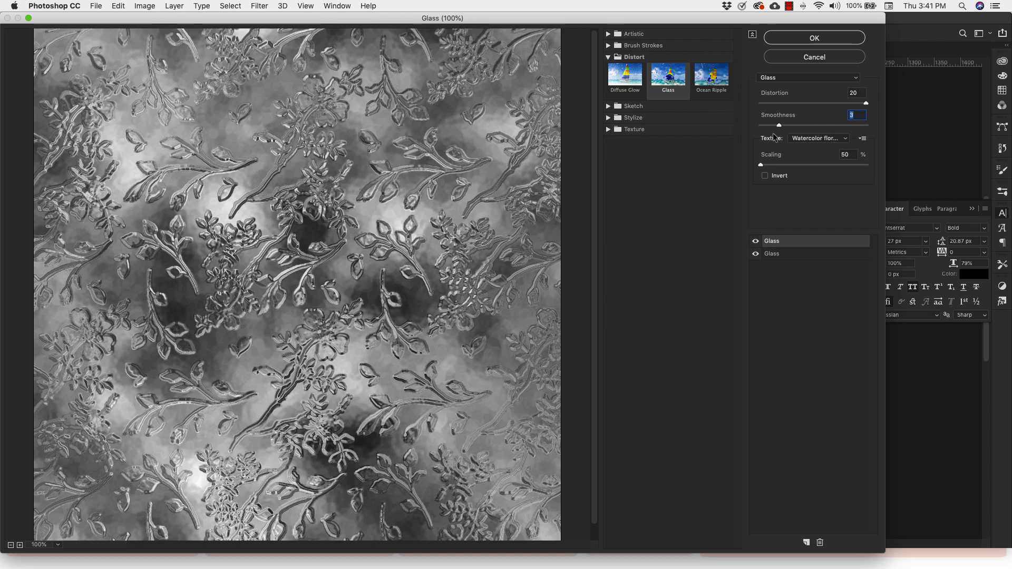
mouse_move(762, 165)
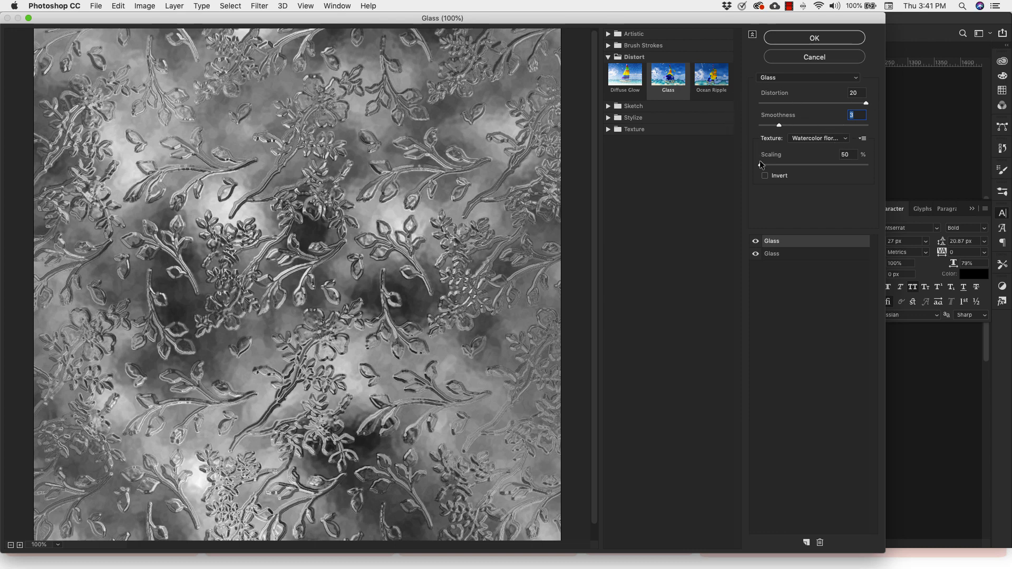
mouse_move(753, 204)
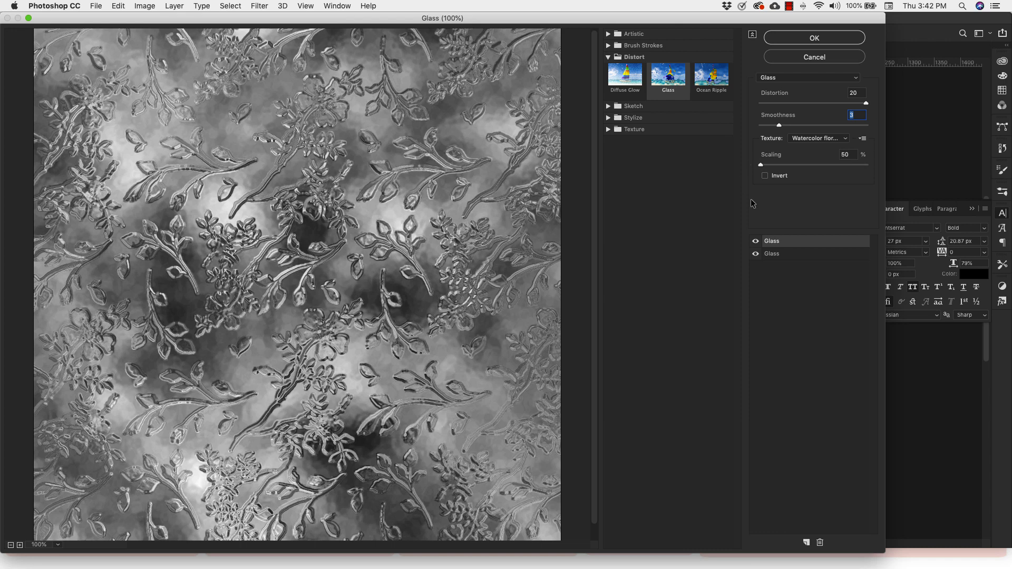
mouse_move(790, 254)
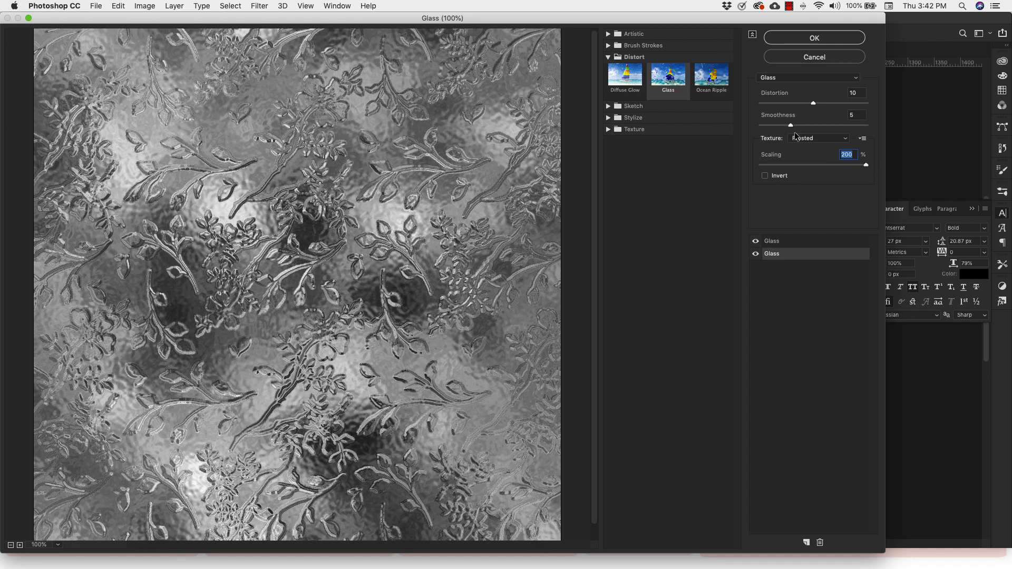
- Apply the two stacked Glass distortions to the cloud image
click(814, 37)
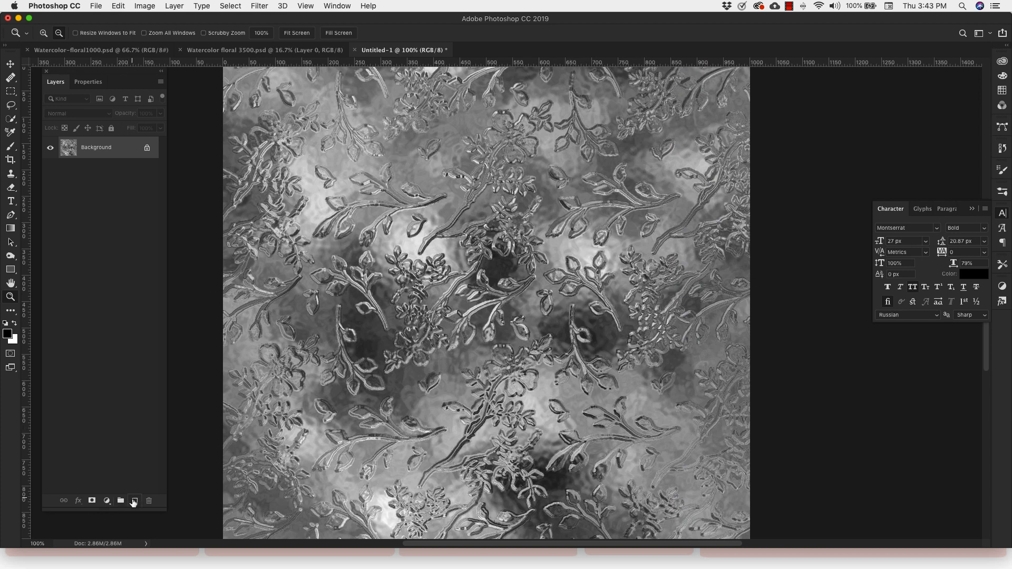
- Add a new layer of rendered clouds and scale it up to about 221%
click(133, 500)
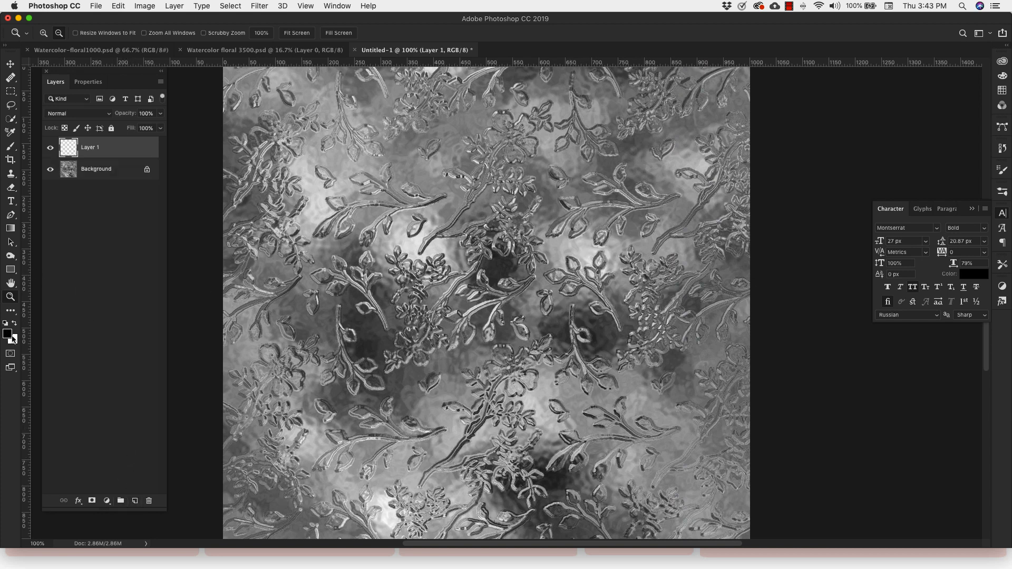
click(258, 6)
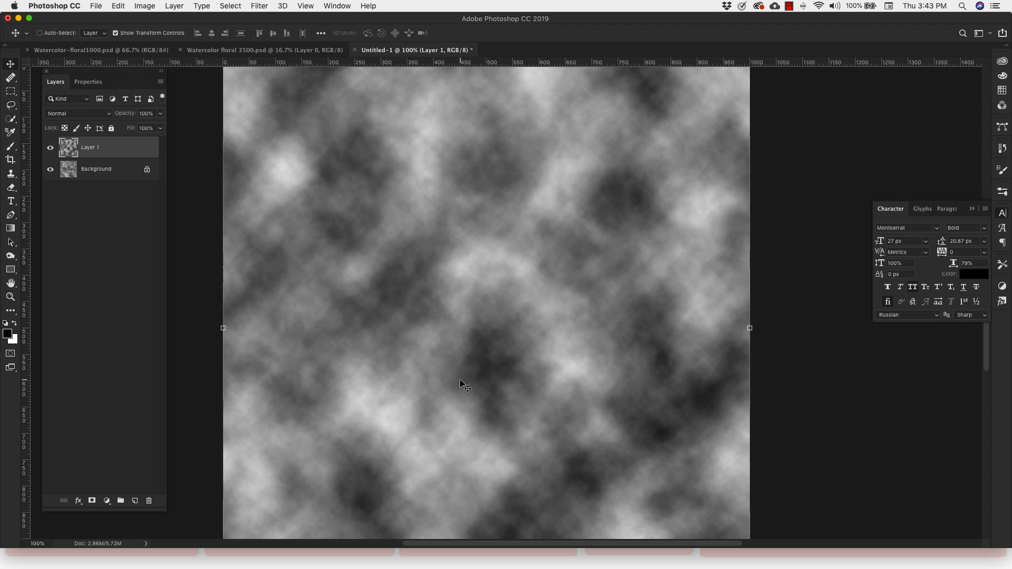
click(10, 297)
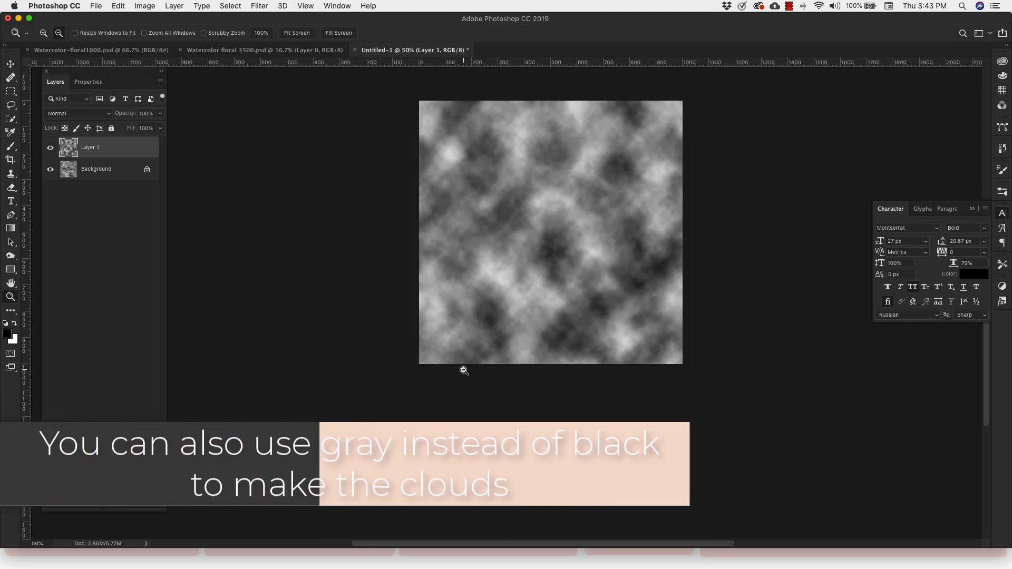
click(11, 64)
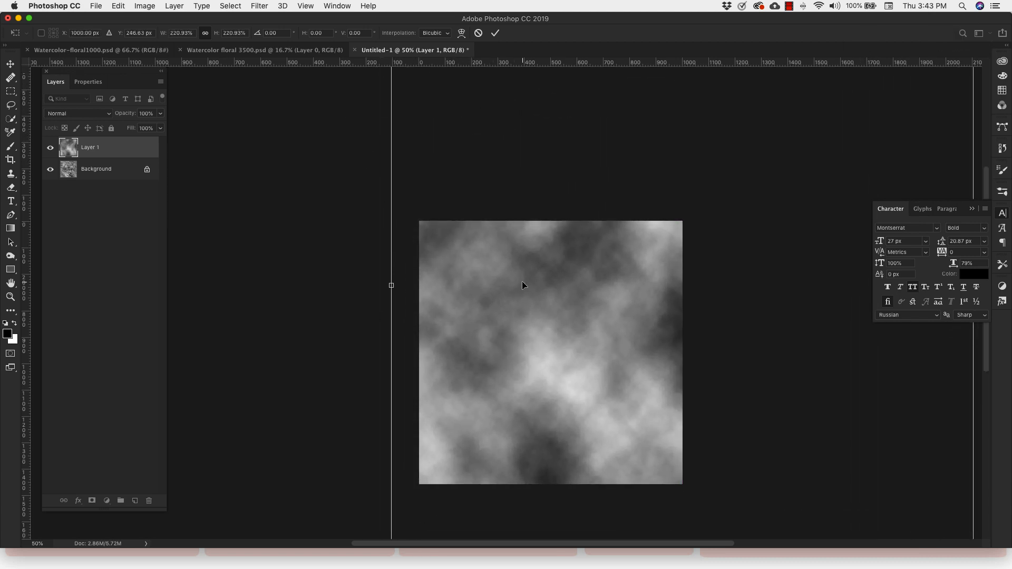
click(11, 160)
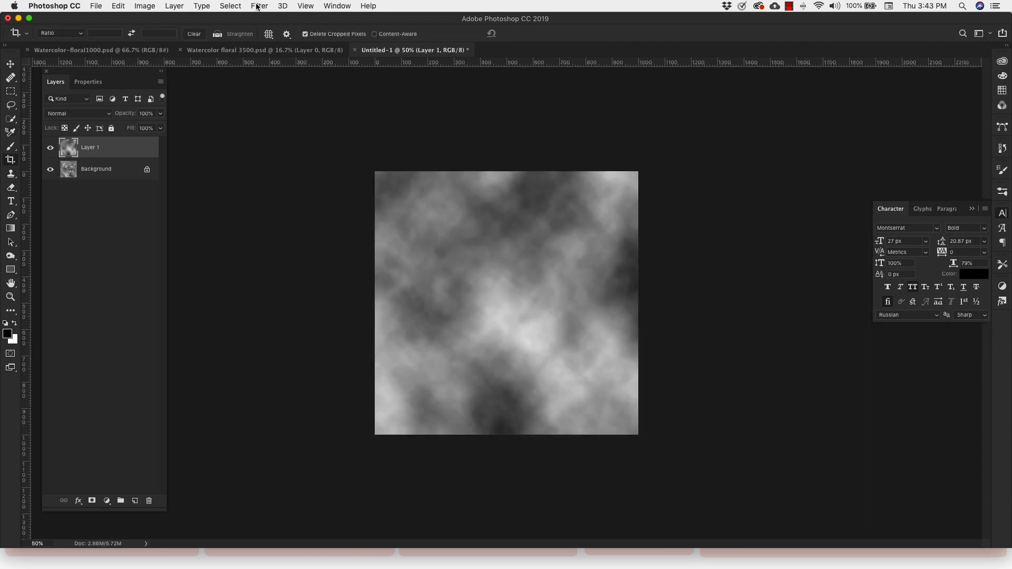
- Apply Filter Gallery Frosted Glass (smoothness 13) and Glass (smoothness 2) to the clouds layer
click(259, 6)
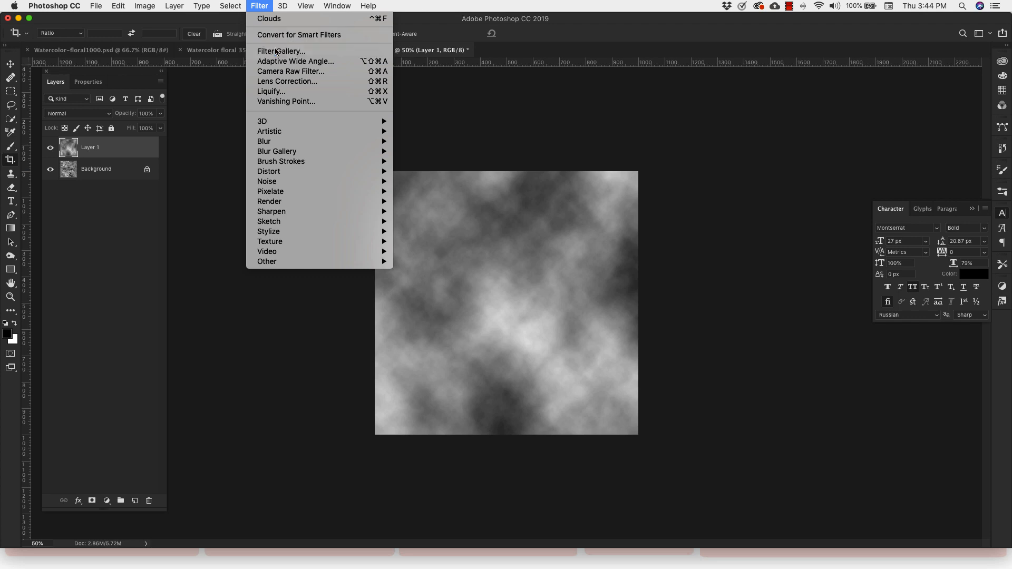
click(281, 51)
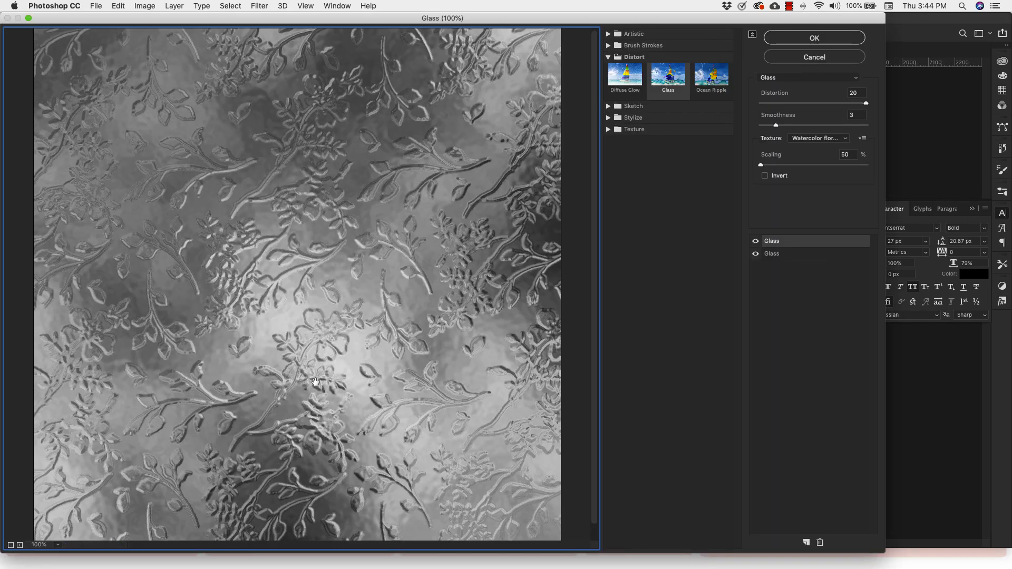
click(846, 138)
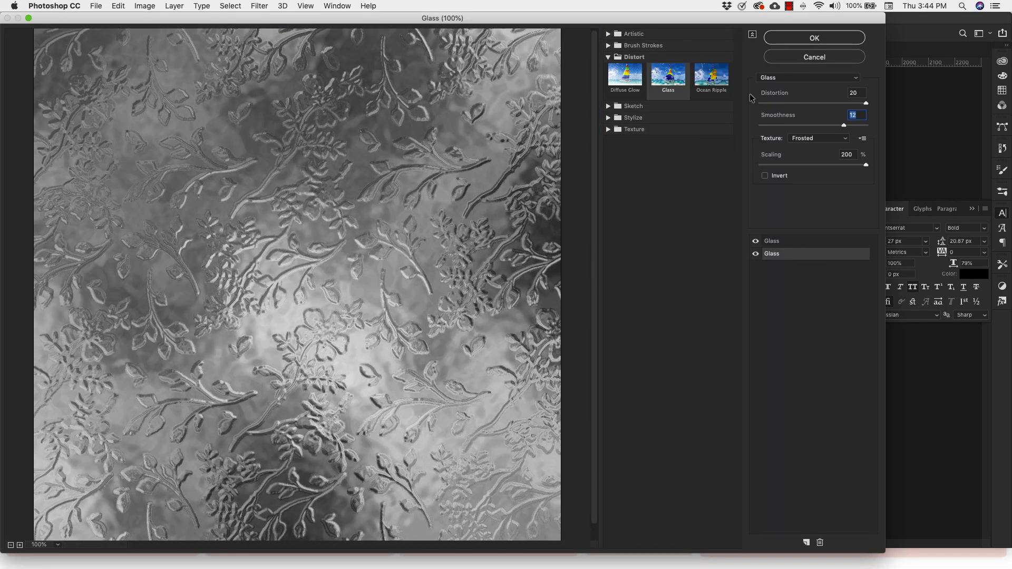
mouse_move(839, 143)
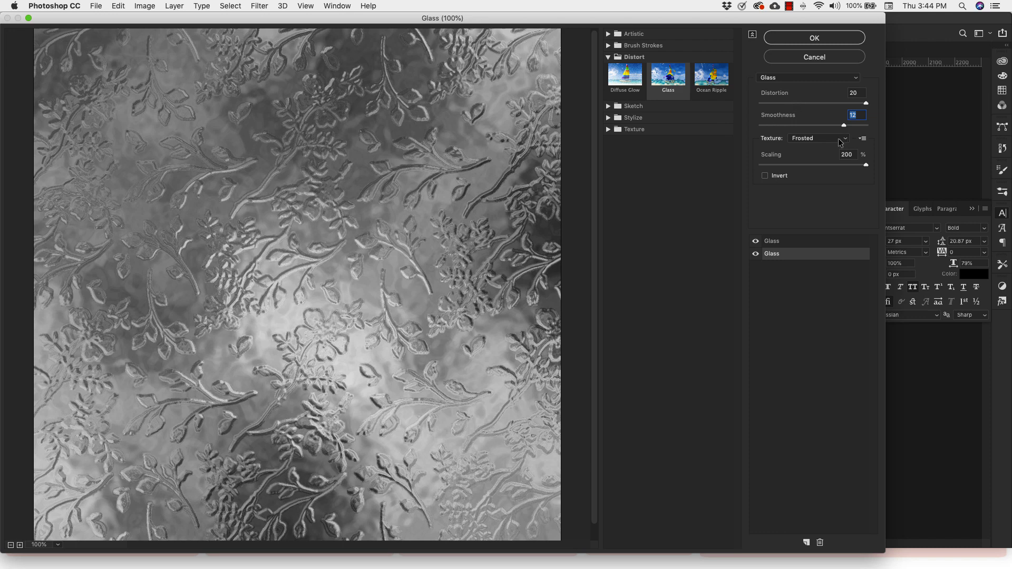
mouse_move(846, 130)
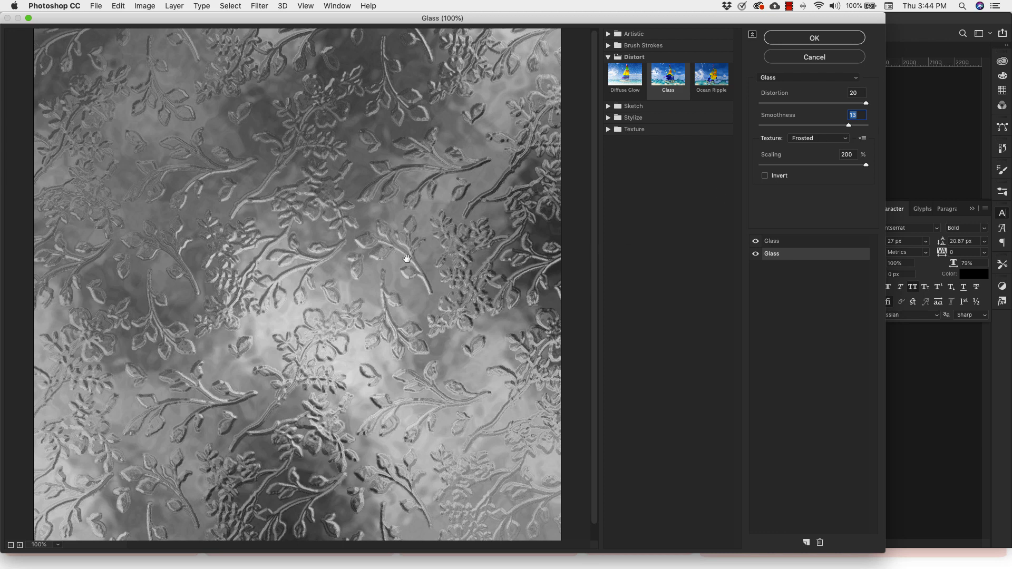
mouse_move(393, 251)
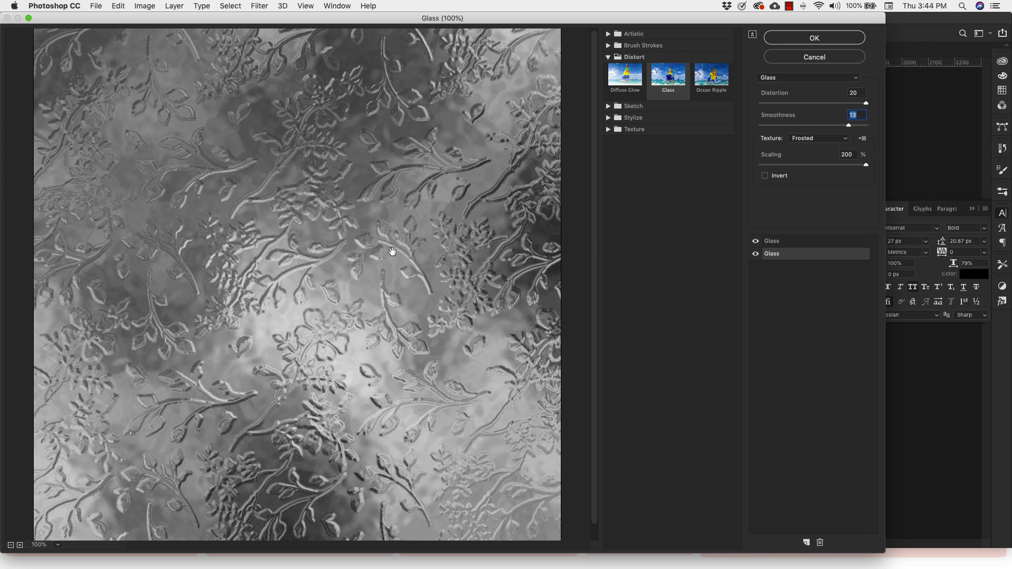
mouse_move(676, 177)
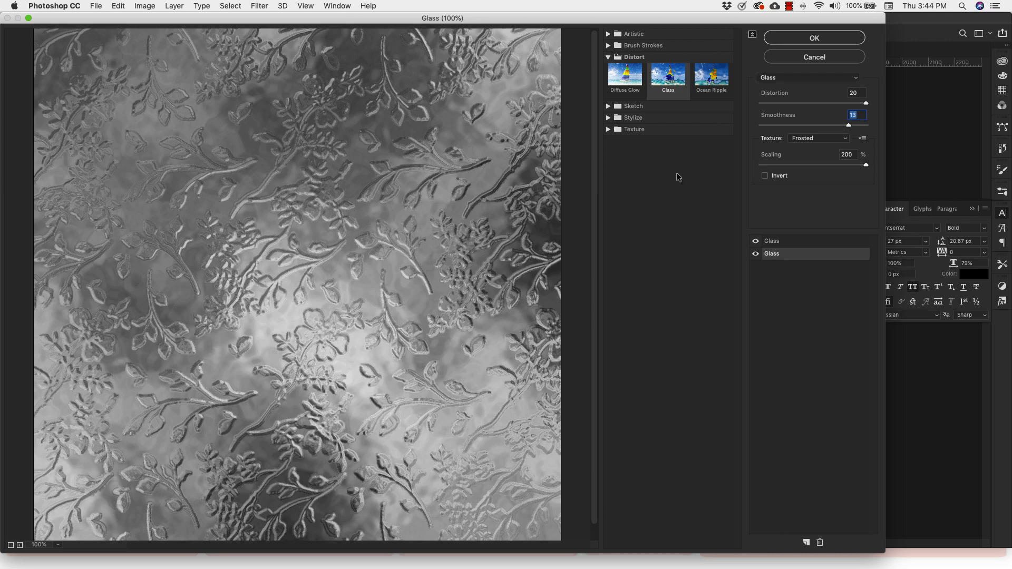
mouse_move(788, 158)
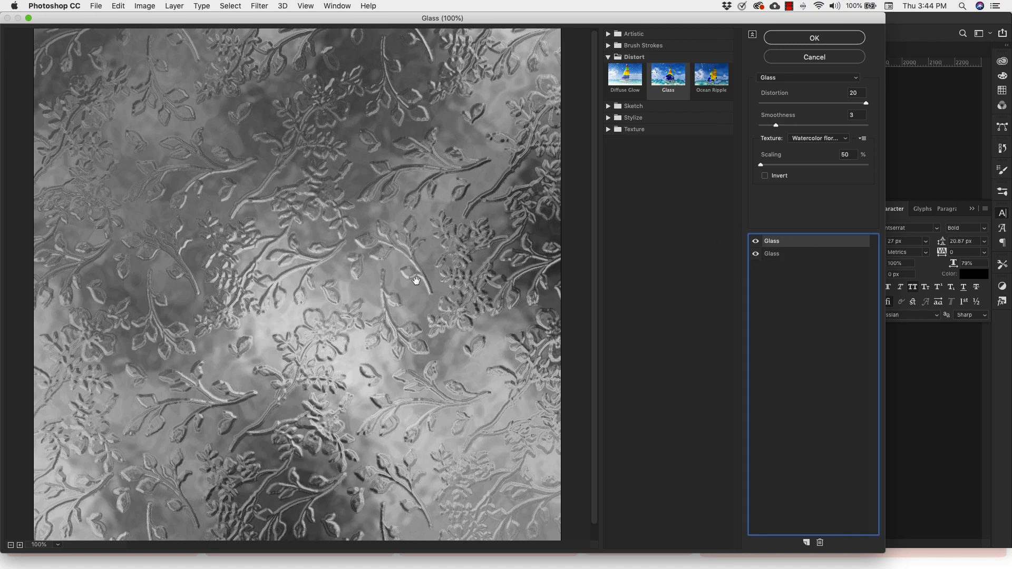
triple_click(855, 114)
text(2)
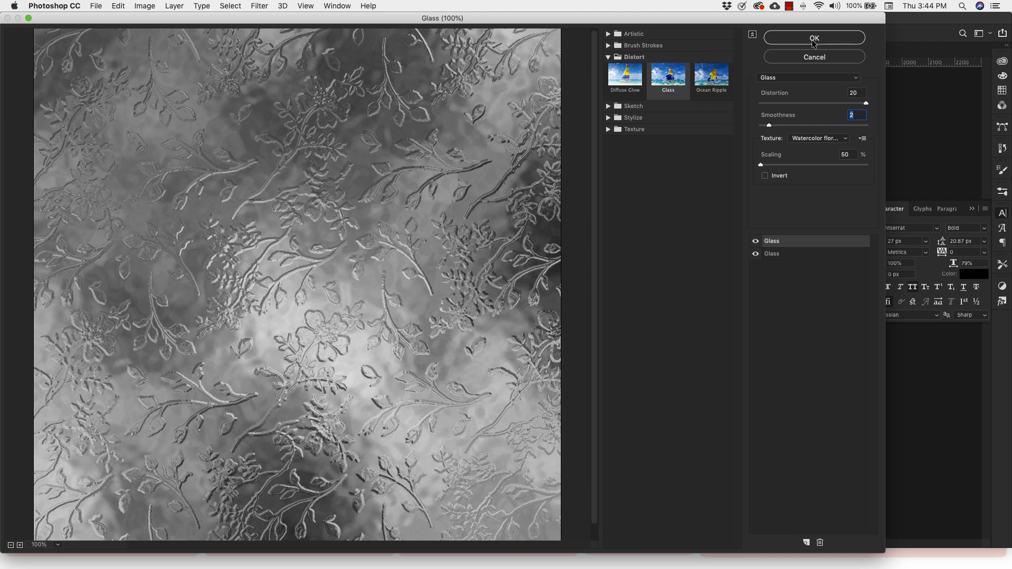
click(814, 38)
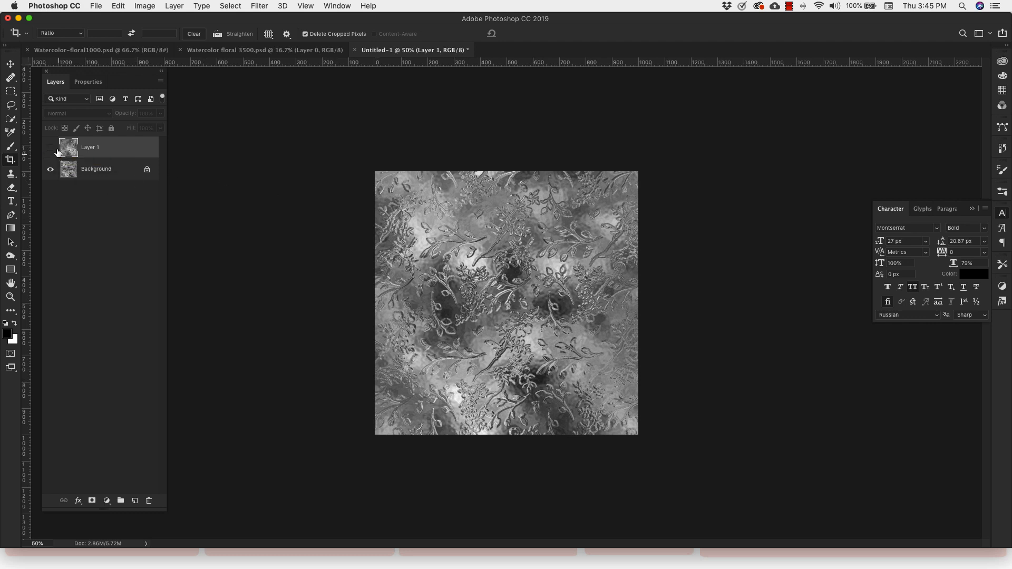
click(49, 147)
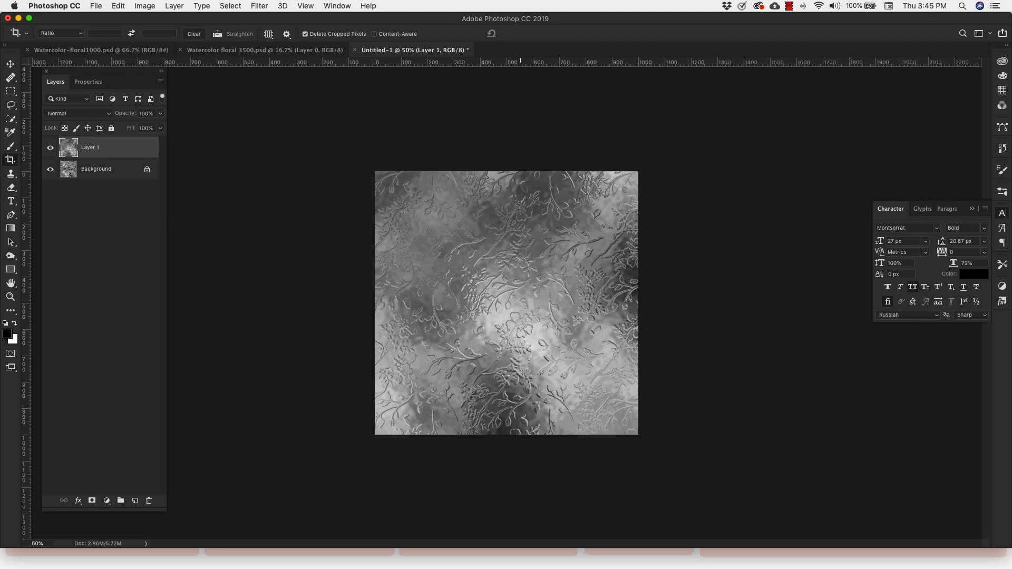
mouse_move(360, 388)
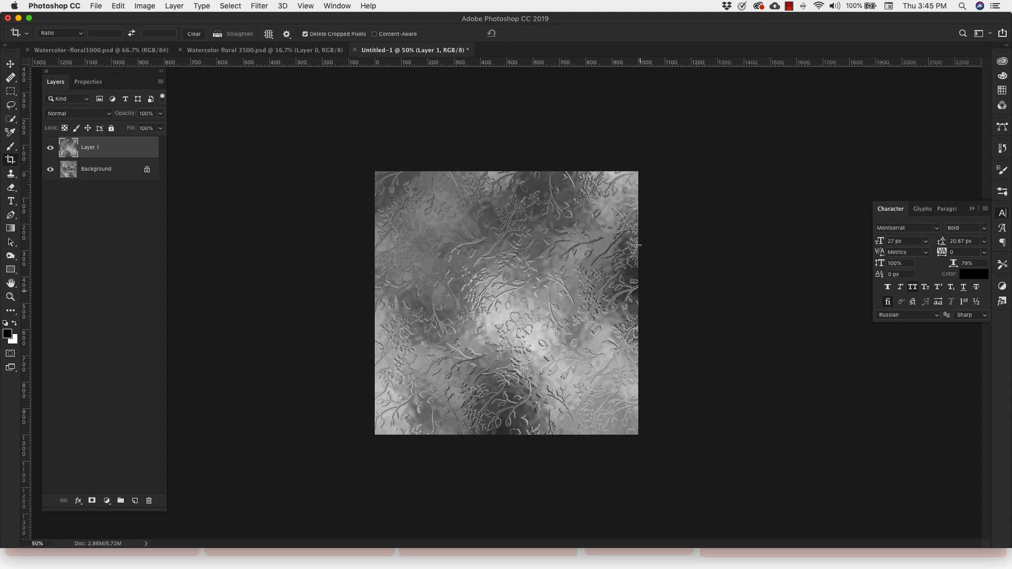
mouse_move(440, 186)
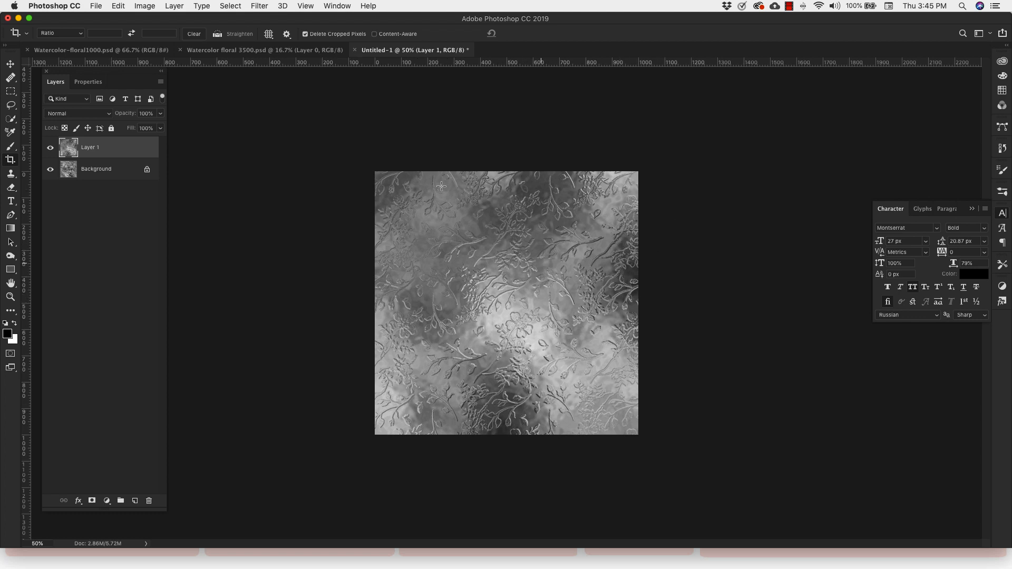
mouse_move(630, 342)
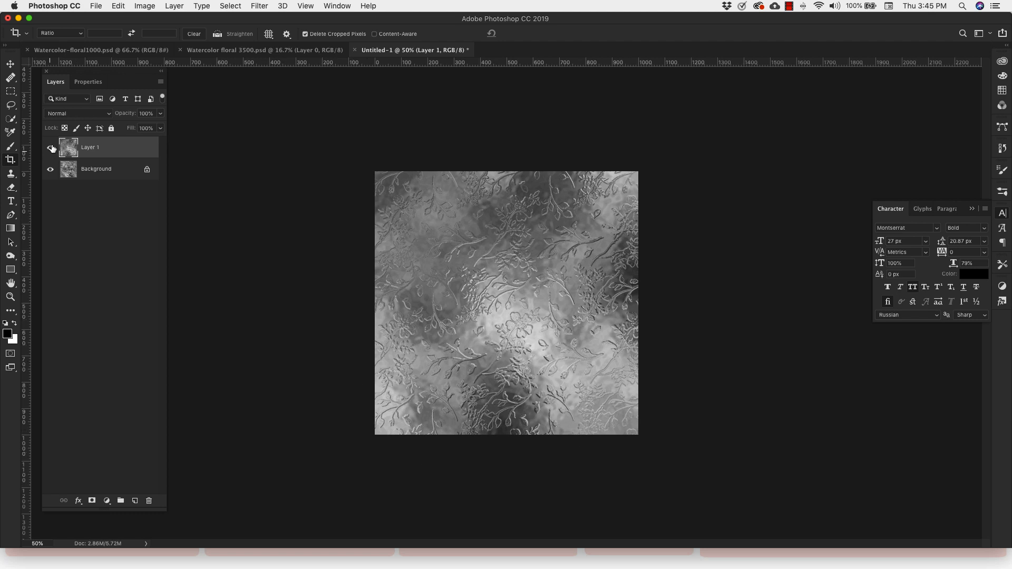
click(51, 148)
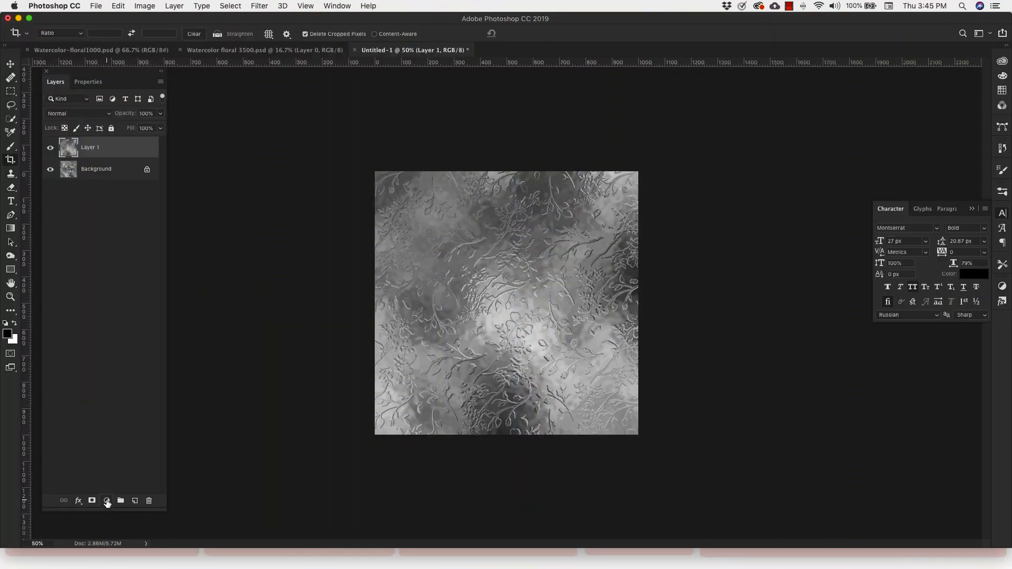
- Add a colorized Hue/Saturation adjustment with hue about 193, tweaking lightness and saturation
click(107, 501)
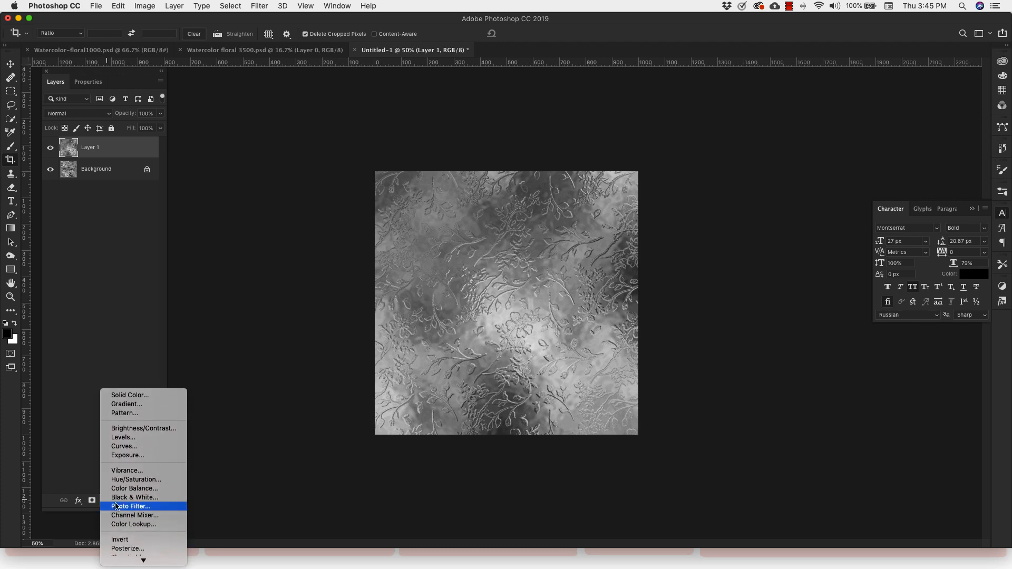
click(136, 479)
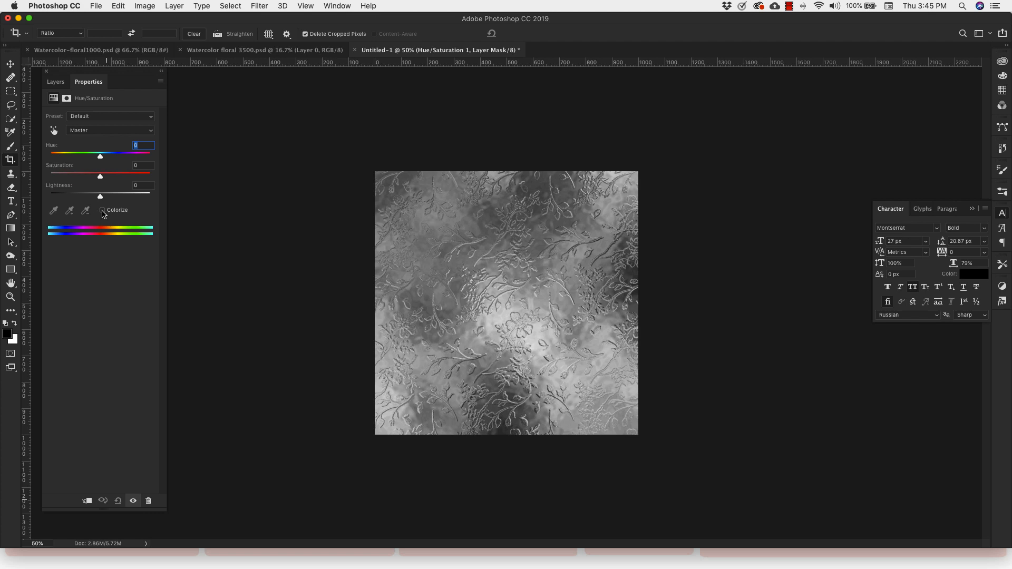
click(102, 210)
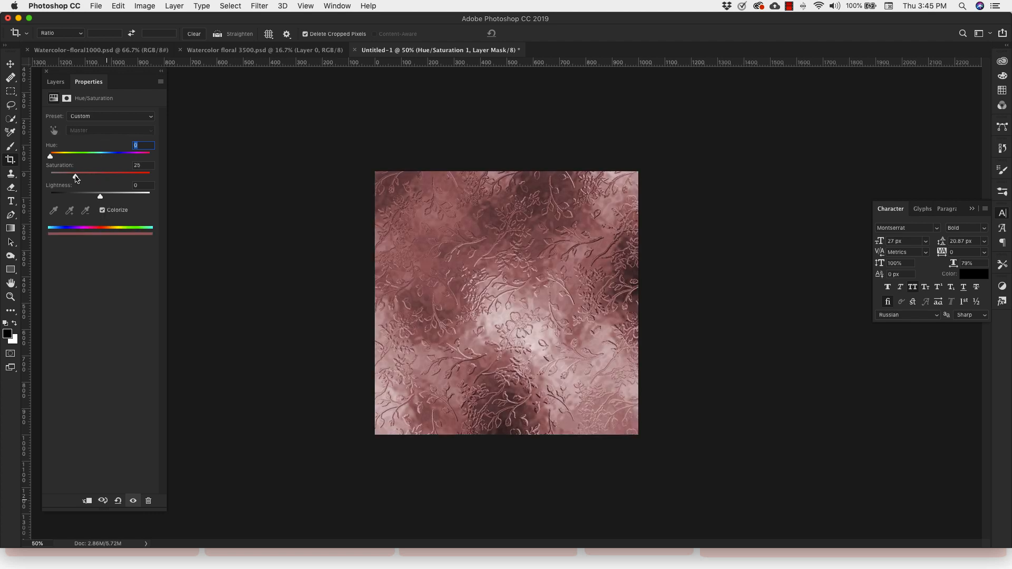
drag(101, 196, 118, 196)
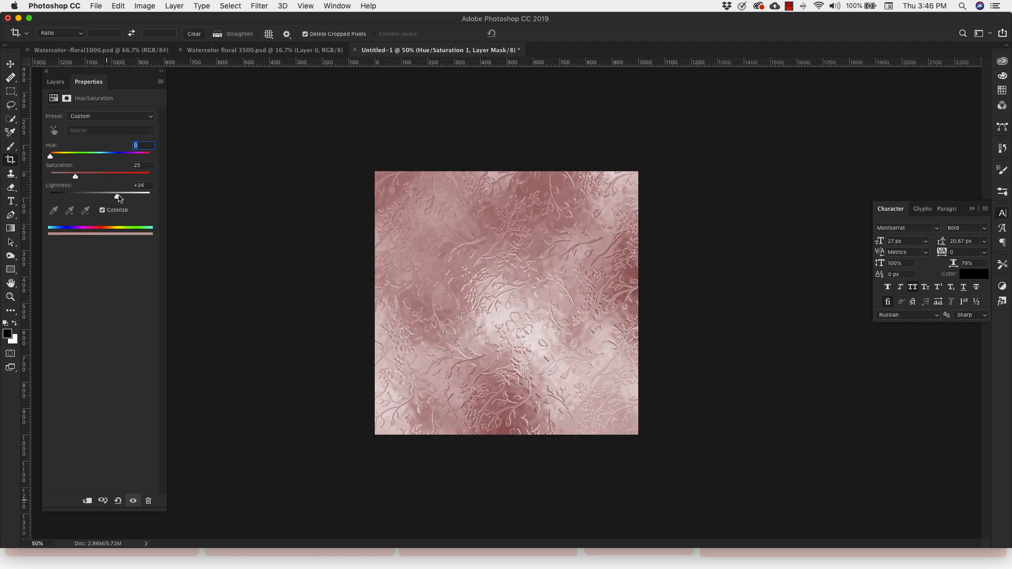
drag(75, 176, 83, 176)
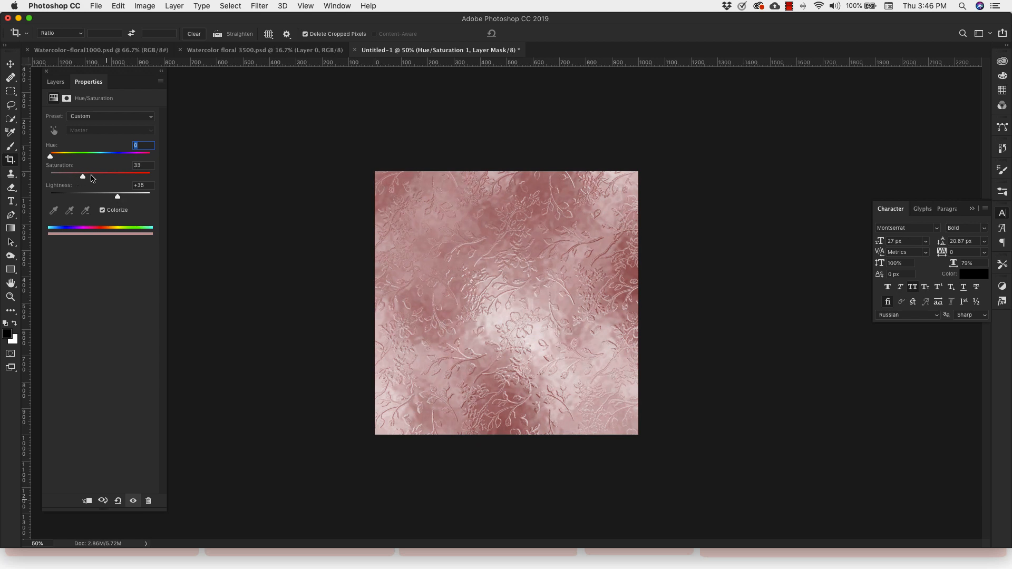
drag(82, 175, 77, 175)
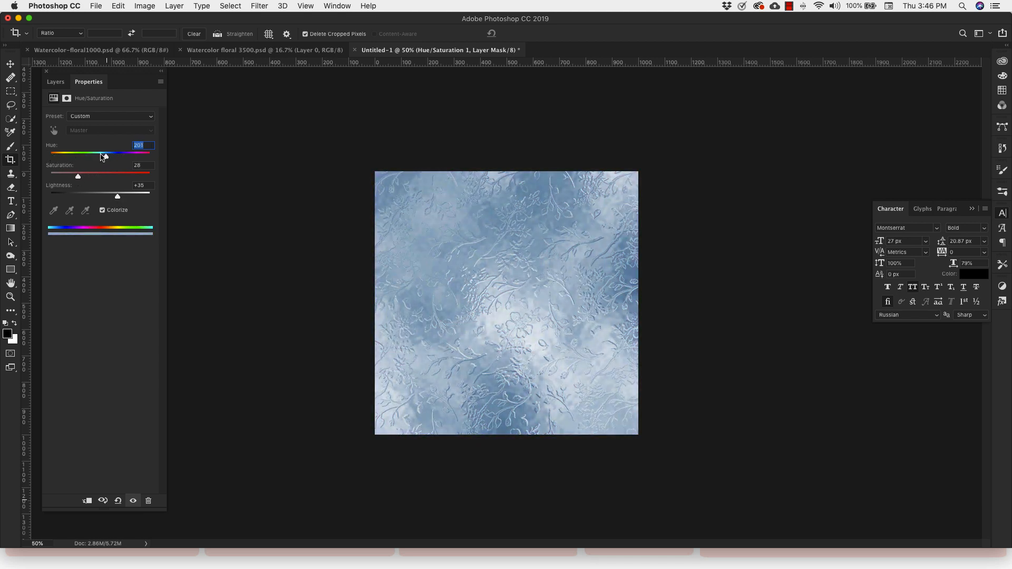
drag(105, 153, 101, 153)
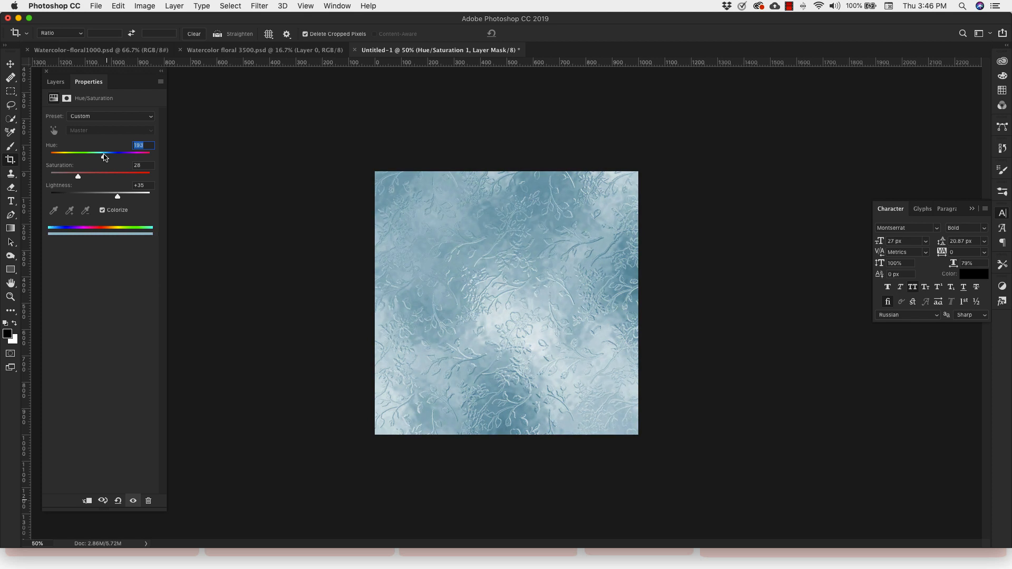
click(55, 82)
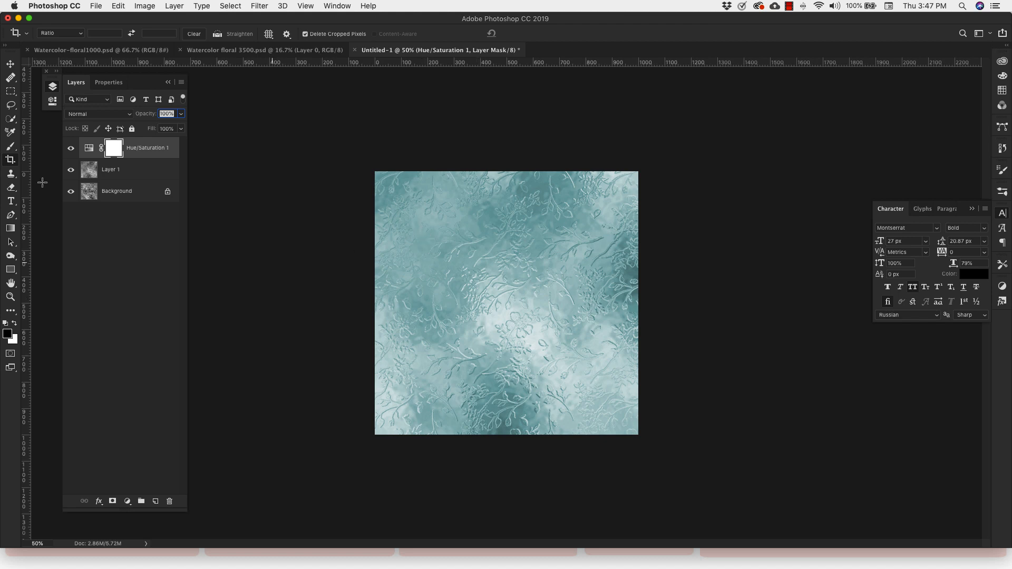
- Hide the Hue/Saturation 1 and Layer 2 visibility and select Layer 1
click(71, 169)
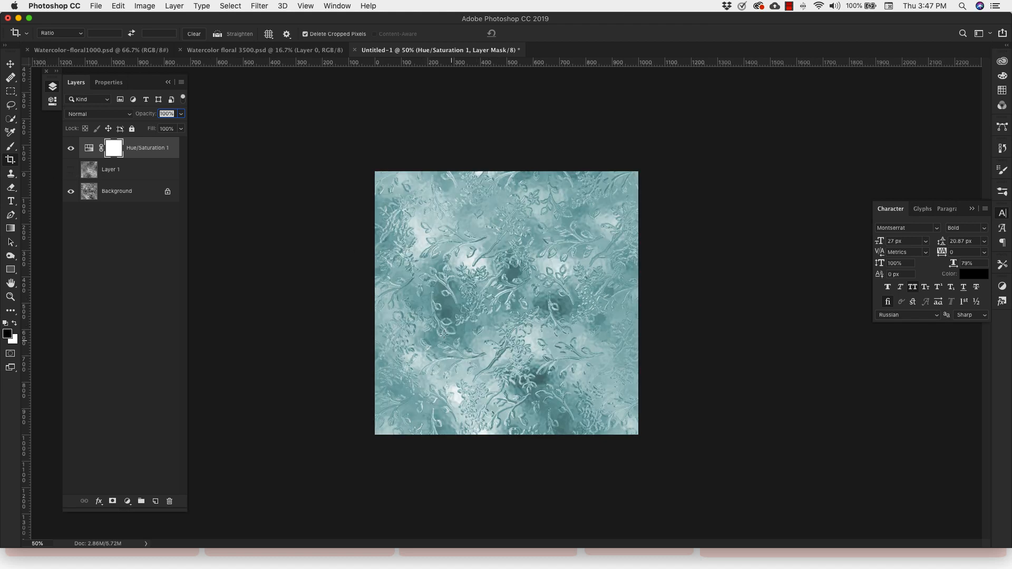
click(70, 150)
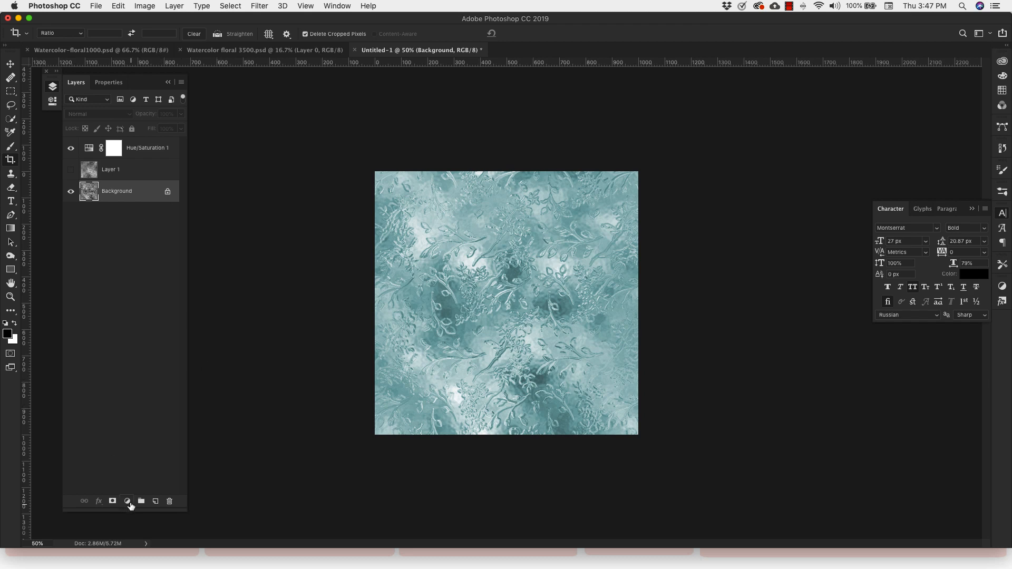
click(127, 502)
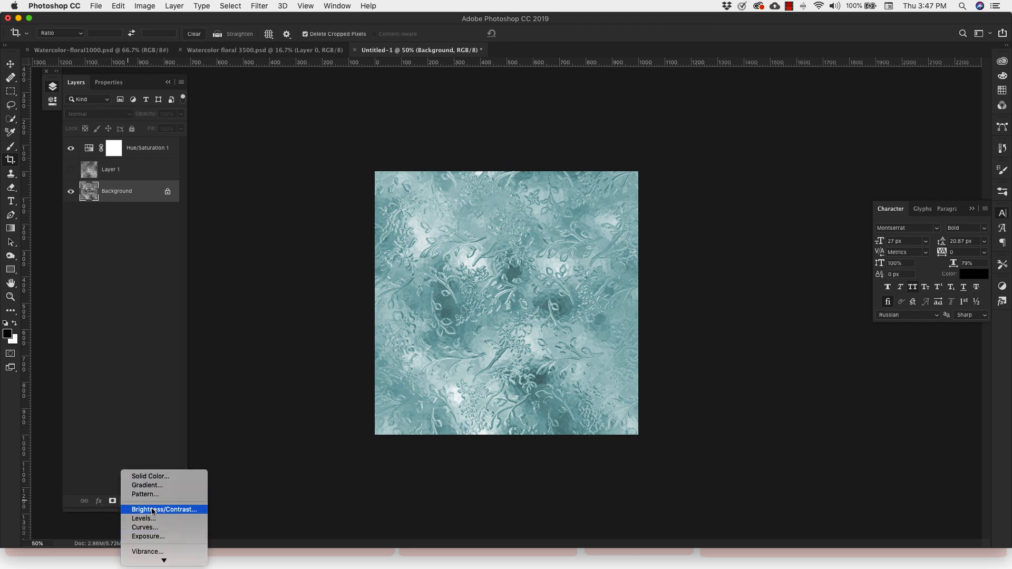
click(164, 510)
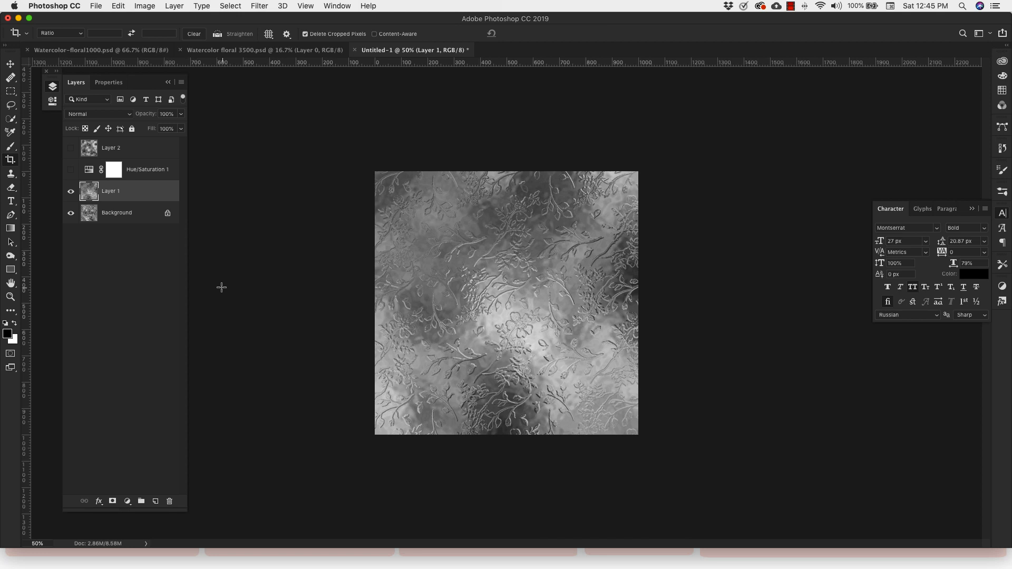
mouse_move(252, 231)
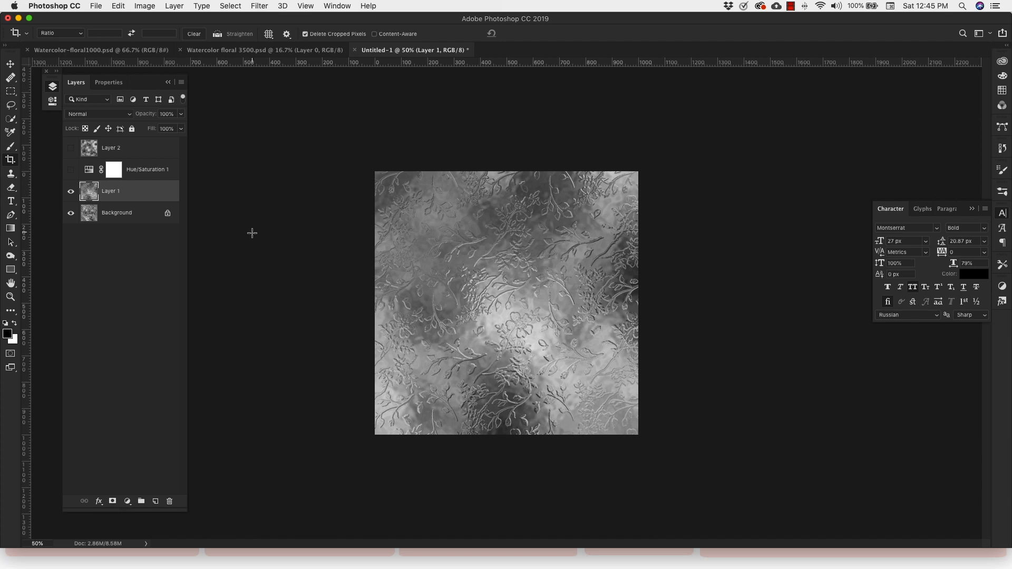
mouse_move(180, 195)
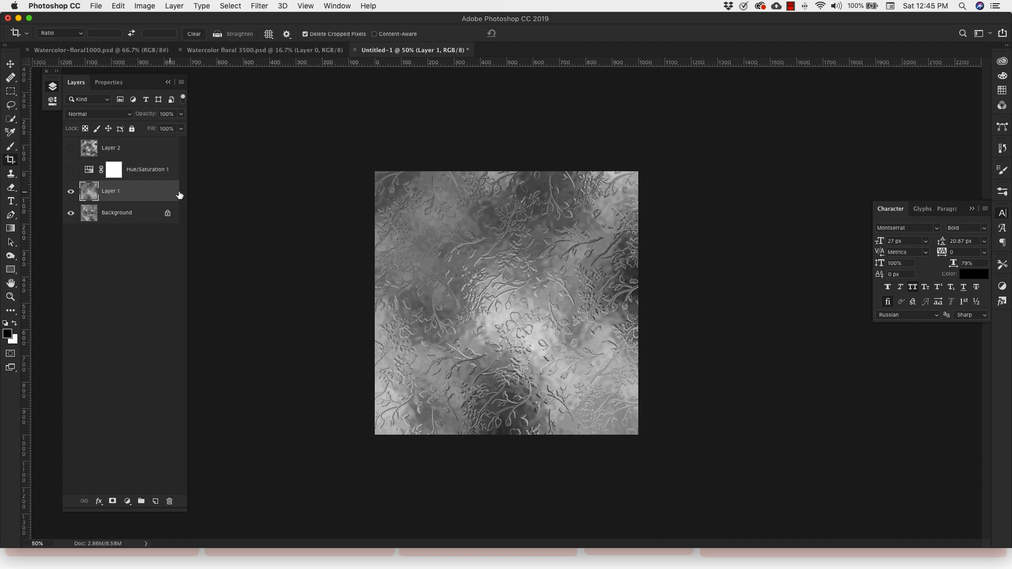
- Enable Pattern Overlay on Layer 1 and choose the warm brown patina pattern
double_click(109, 190)
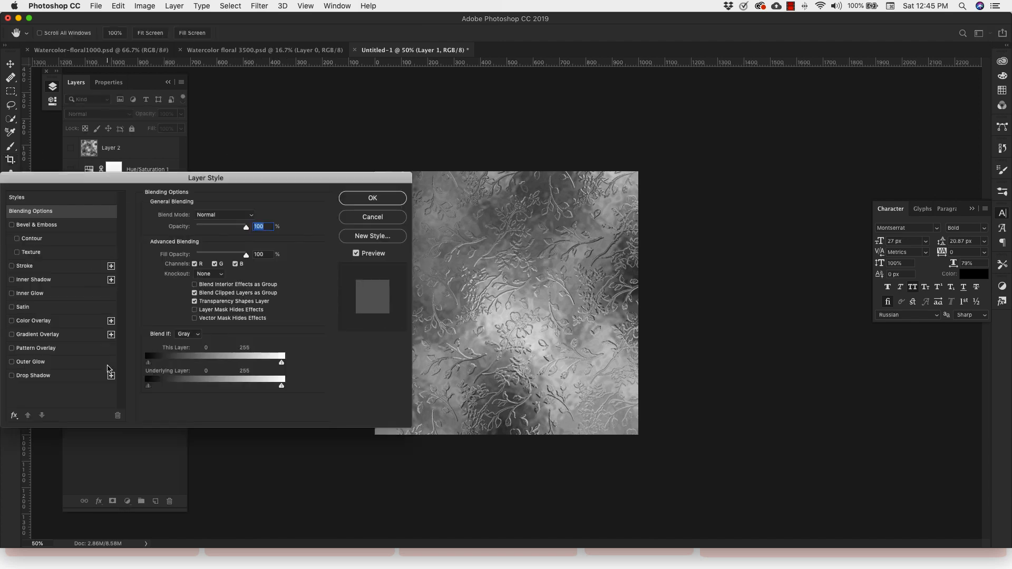
click(37, 348)
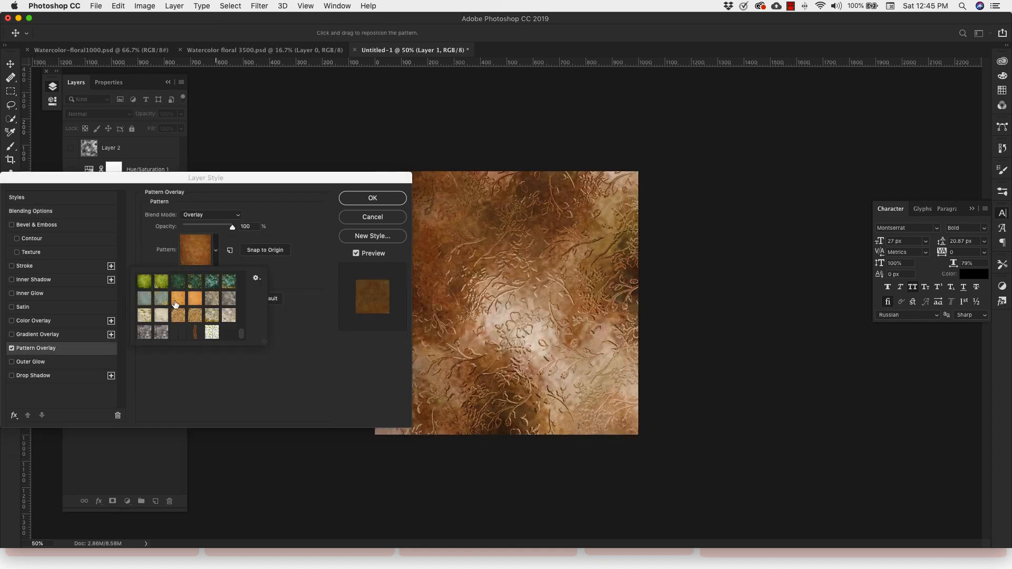
click(144, 298)
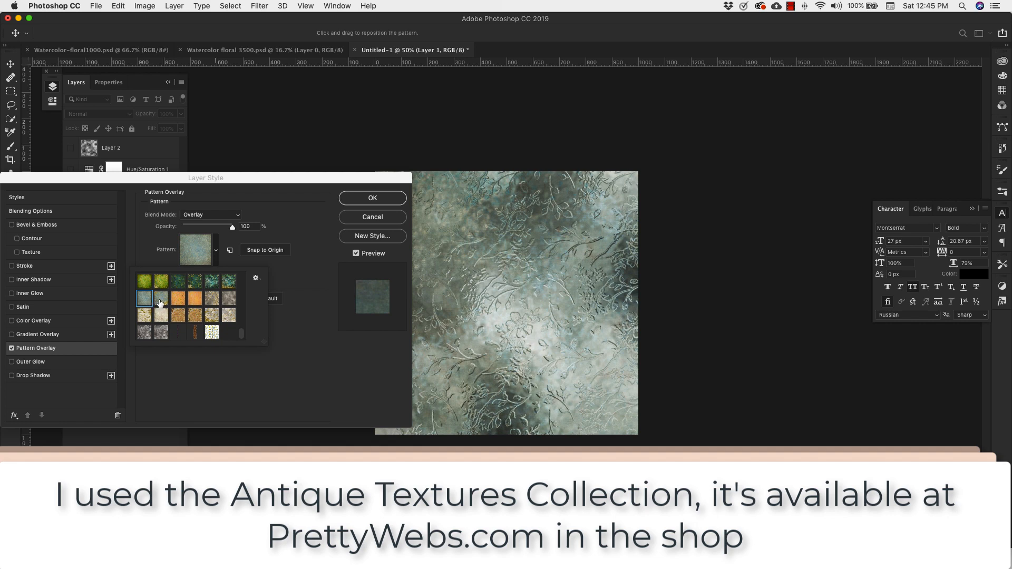
scroll(up, 3)
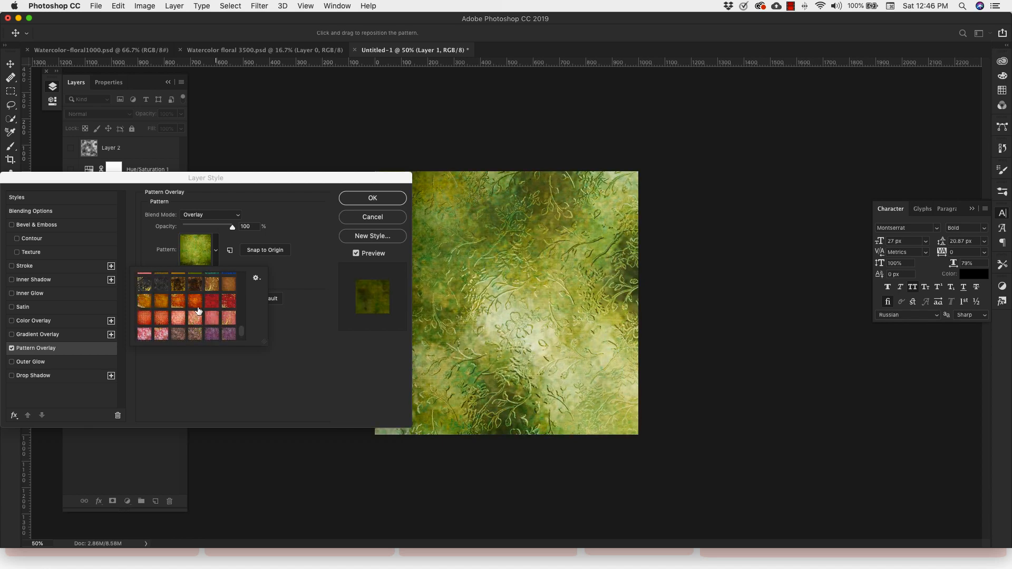
click(194, 297)
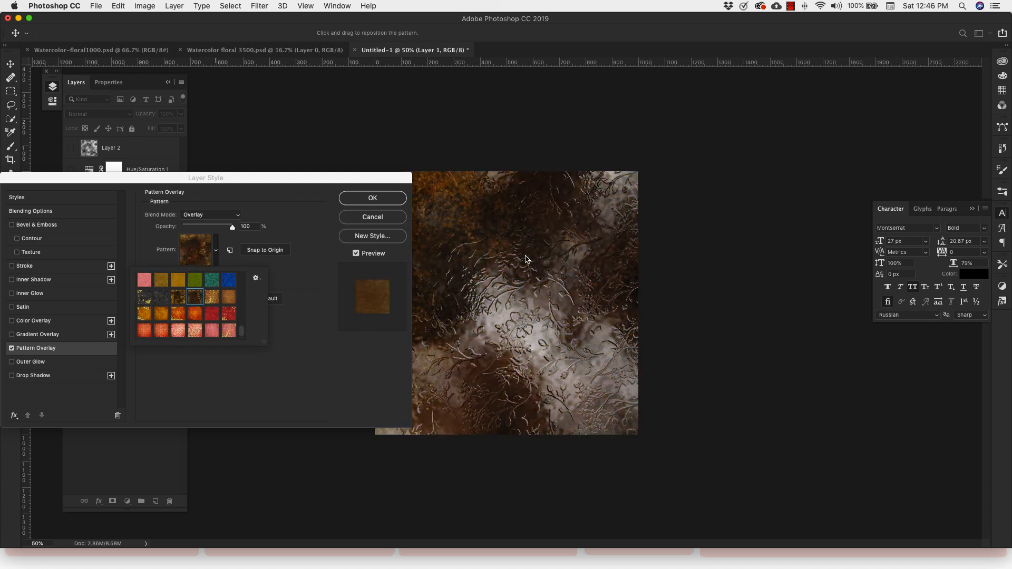
click(228, 297)
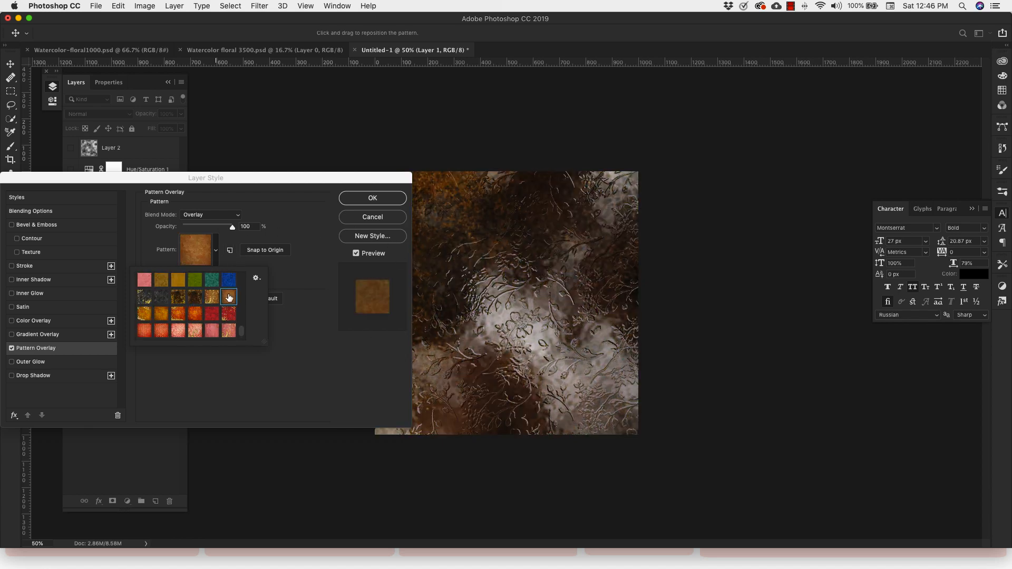
click(228, 297)
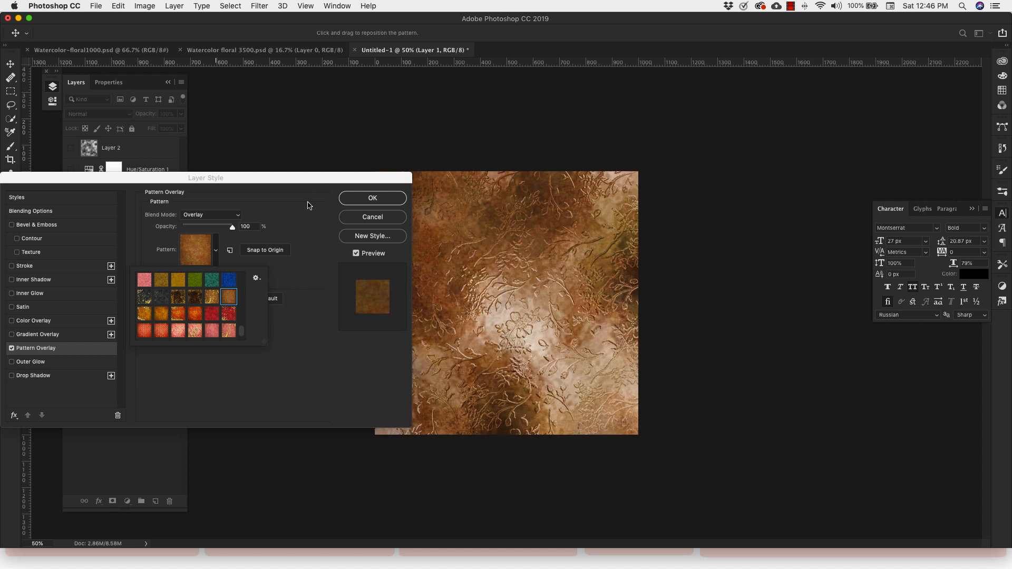
mouse_move(106, 194)
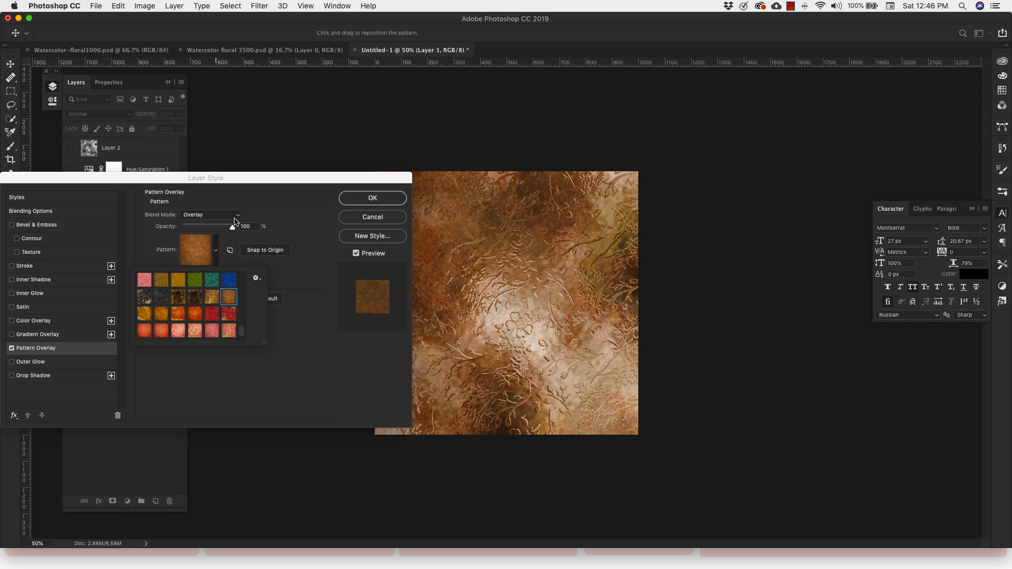
mouse_move(310, 239)
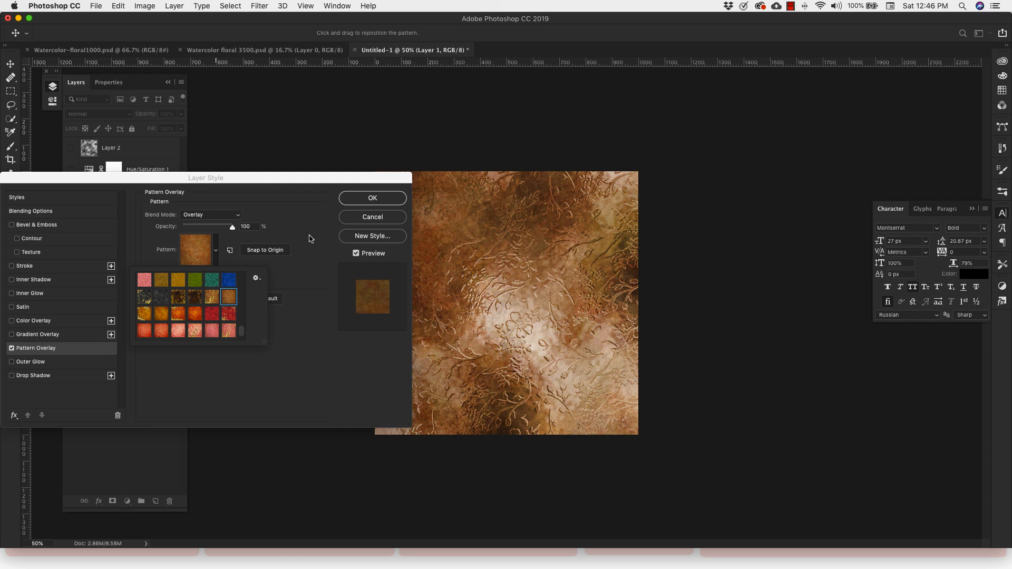
mouse_move(237, 218)
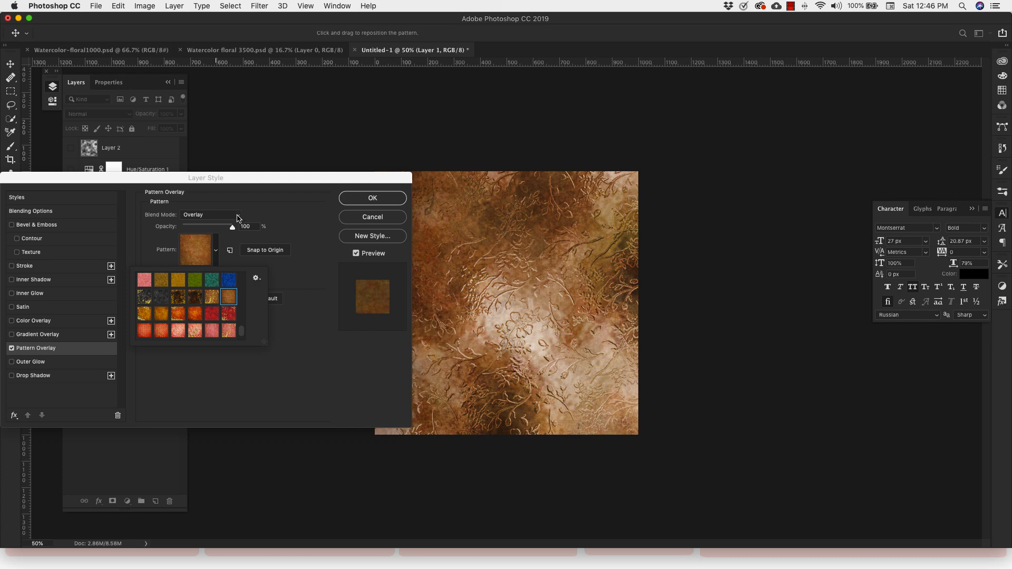
- Switch the pattern overlay blend mode from Overlay to Multiply
click(207, 215)
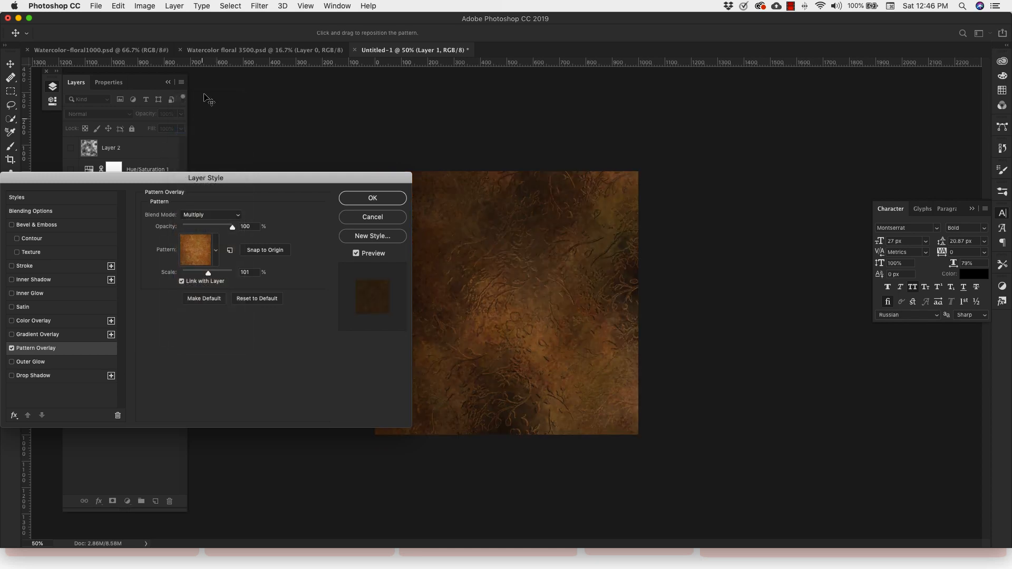
mouse_move(246, 187)
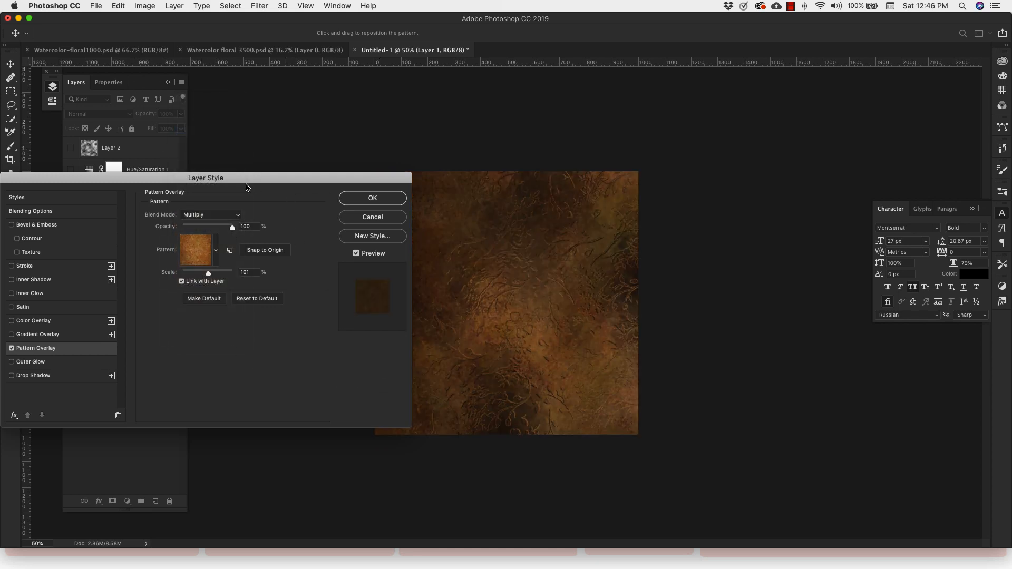
click(210, 214)
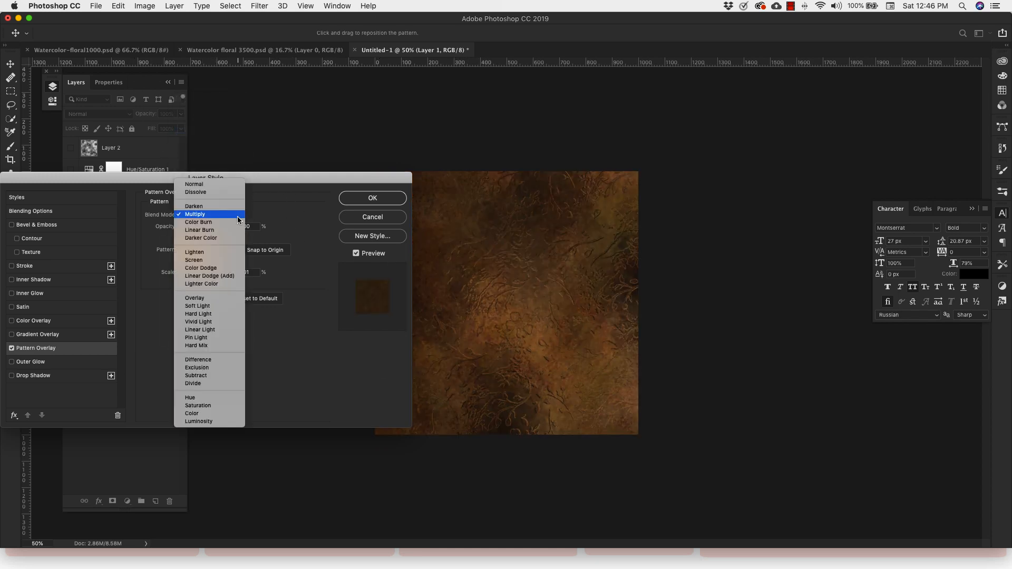
mouse_move(213, 284)
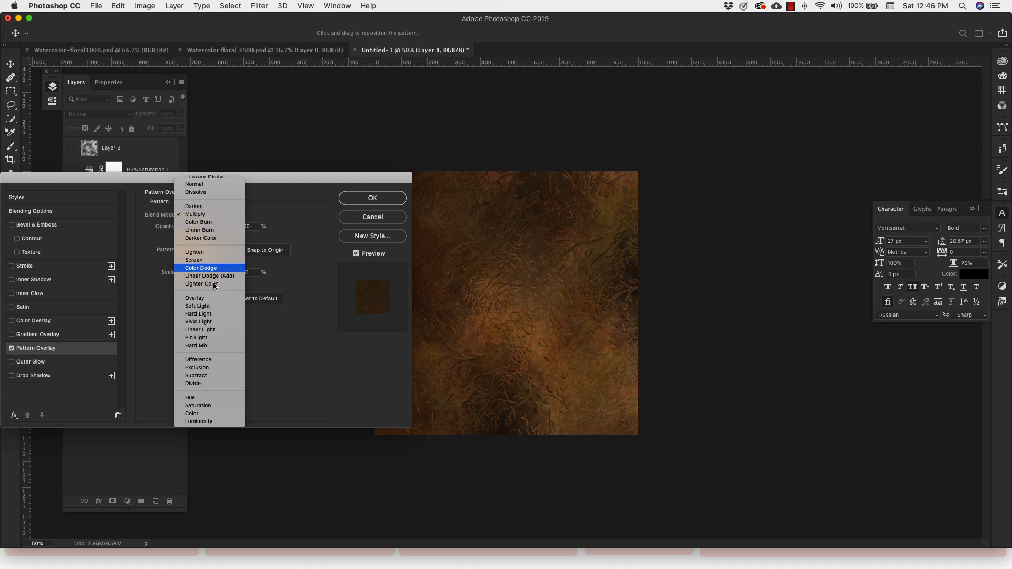
mouse_move(197, 306)
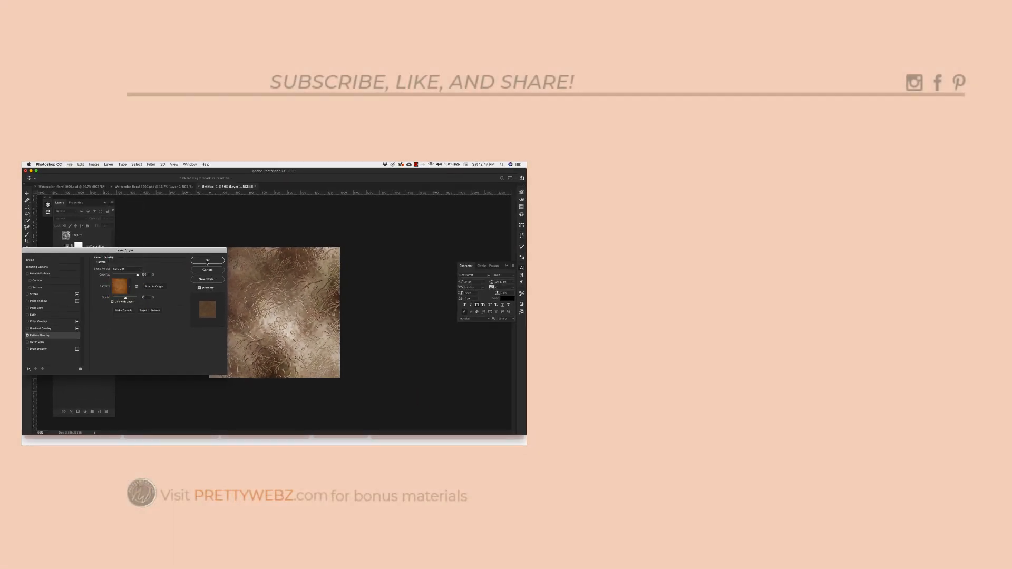
- Confirm the Layer Style dialog, committing the lighter-blended brown pattern overlay
click(207, 259)
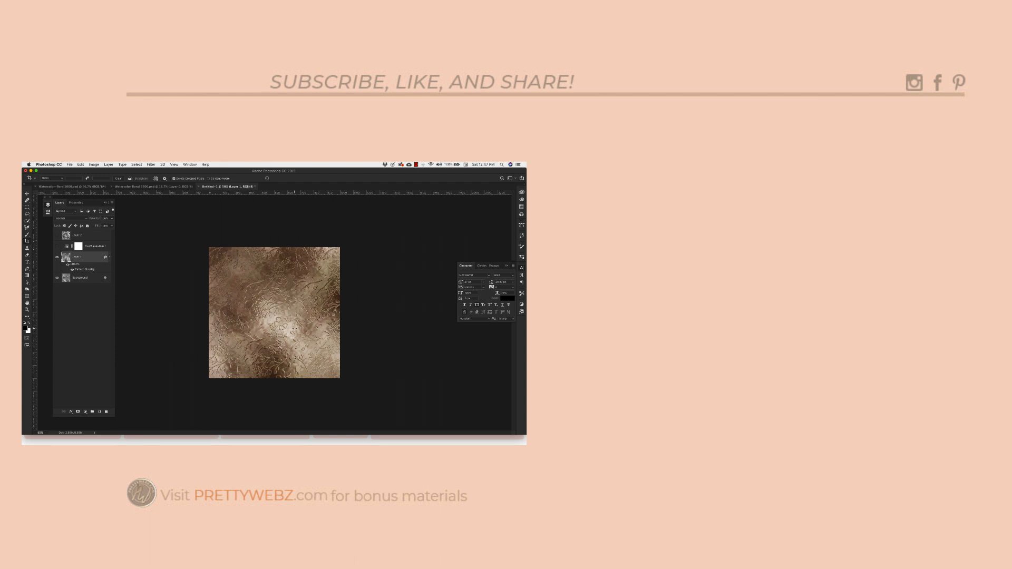